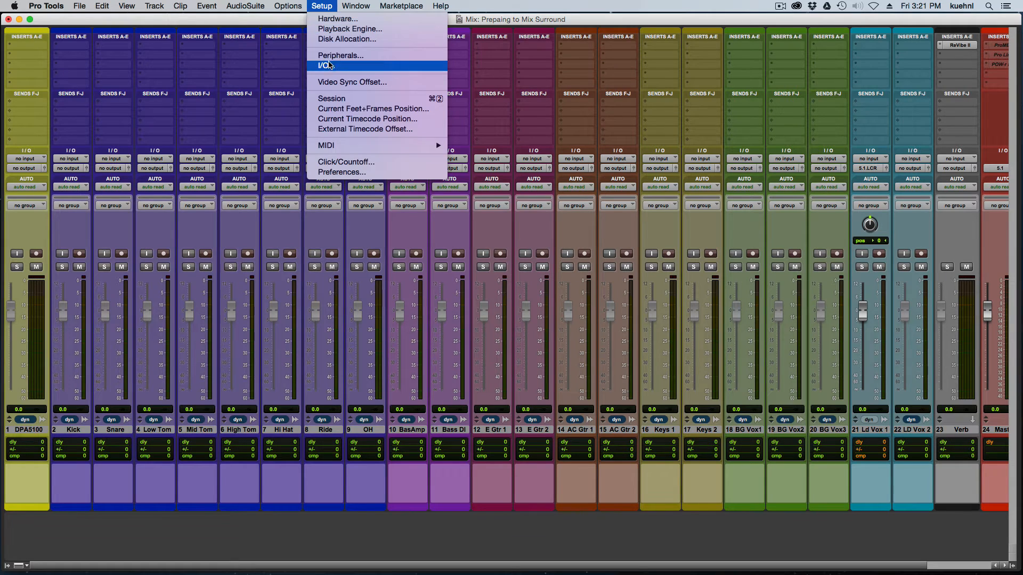
Review the I/O setup's output and bus paths, then route DPA5100 to the 5.1 bus
left_click(325, 65)
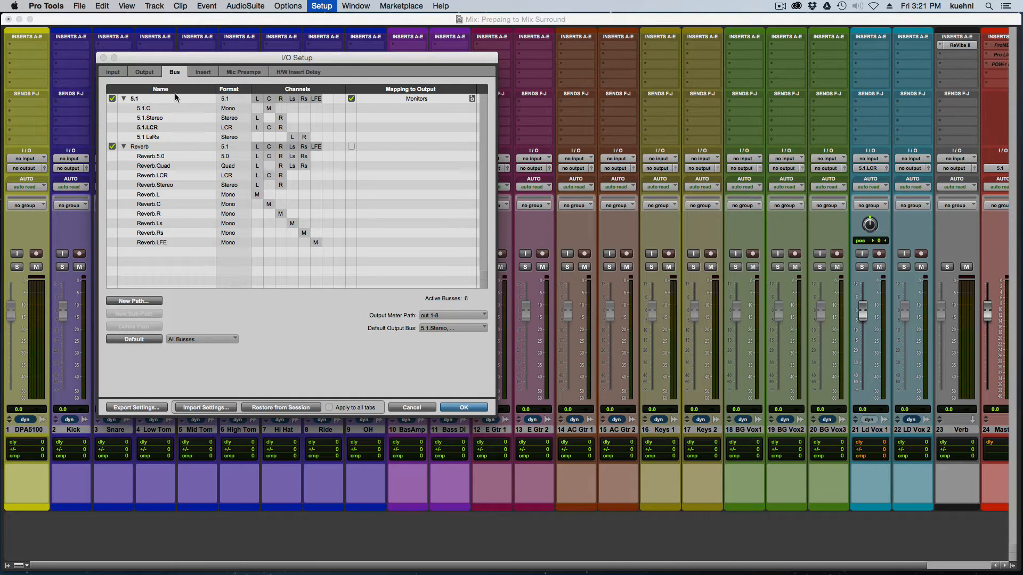
left_click(144, 71)
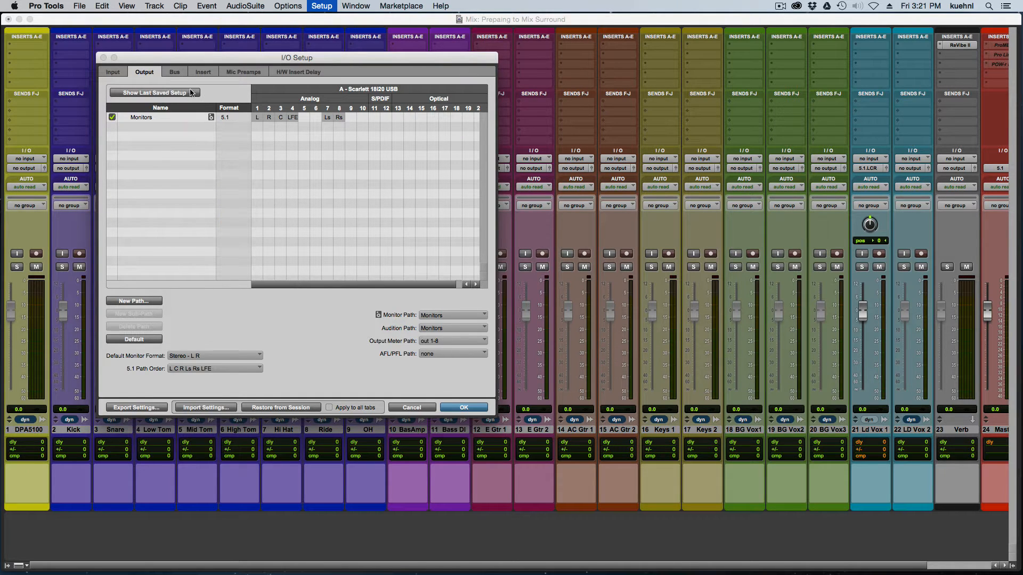
left_click(174, 72)
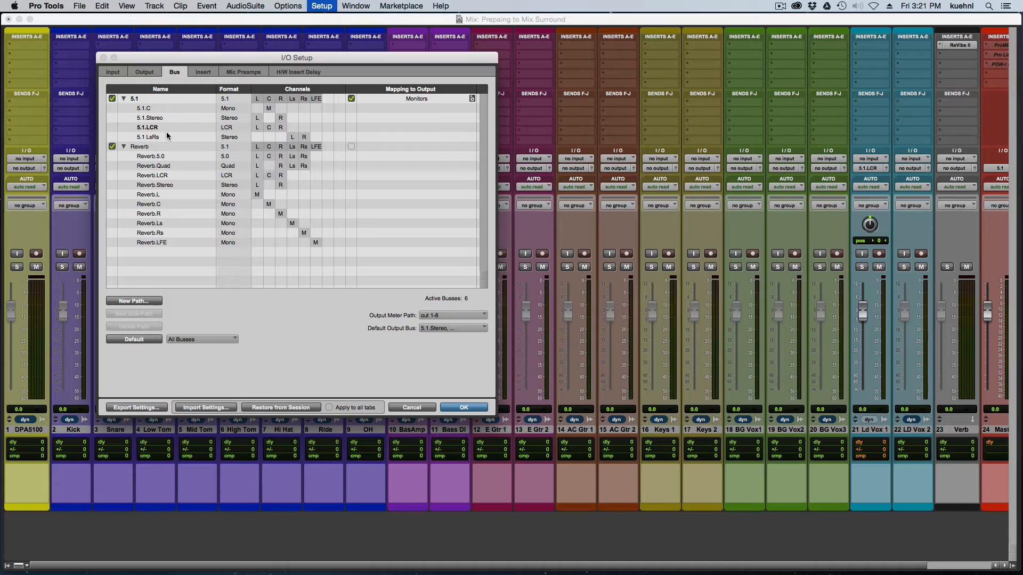
mouse_move(167, 142)
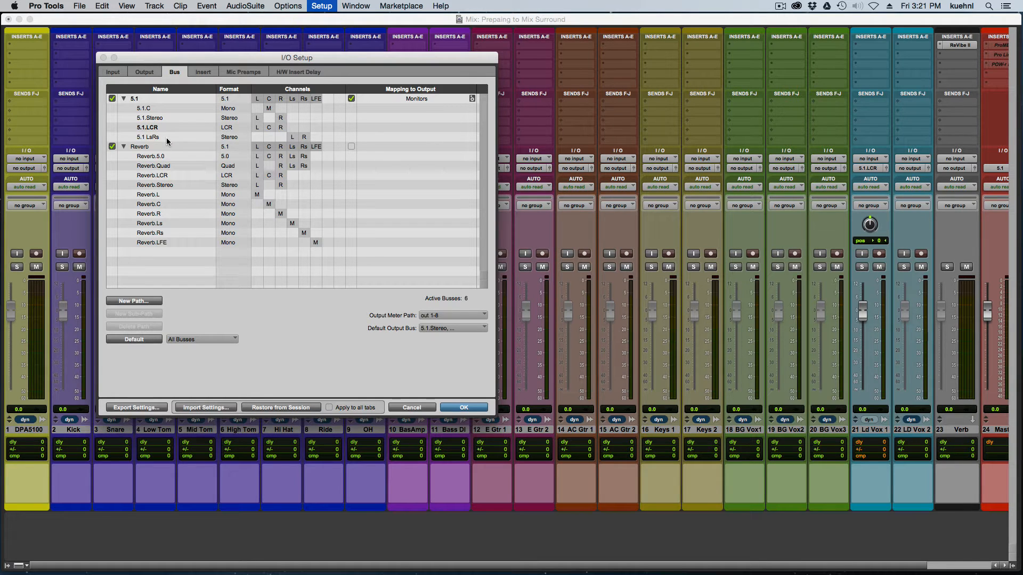
mouse_move(185, 203)
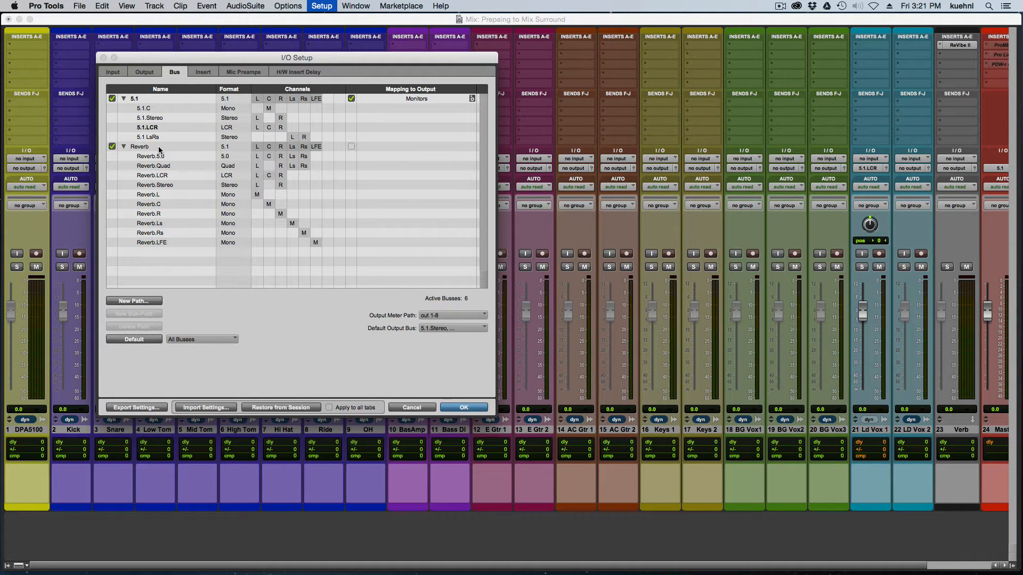
left_click(464, 407)
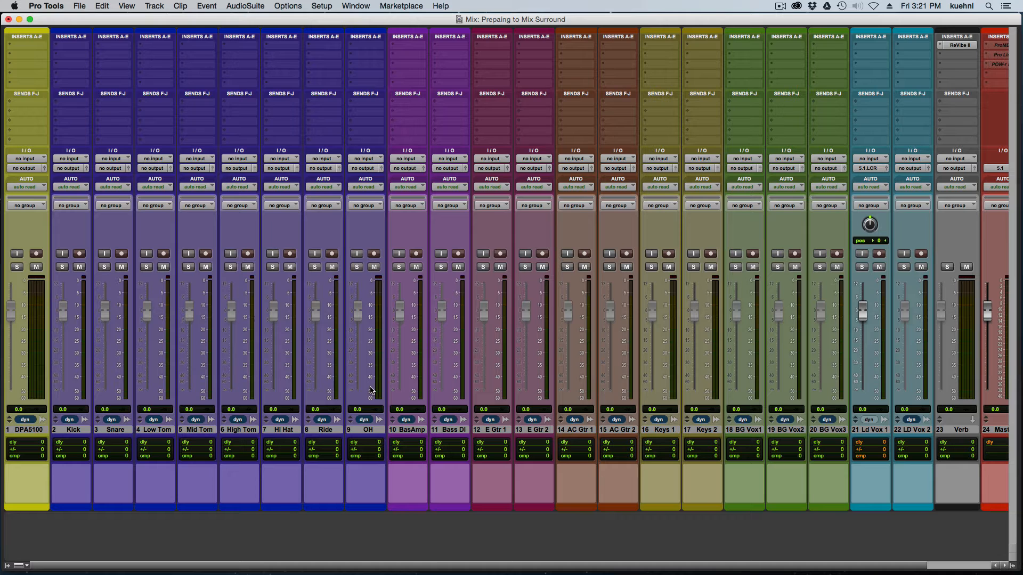
mouse_move(168, 397)
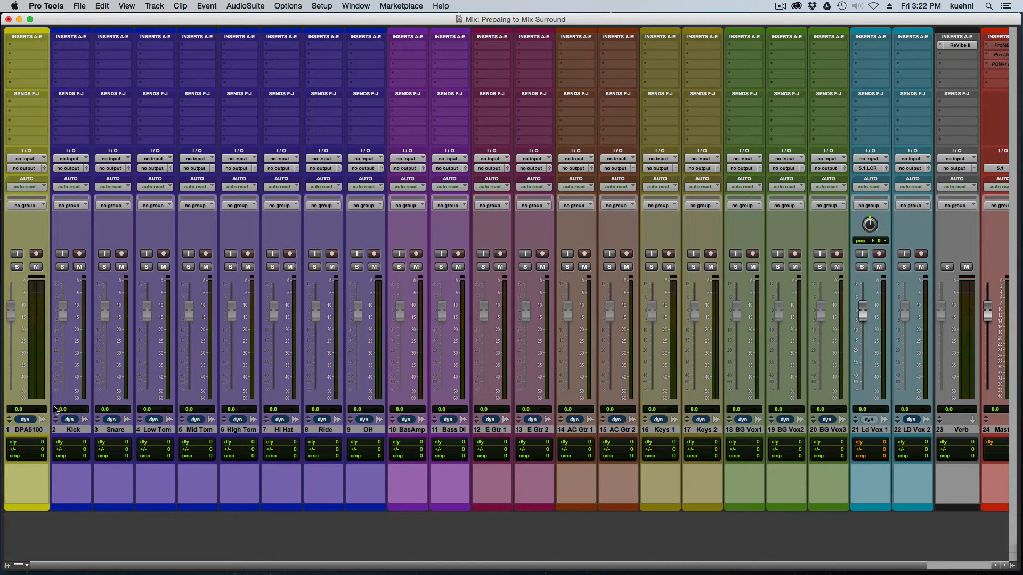
mouse_move(25, 436)
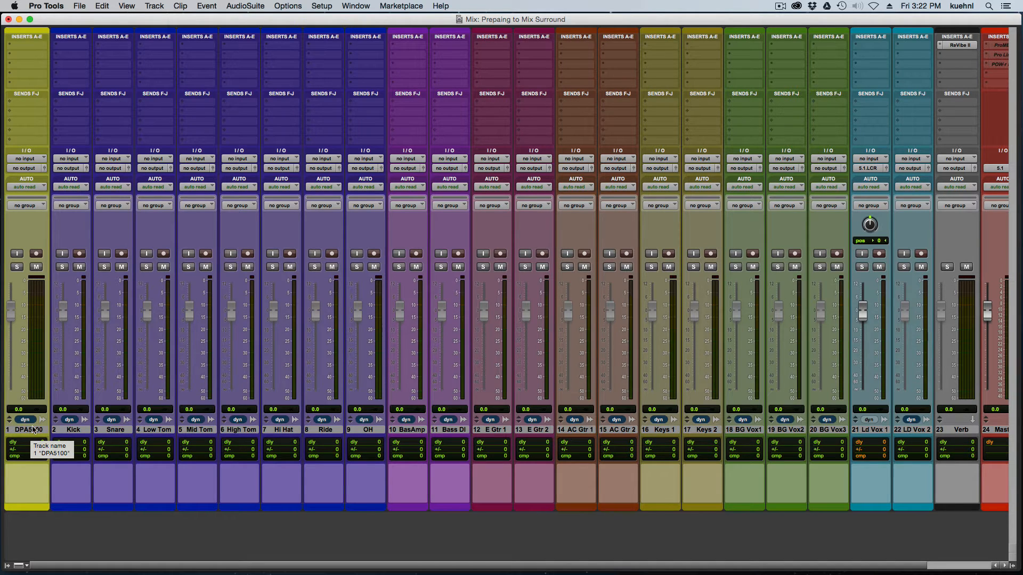
mouse_move(17, 229)
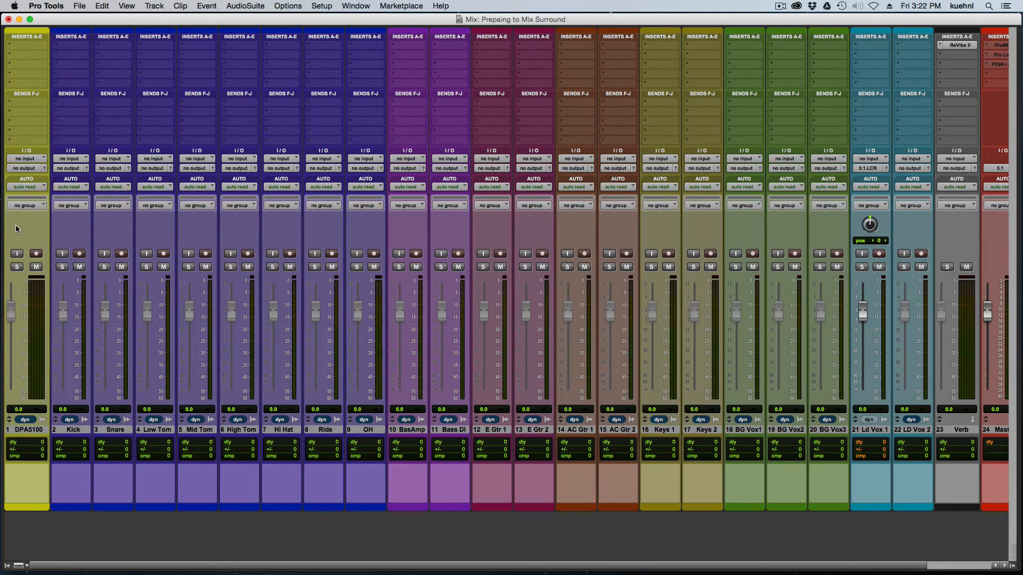
mouse_move(28, 171)
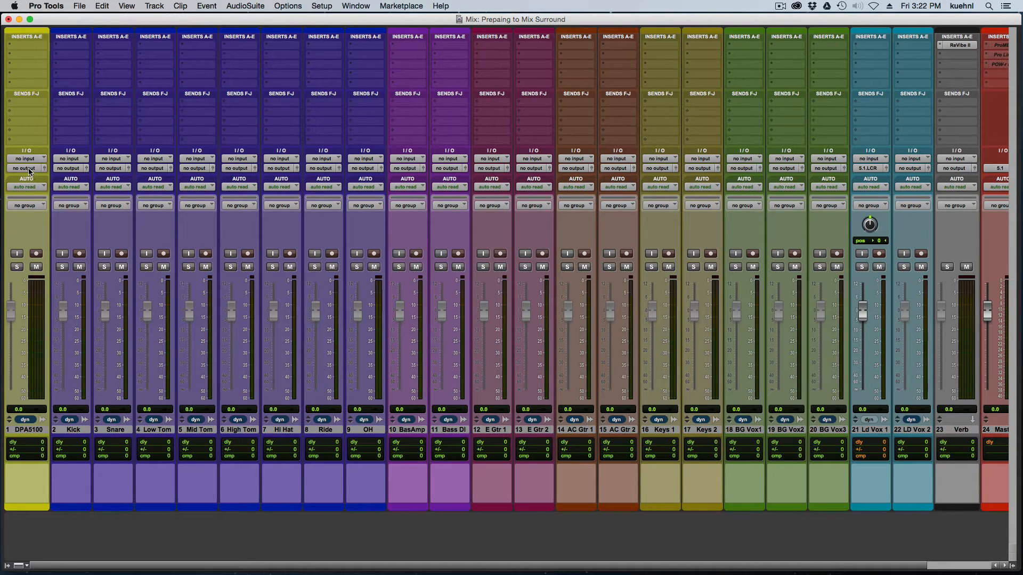
left_click(26, 168)
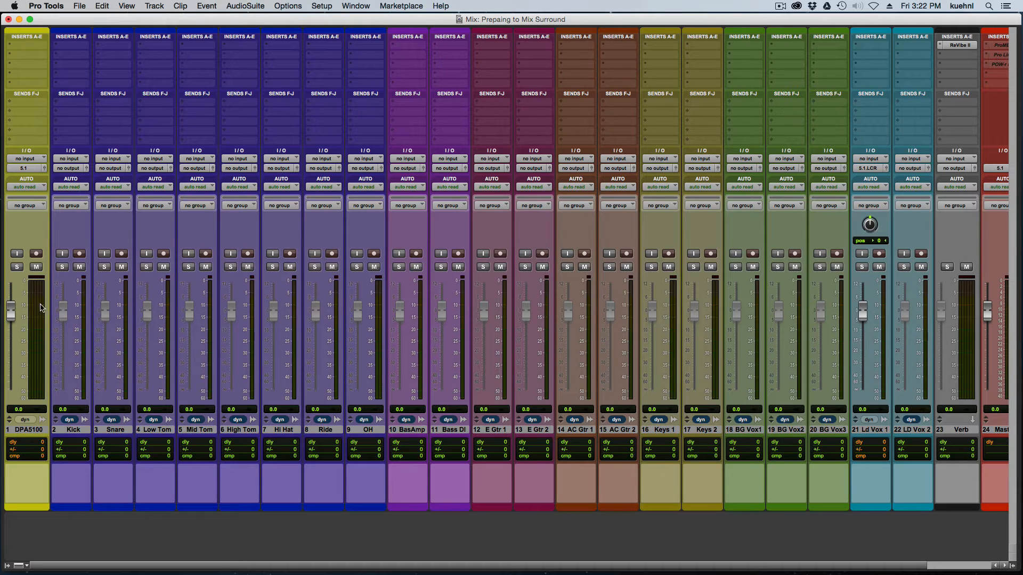
mouse_move(48, 311)
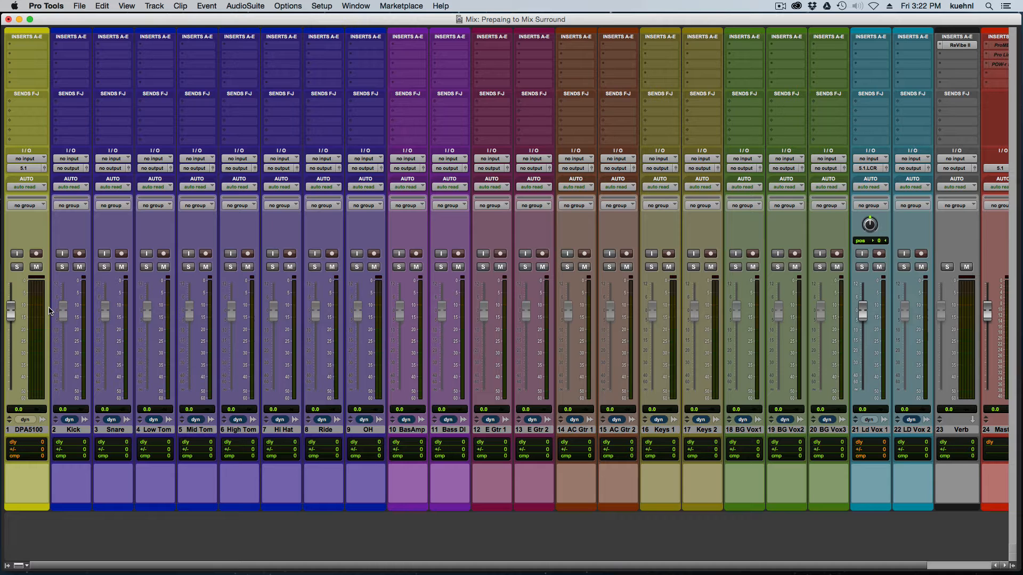
mouse_move(59, 324)
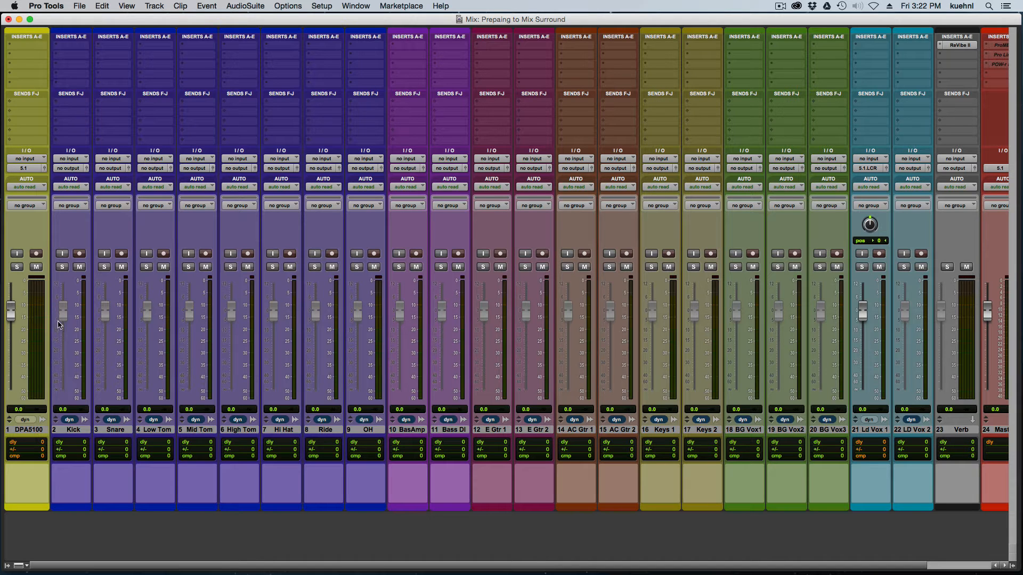
mouse_move(179, 522)
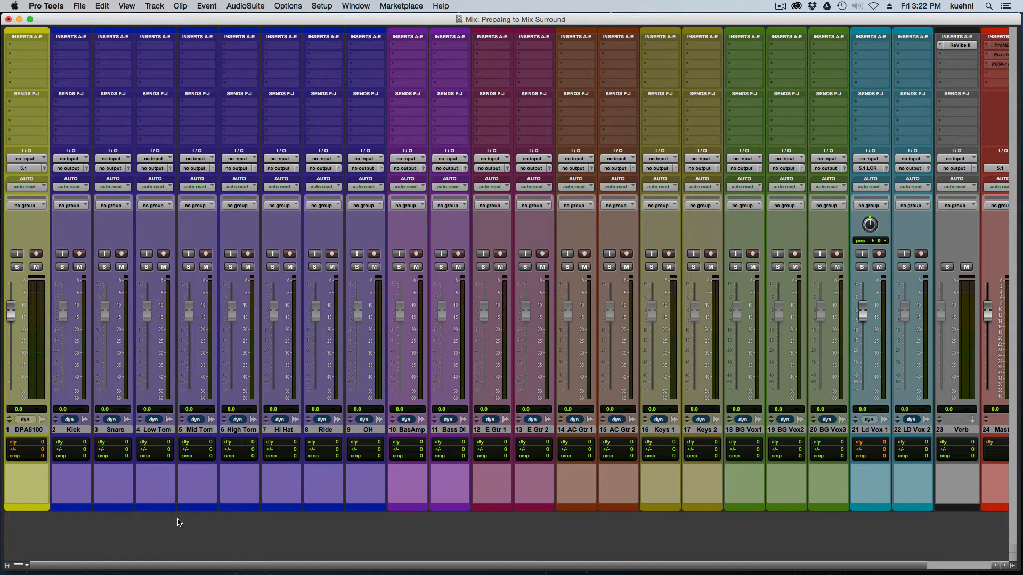
mouse_move(183, 531)
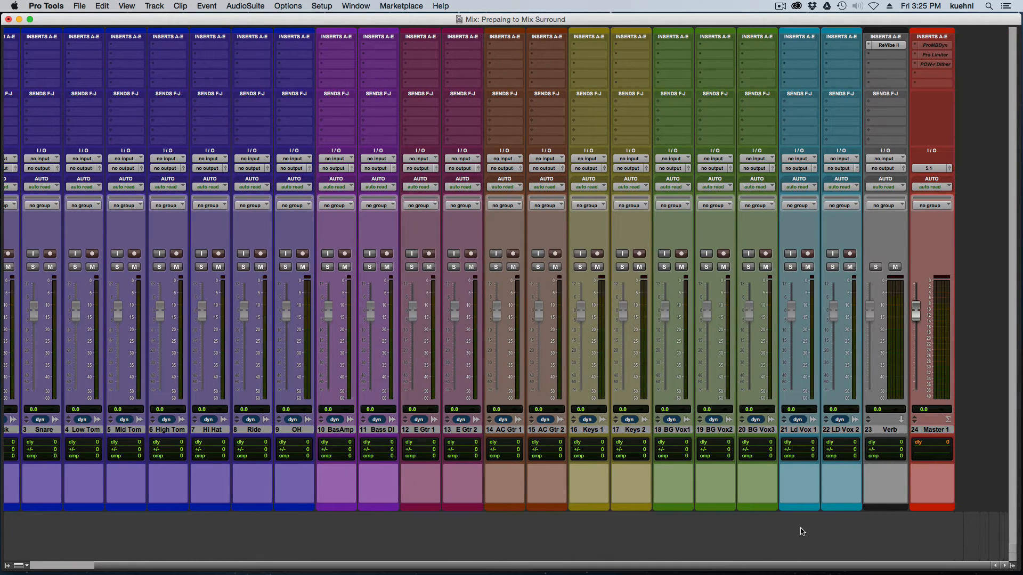
mouse_move(836, 543)
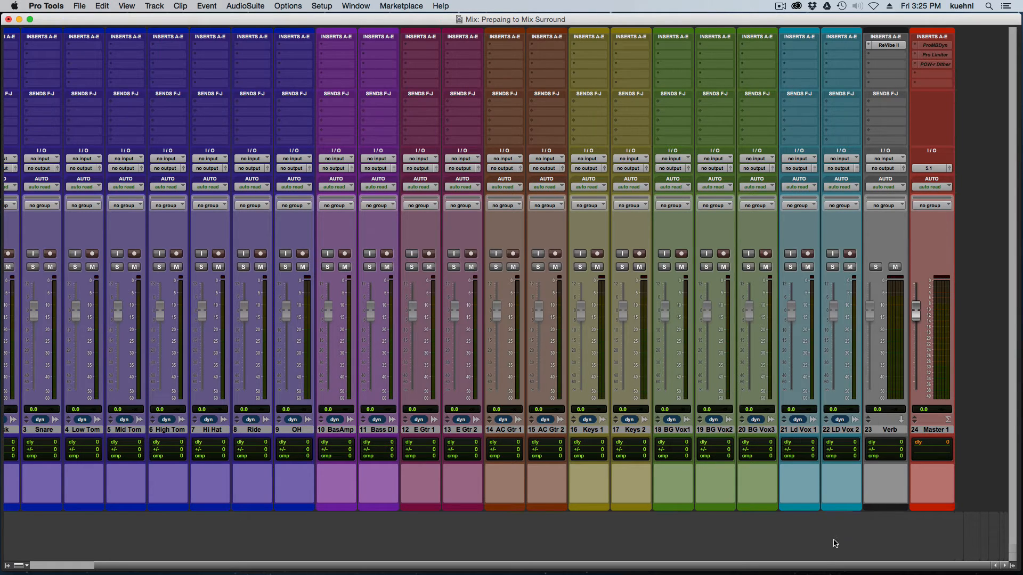
mouse_move(844, 282)
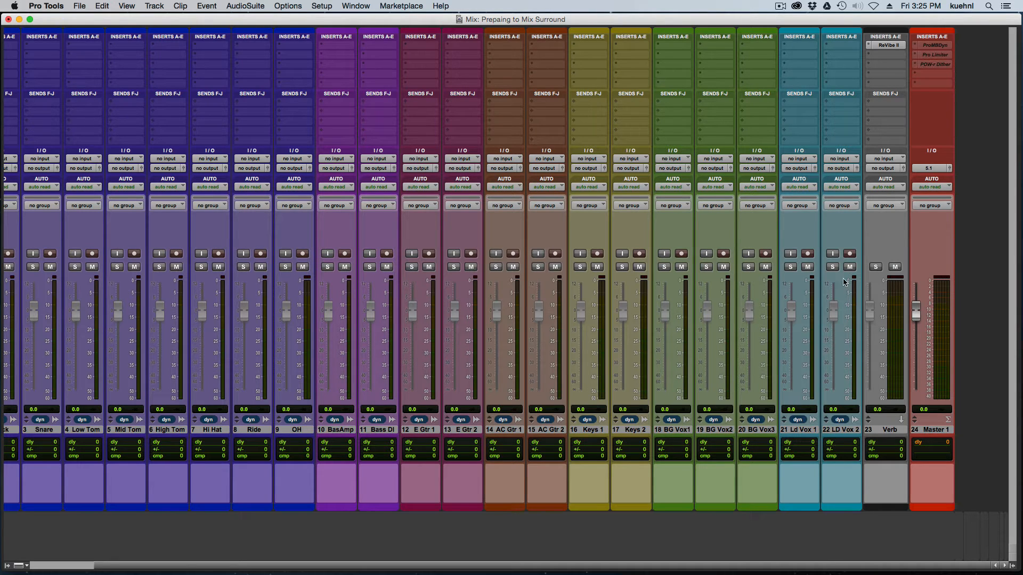
mouse_move(827, 237)
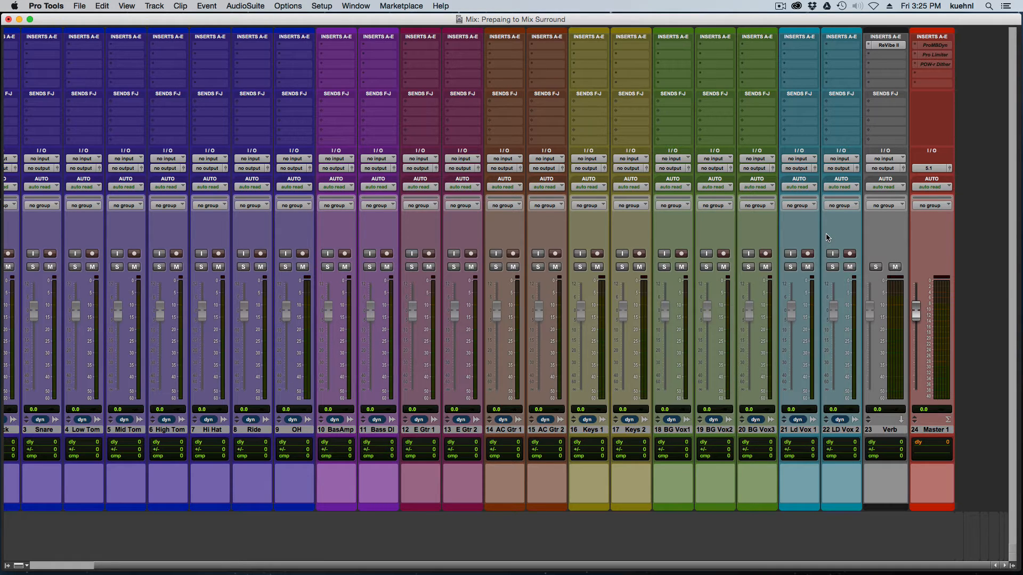
mouse_move(811, 233)
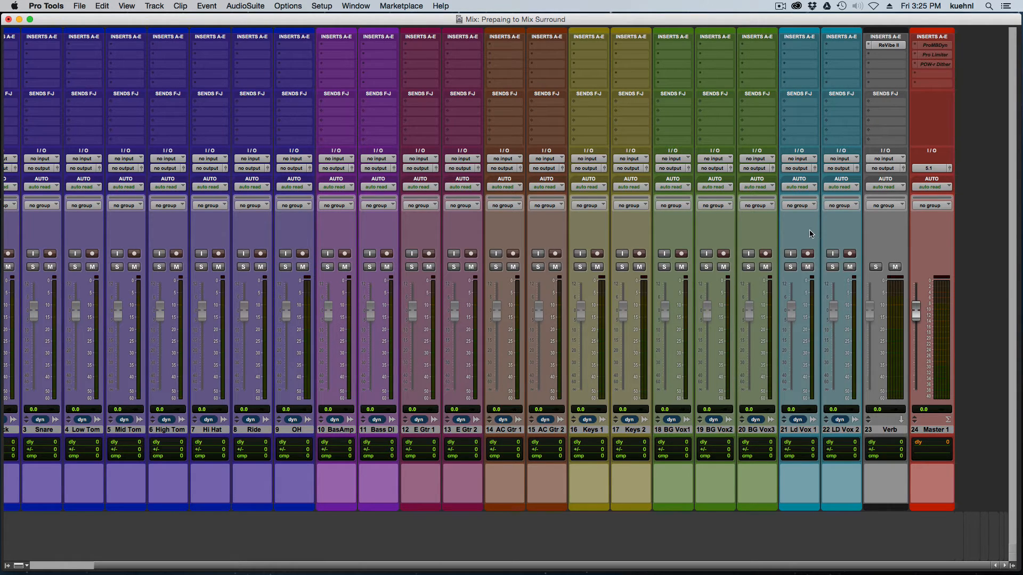
Set the Ld Vox 1 and LD Vox 2 outputs to 5.1.C (Mono)
left_click(799, 168)
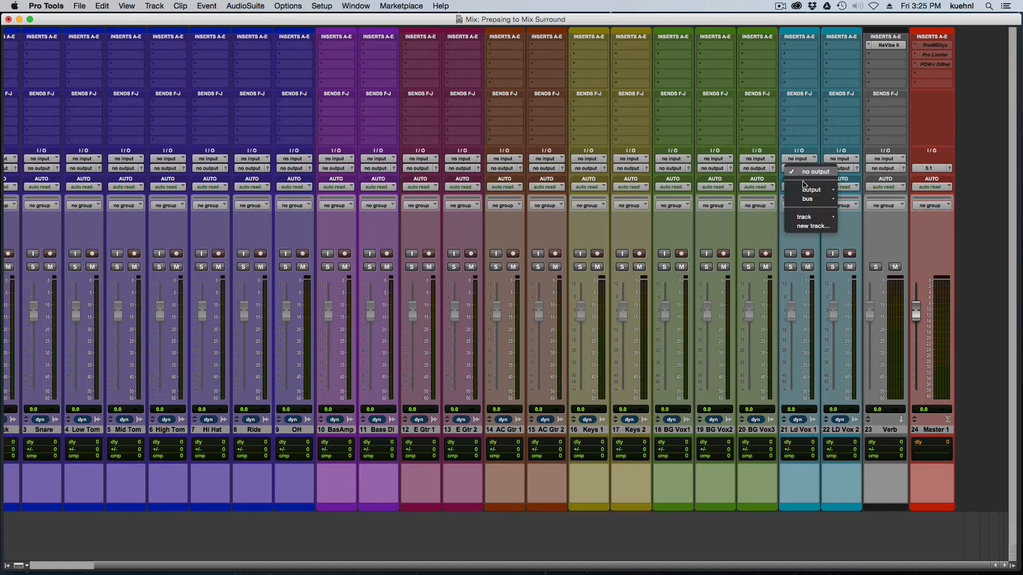
mouse_move(812, 189)
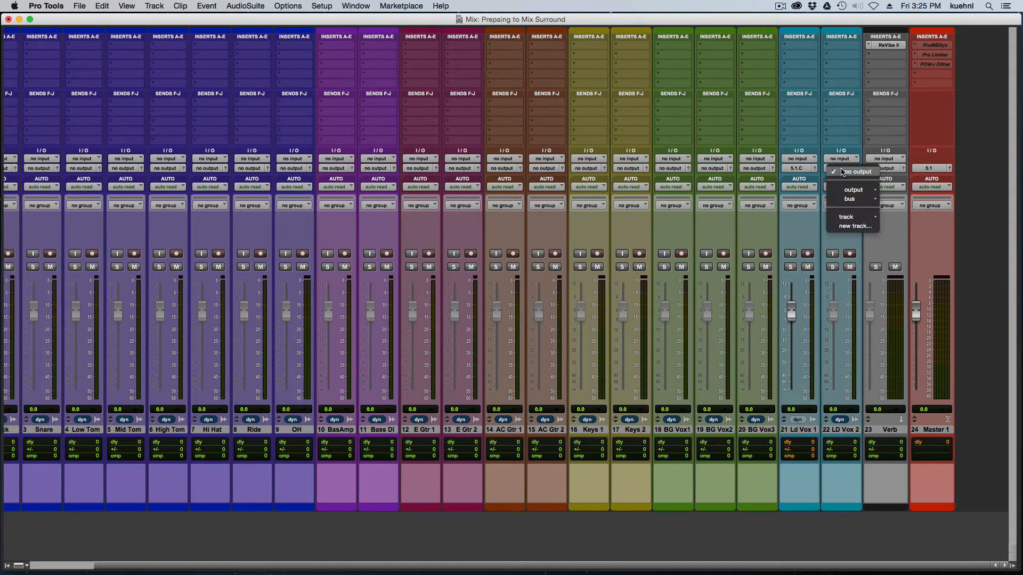
left_click(852, 172)
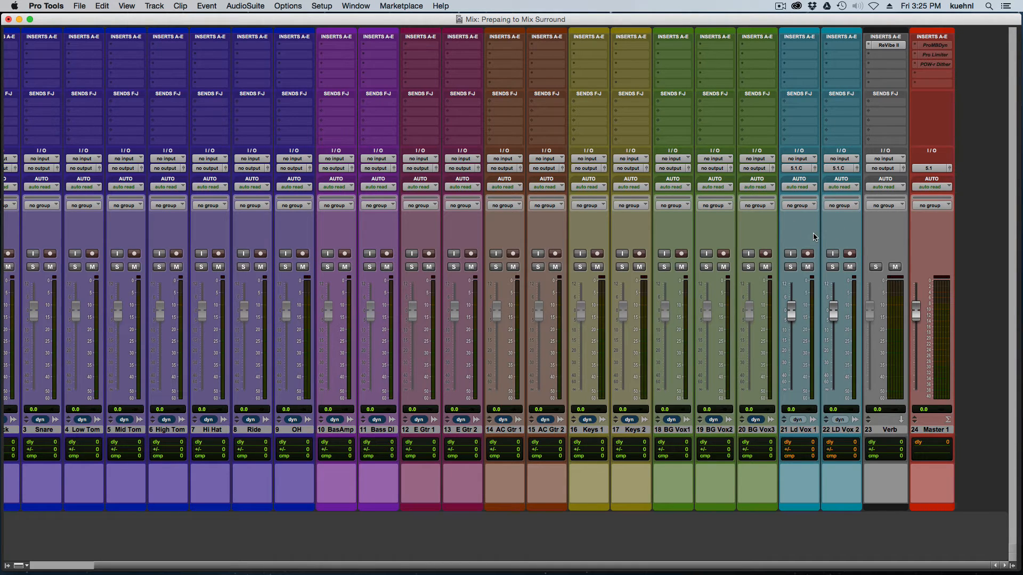
mouse_move(849, 300)
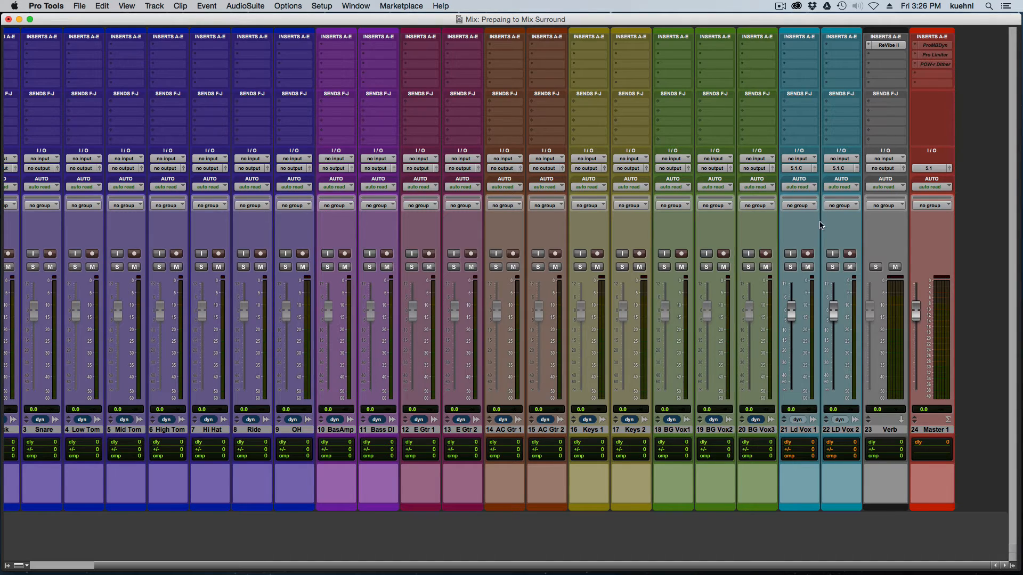
mouse_move(846, 234)
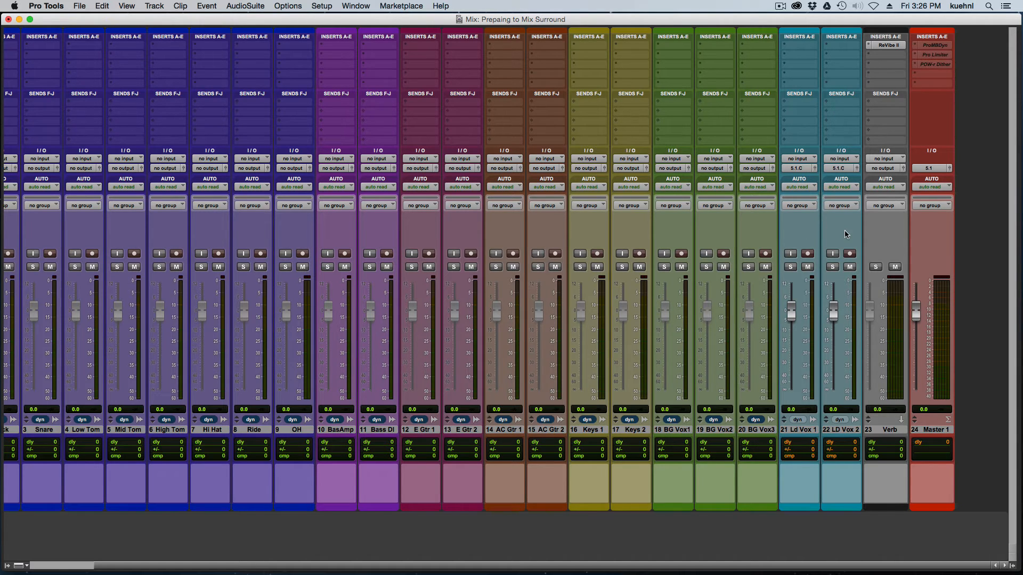
mouse_move(840, 234)
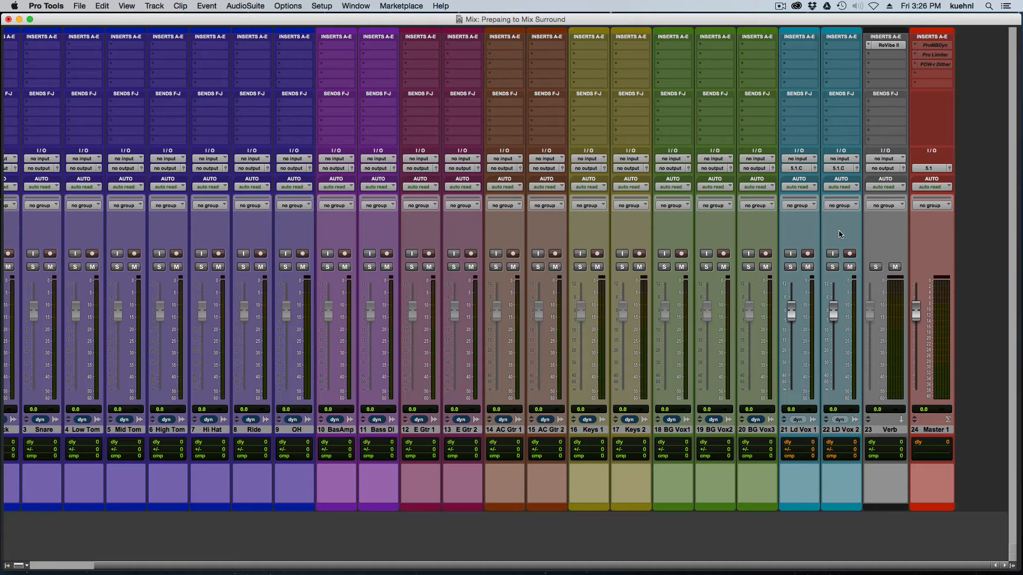
mouse_move(826, 234)
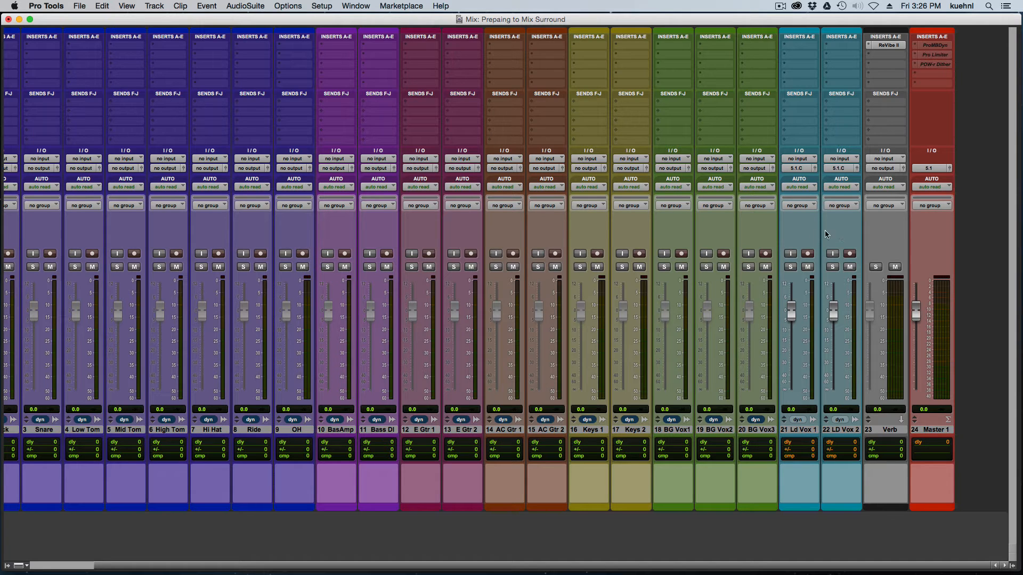
mouse_move(851, 231)
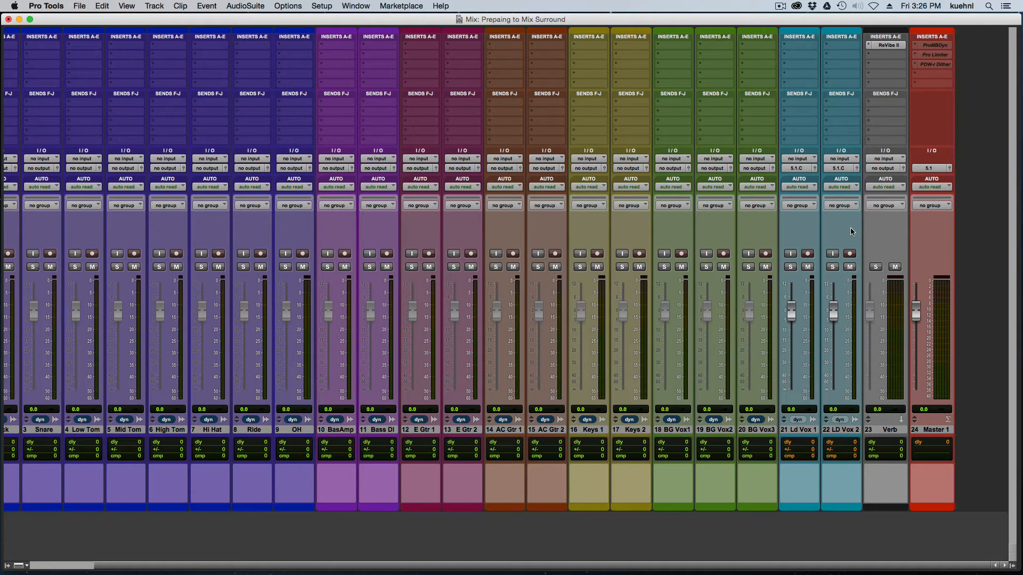
mouse_move(752, 234)
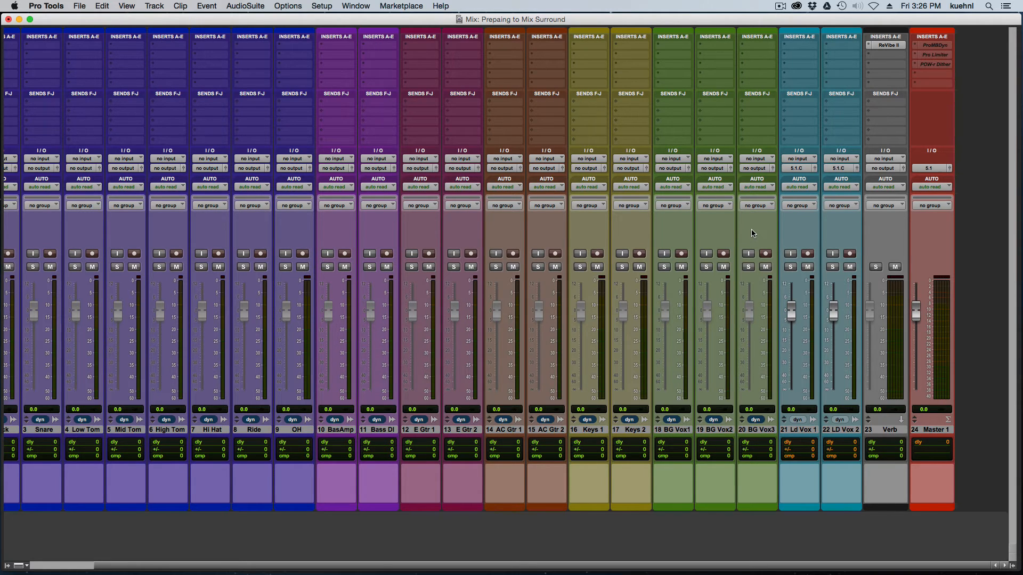
mouse_move(675, 186)
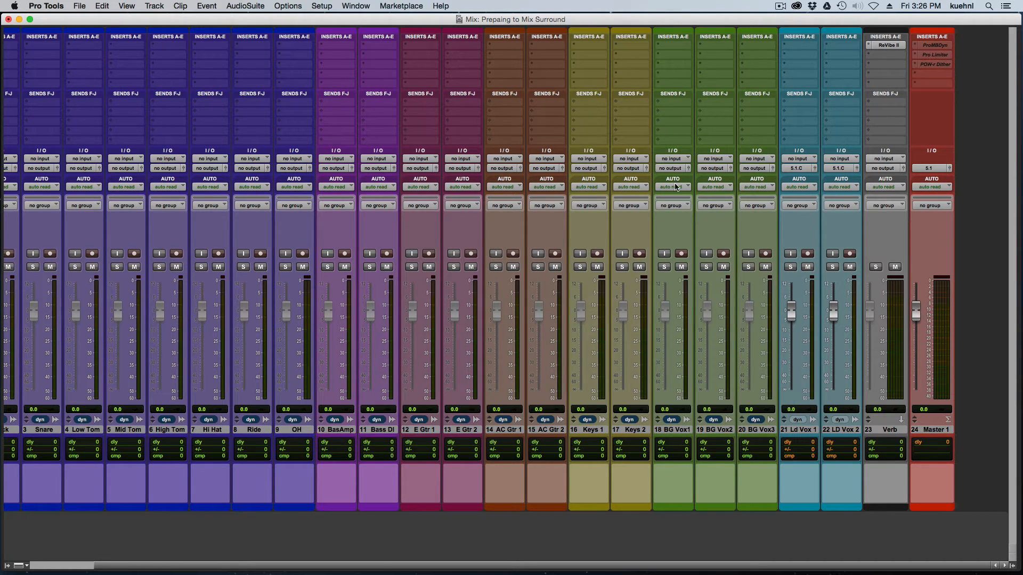
Route BG Vox1, BG Vox2 and BG Vox3 to 5.1.LCR, panning each to a different position
left_click(672, 169)
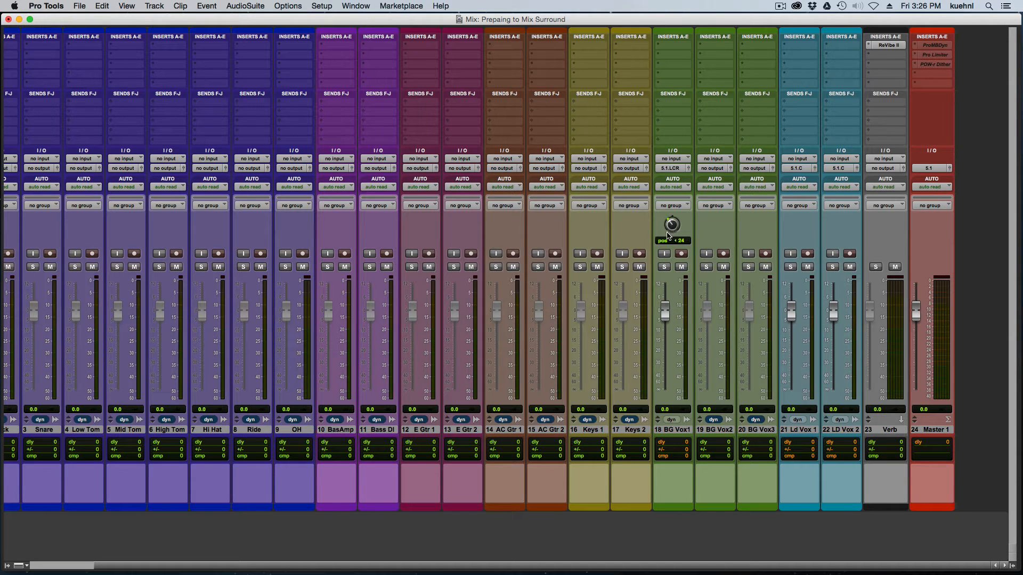
left_click_drag(672, 223, 675, 215)
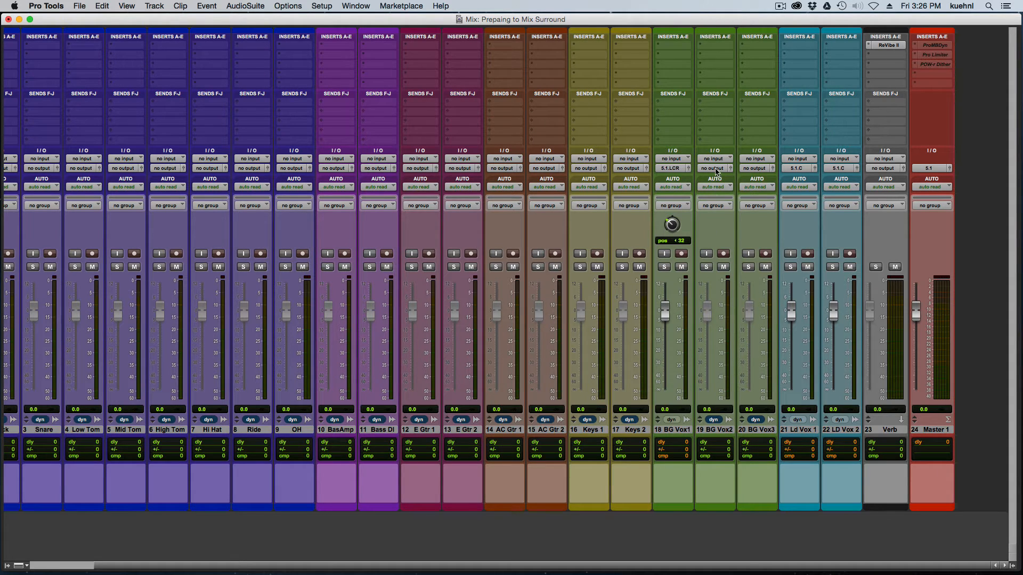
left_click(715, 168)
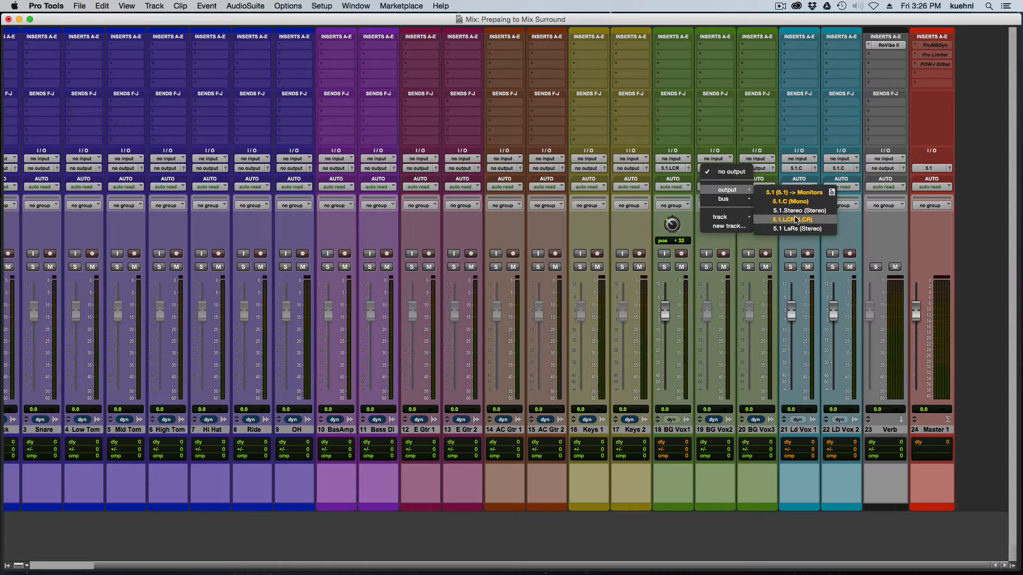
left_click(791, 220)
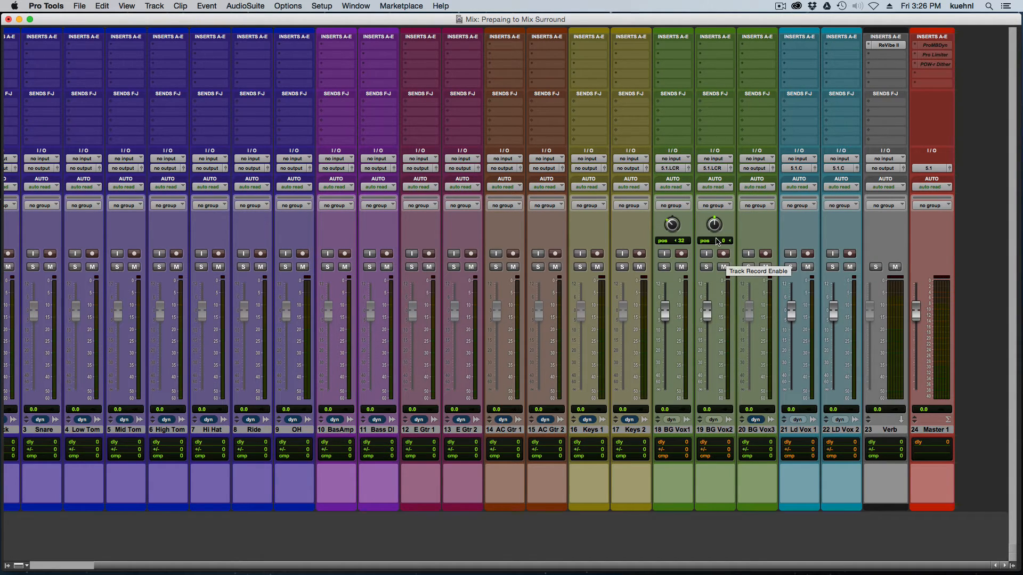
left_click_drag(714, 224, 714, 235)
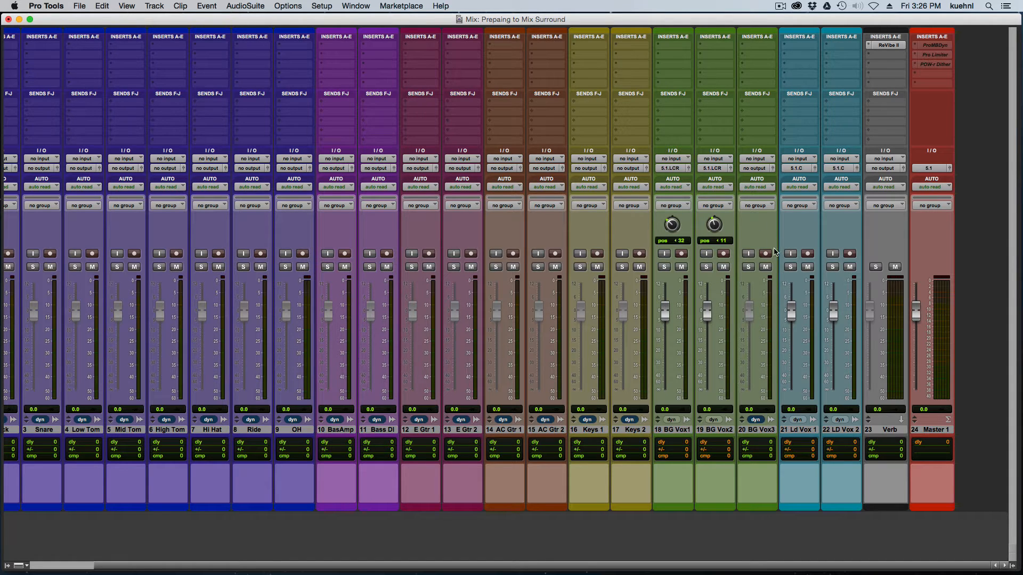
left_click(756, 168)
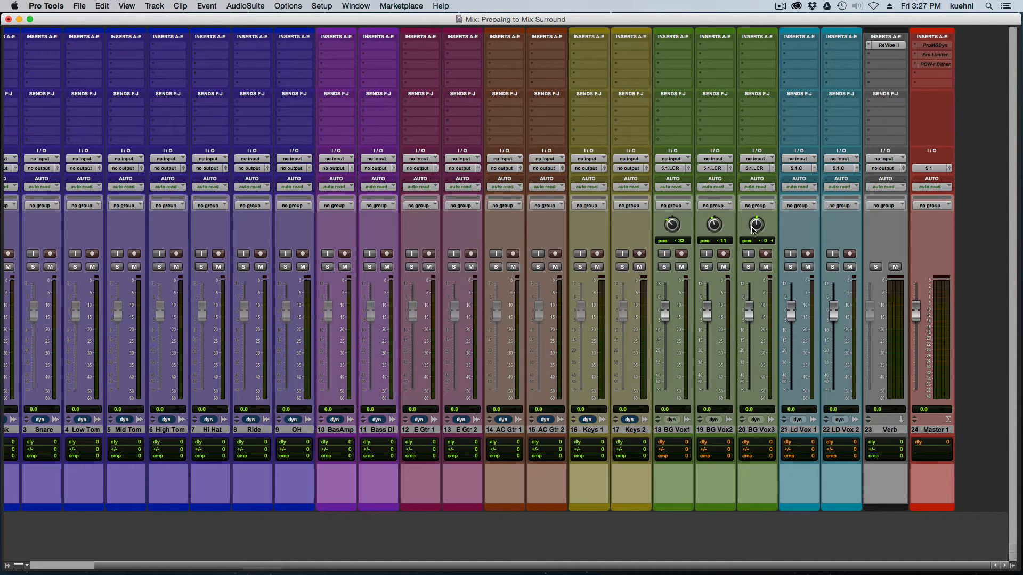
left_click_drag(756, 224, 756, 215)
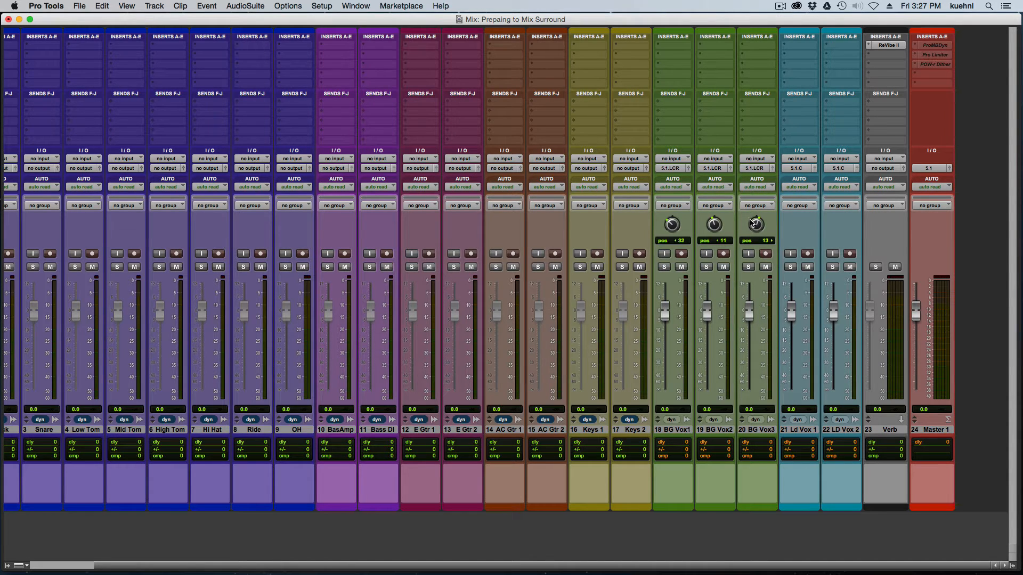
left_click_drag(756, 223, 756, 216)
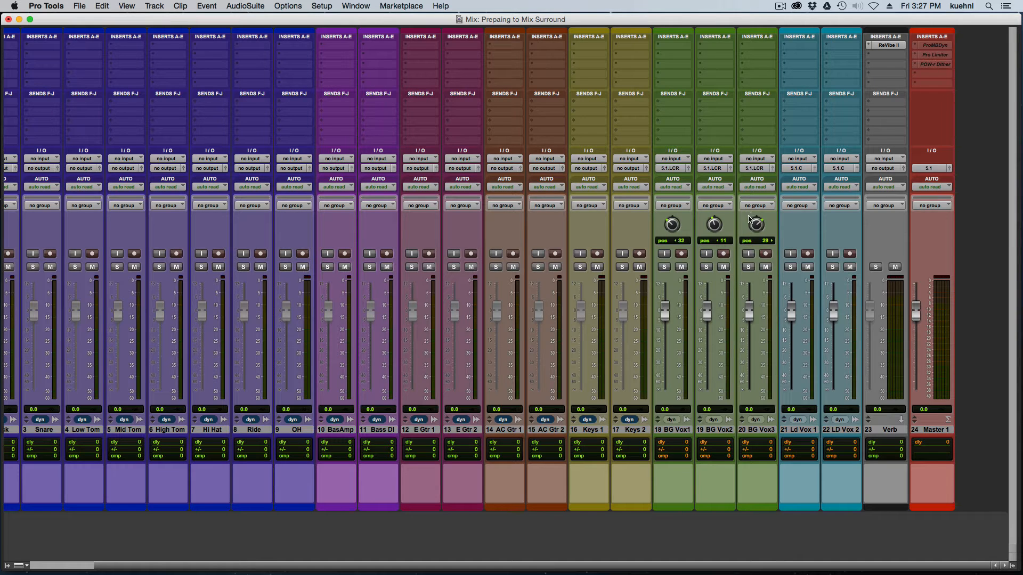
mouse_move(789, 227)
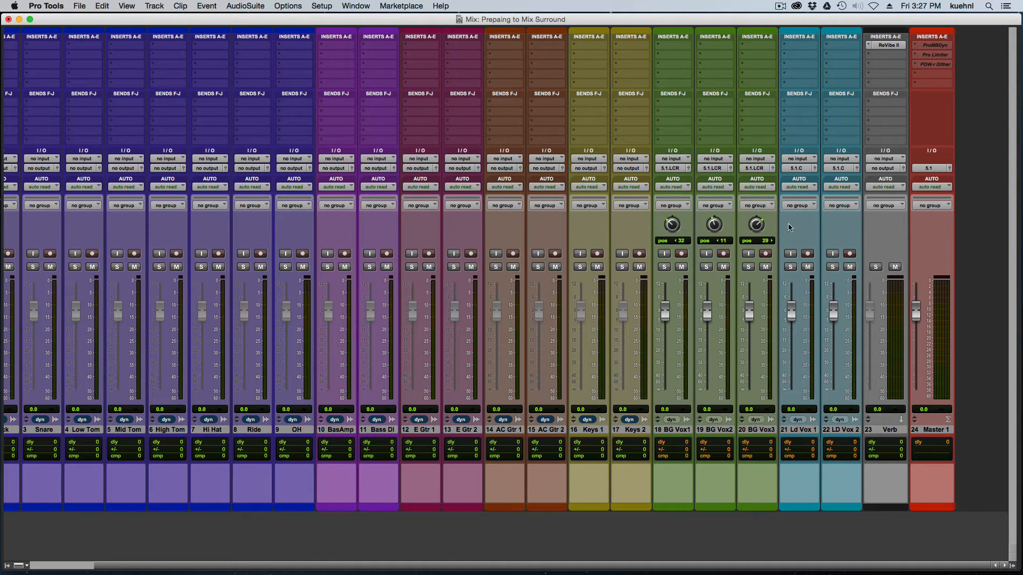
mouse_move(714, 225)
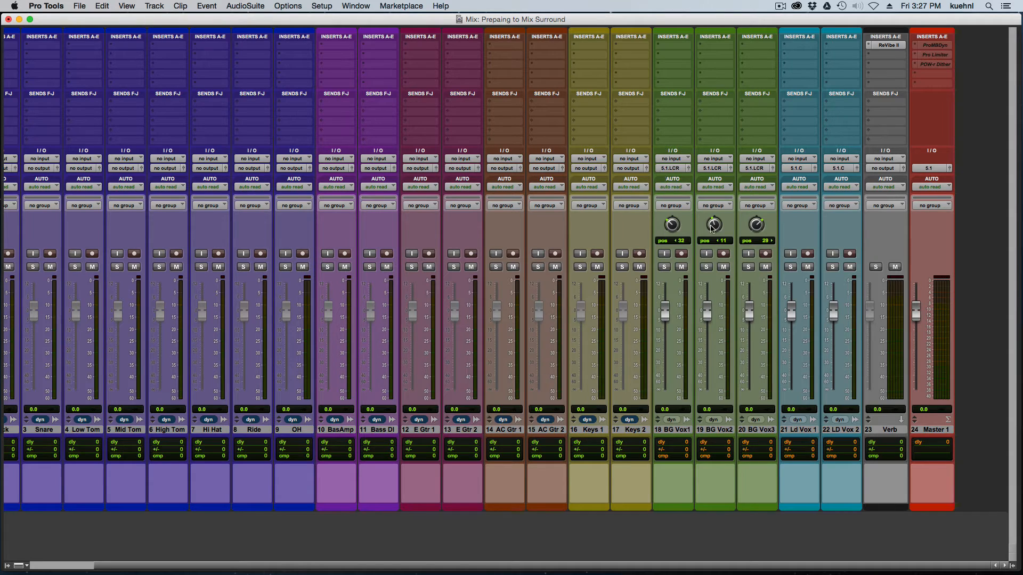
mouse_move(775, 231)
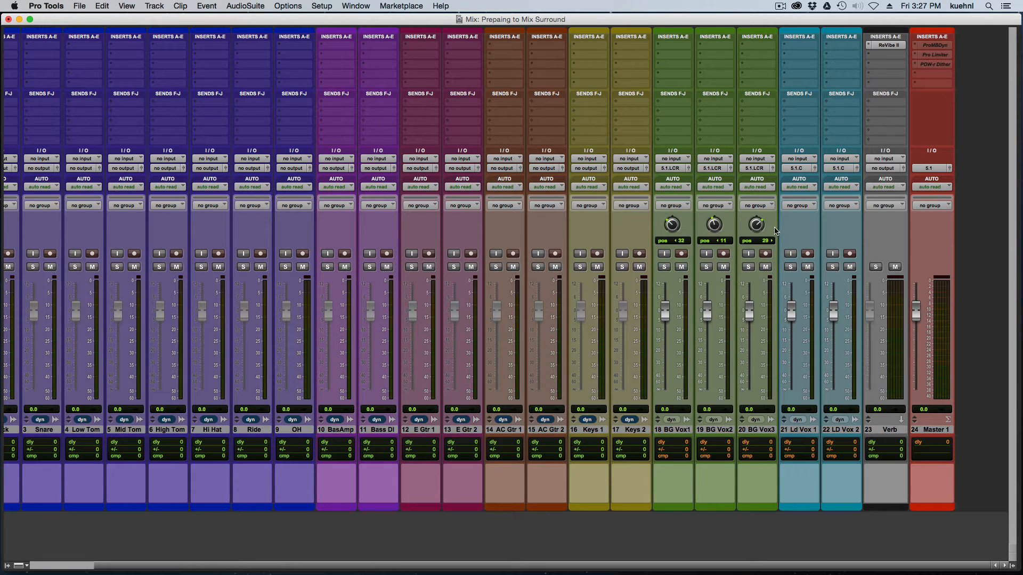
mouse_move(851, 344)
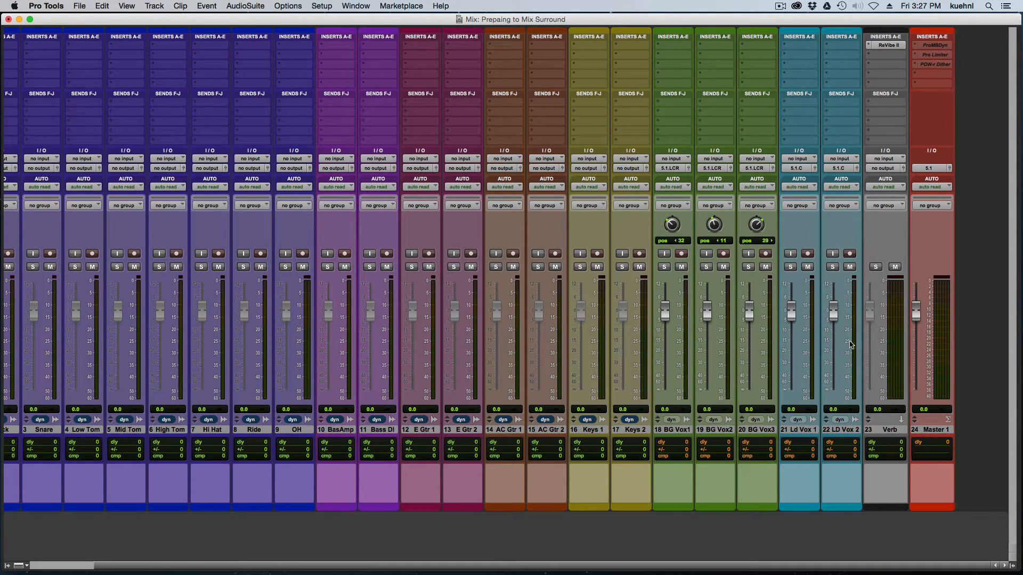
mouse_move(842, 430)
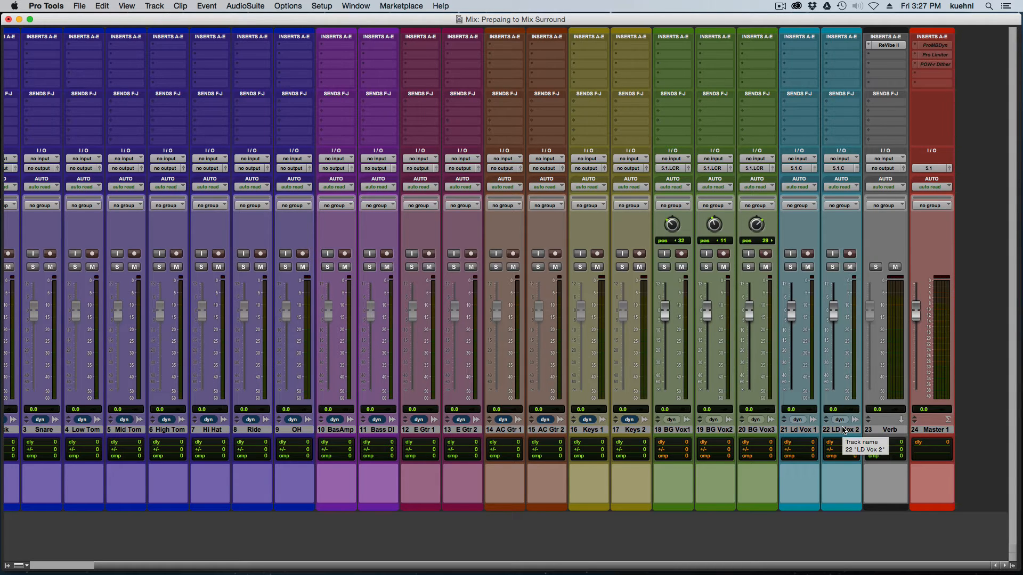
mouse_move(677, 520)
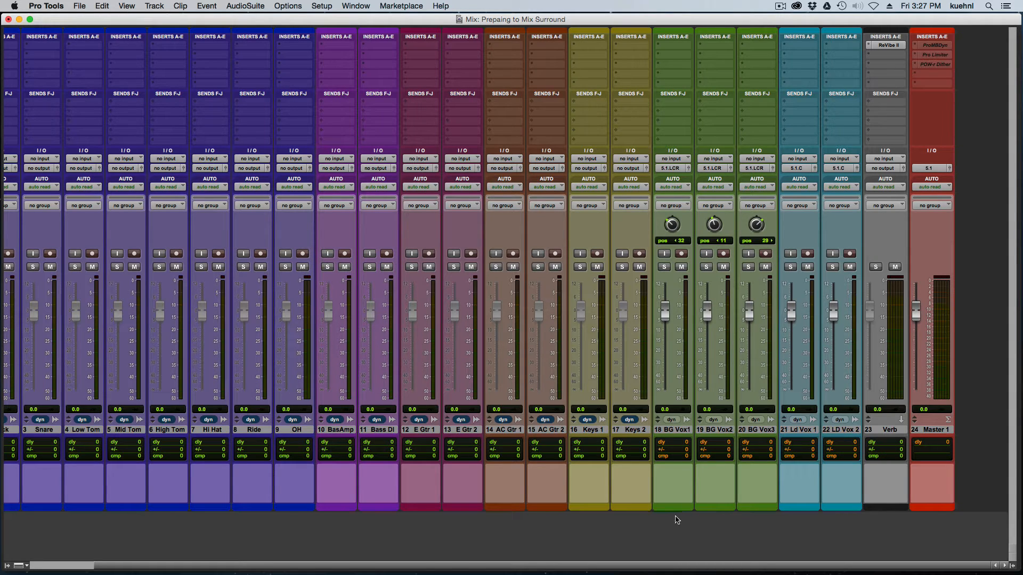
mouse_move(625, 237)
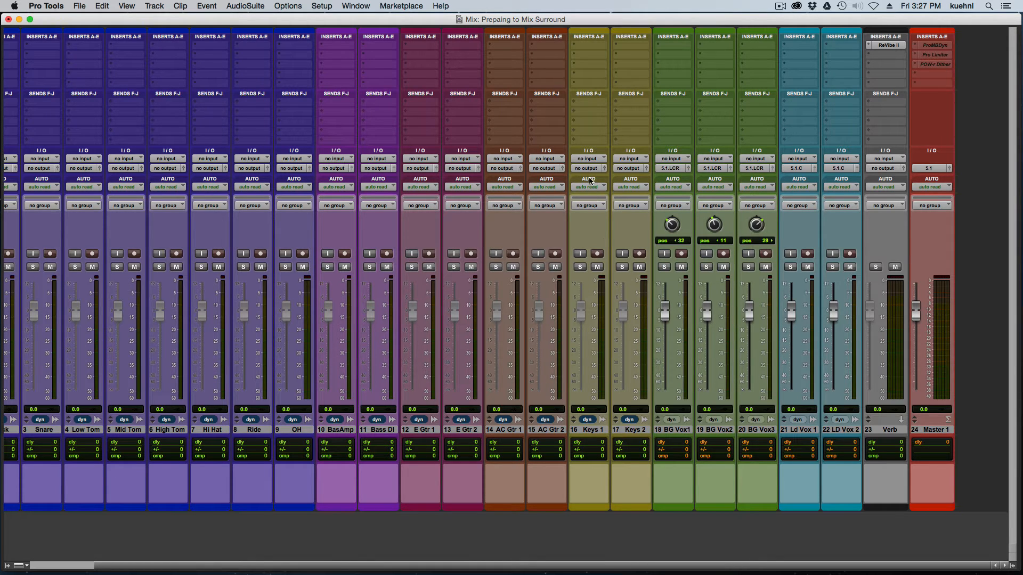
Set the Keys 1 output to 5.1.Stereo (Stereo)
left_click(587, 169)
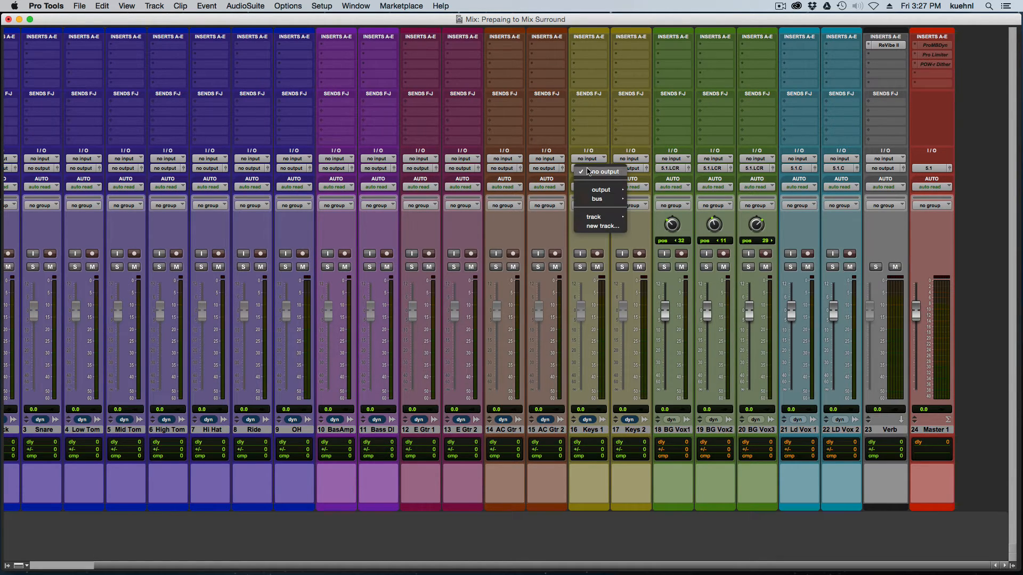
mouse_move(600, 189)
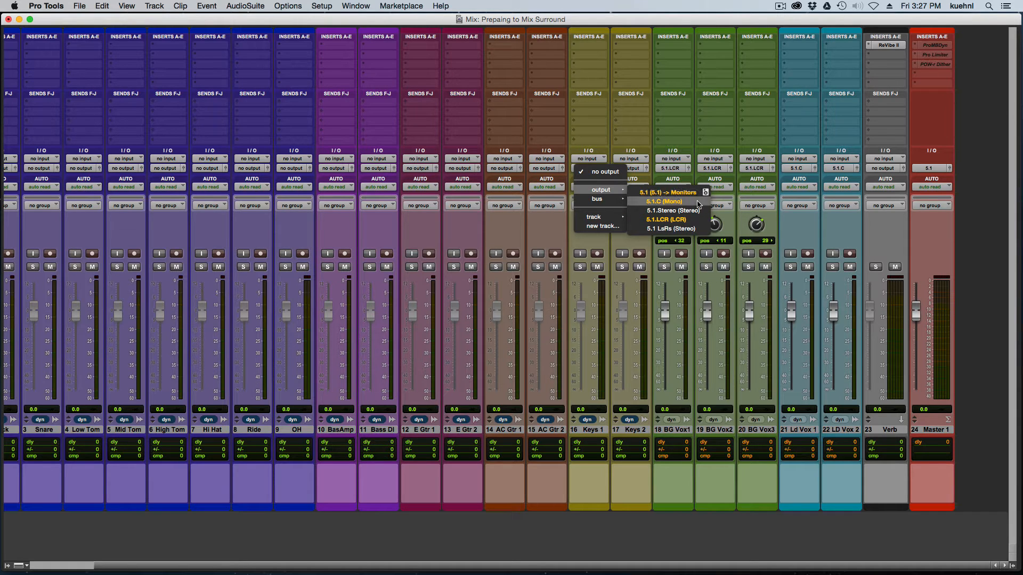
left_click(670, 211)
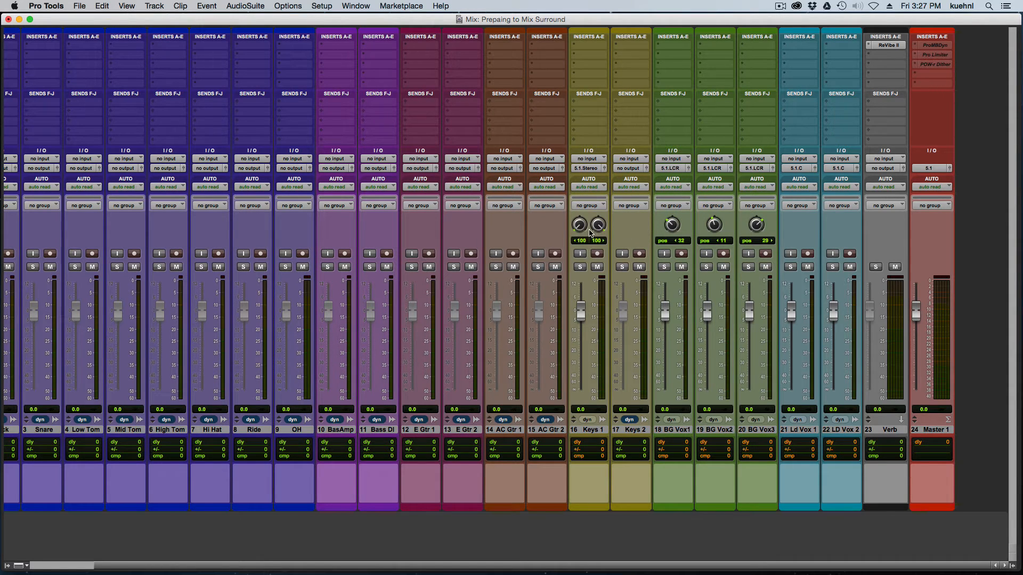
mouse_move(637, 236)
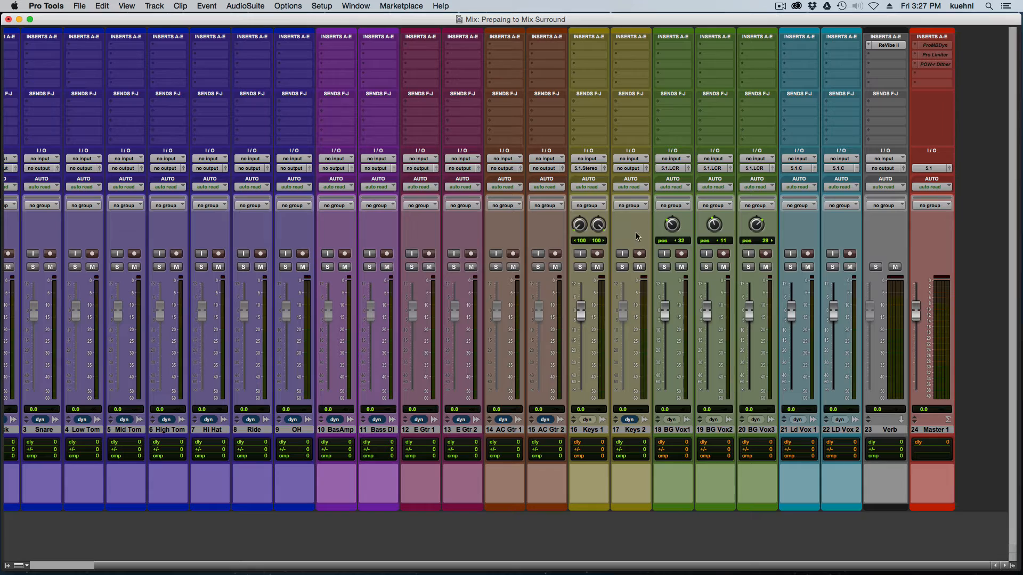
mouse_move(628, 231)
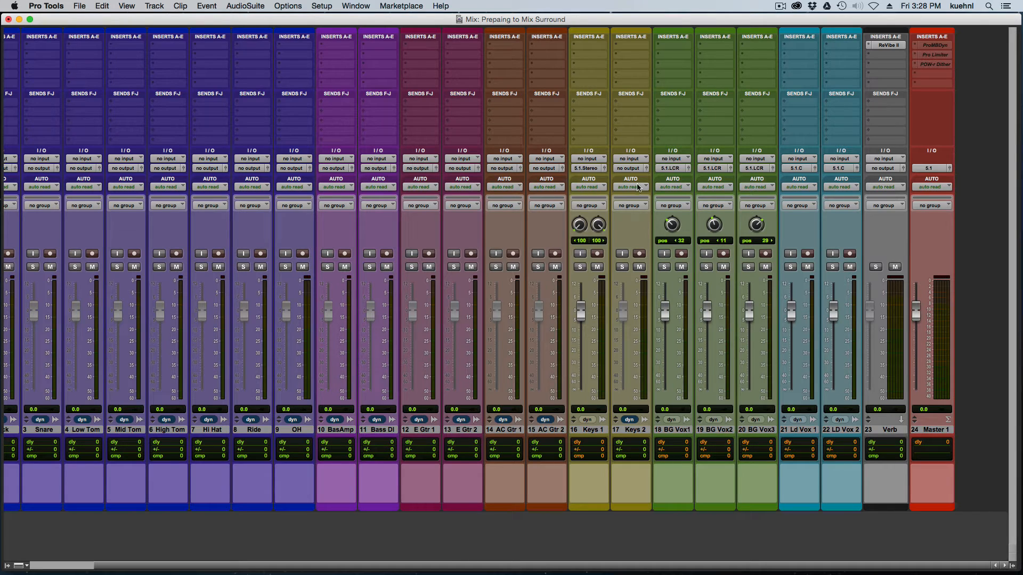
left_click(630, 168)
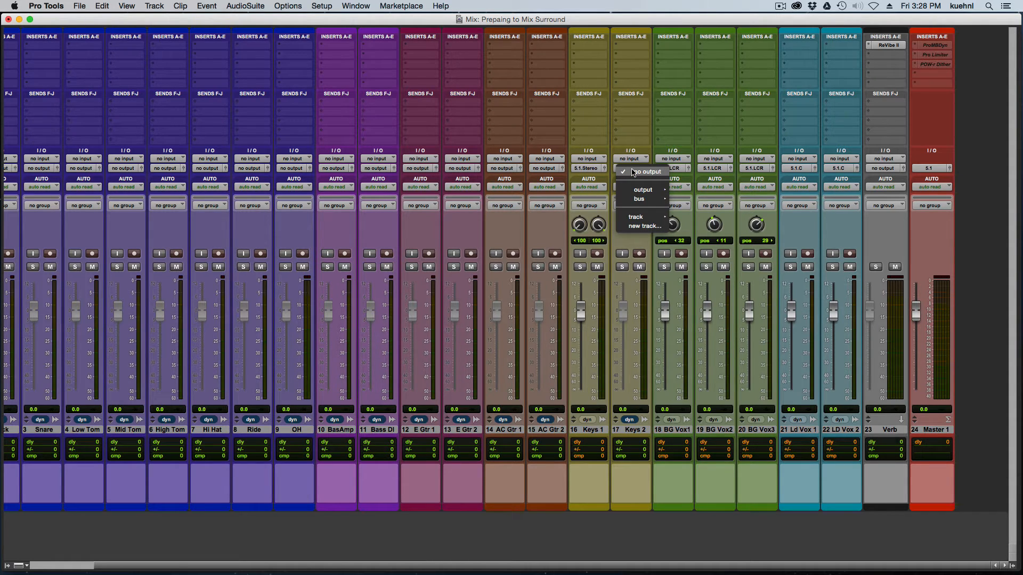
mouse_move(641, 190)
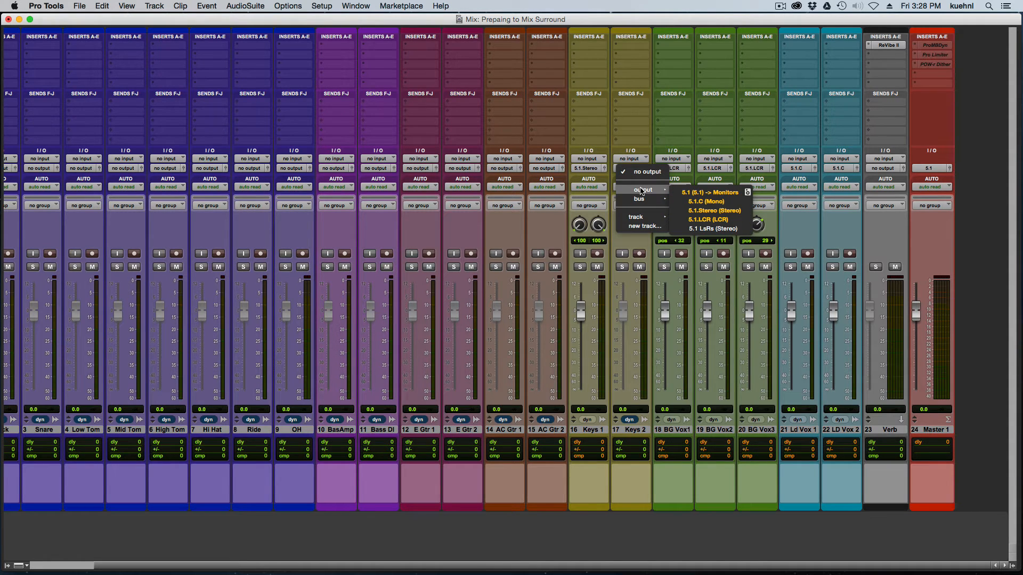
mouse_move(647, 190)
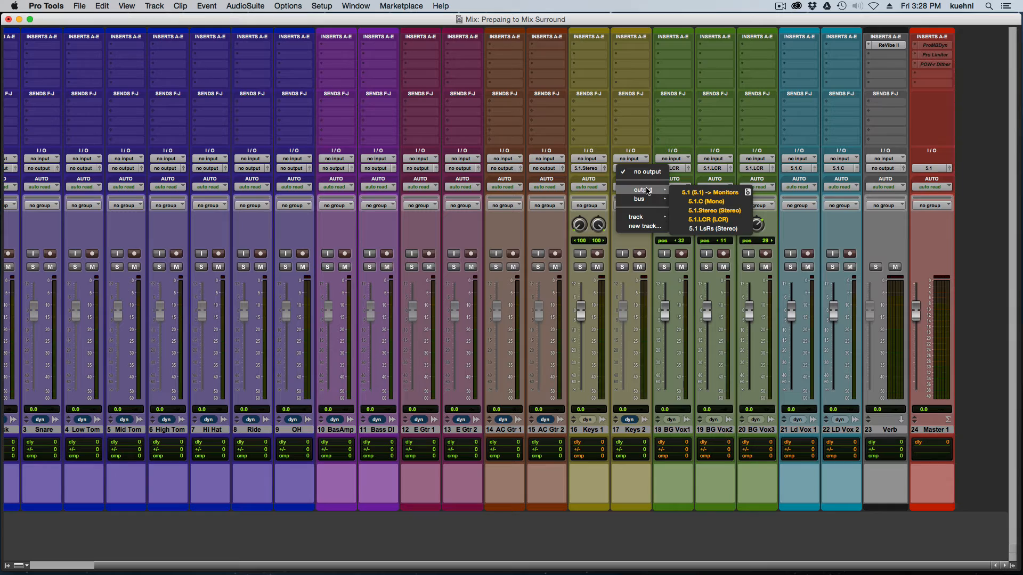
mouse_move(712, 228)
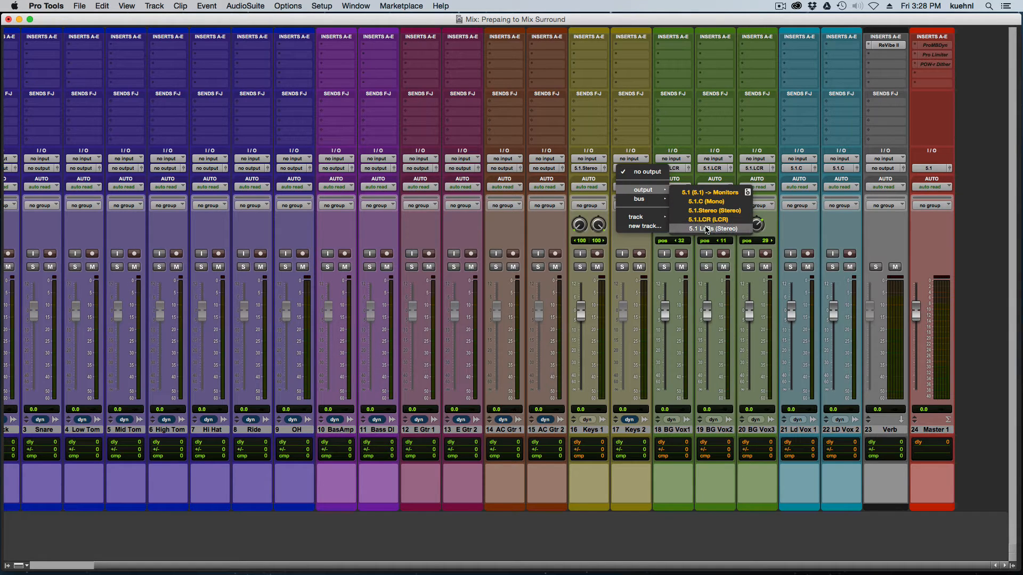
left_click(711, 228)
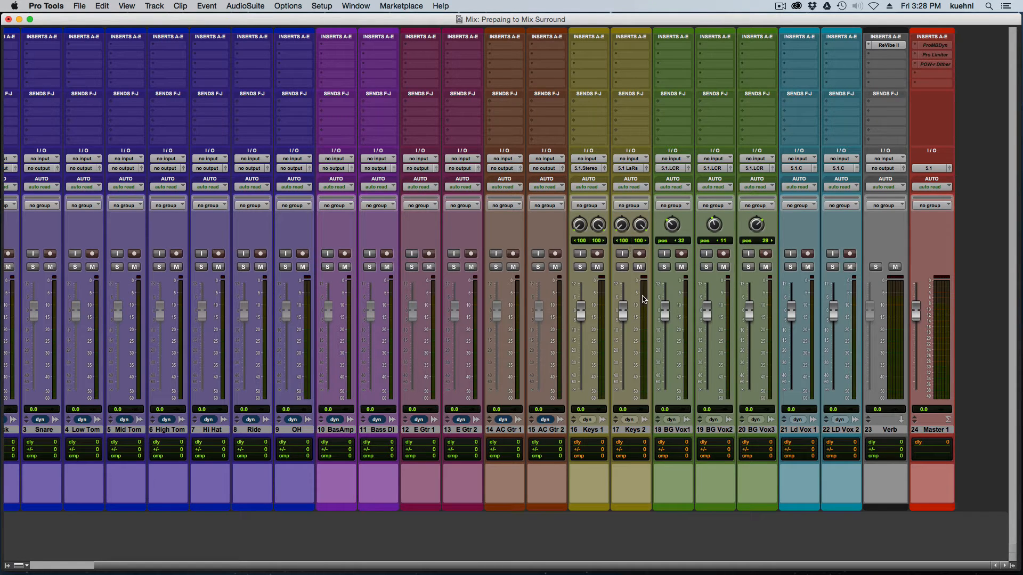
mouse_move(630, 174)
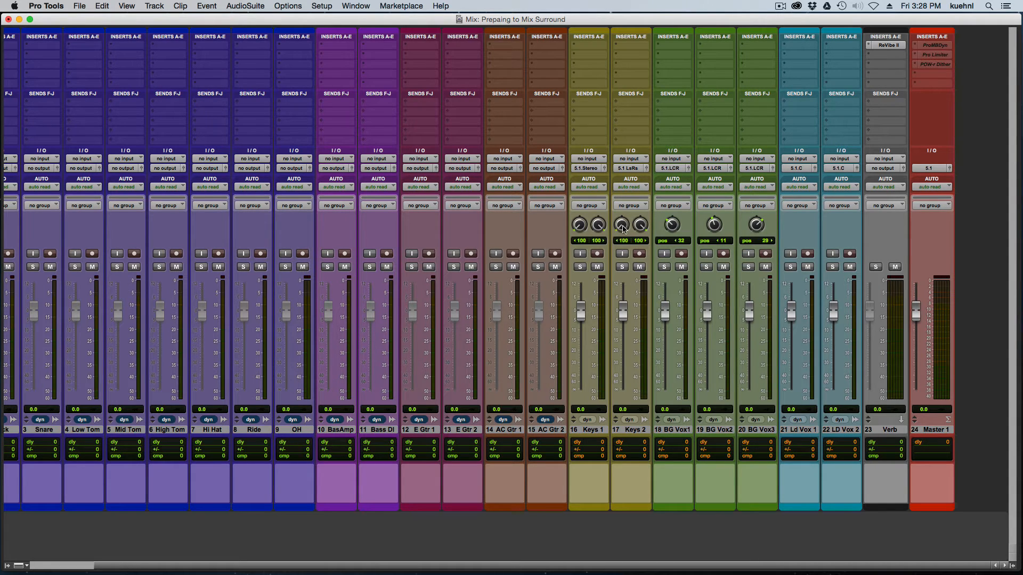
mouse_move(644, 241)
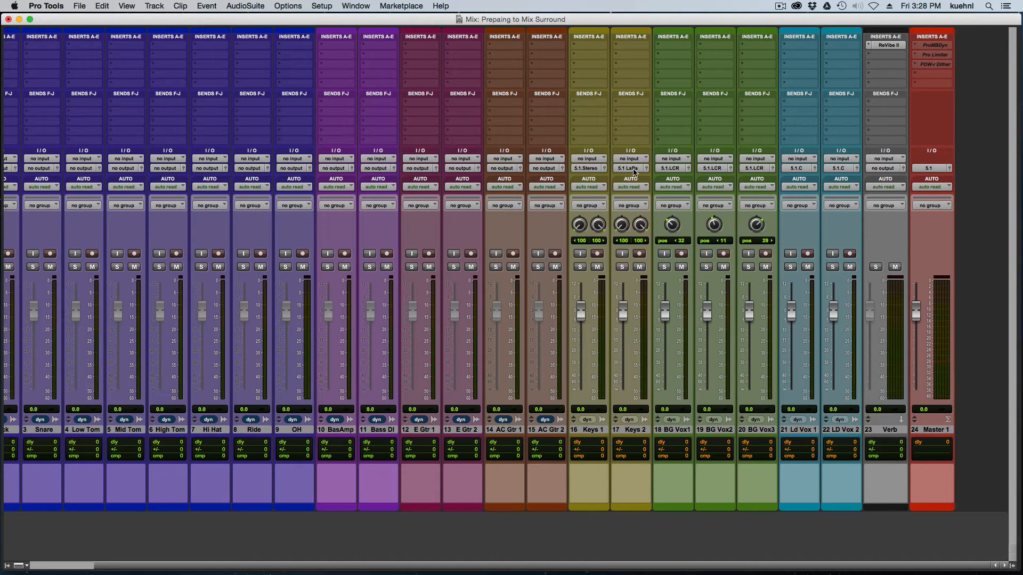
mouse_move(639, 225)
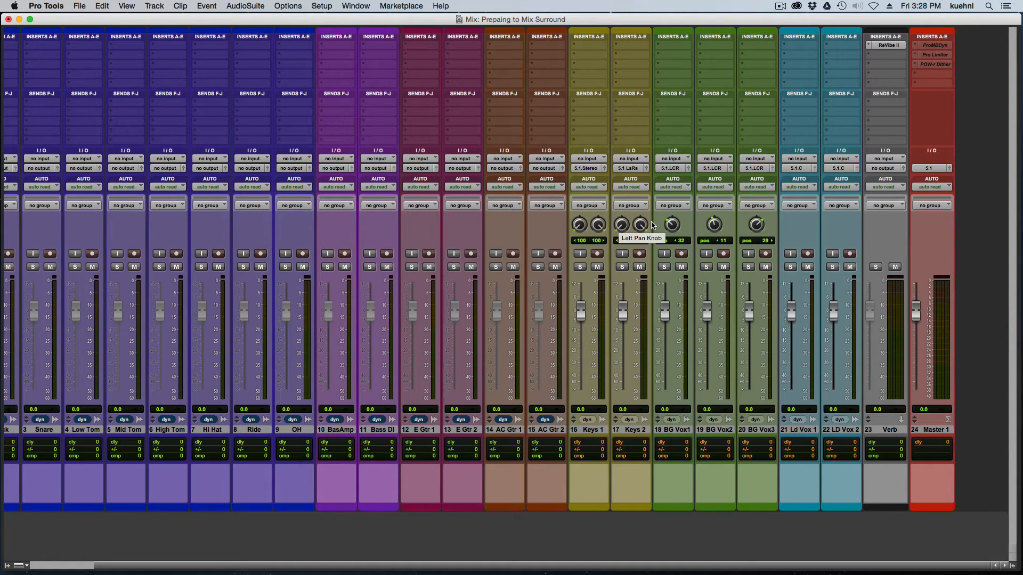
mouse_move(665, 254)
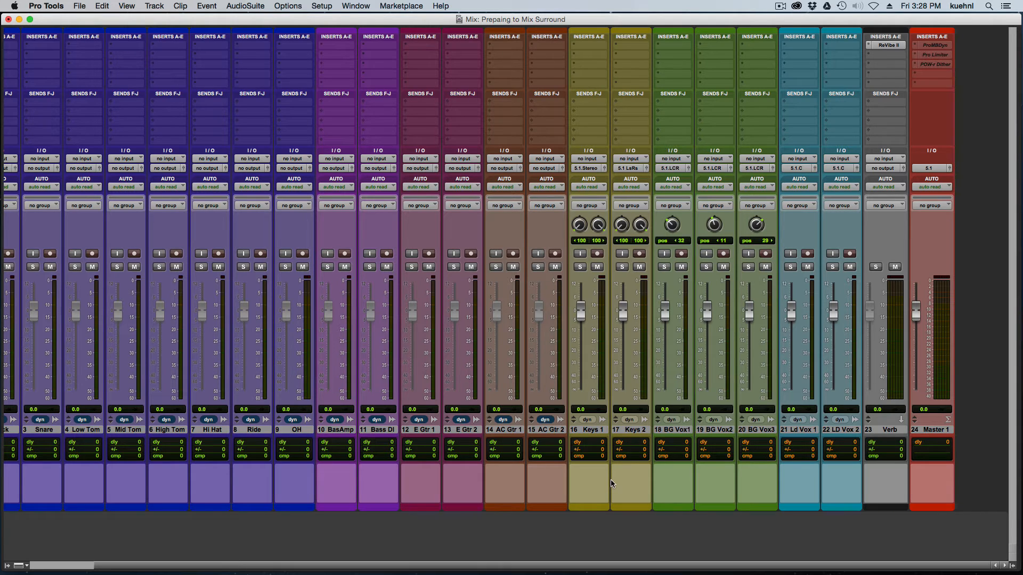
mouse_move(613, 484)
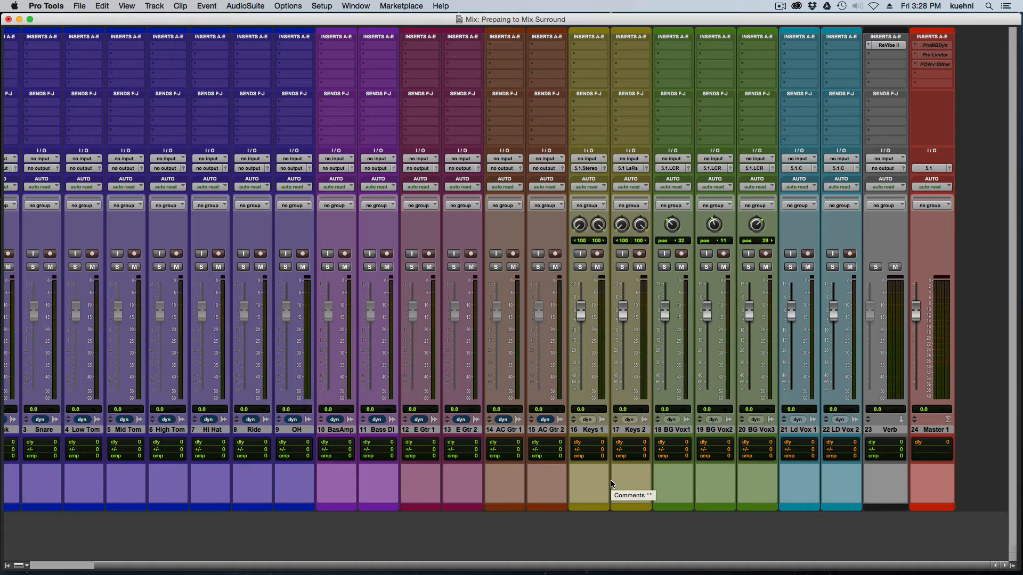
mouse_move(584, 492)
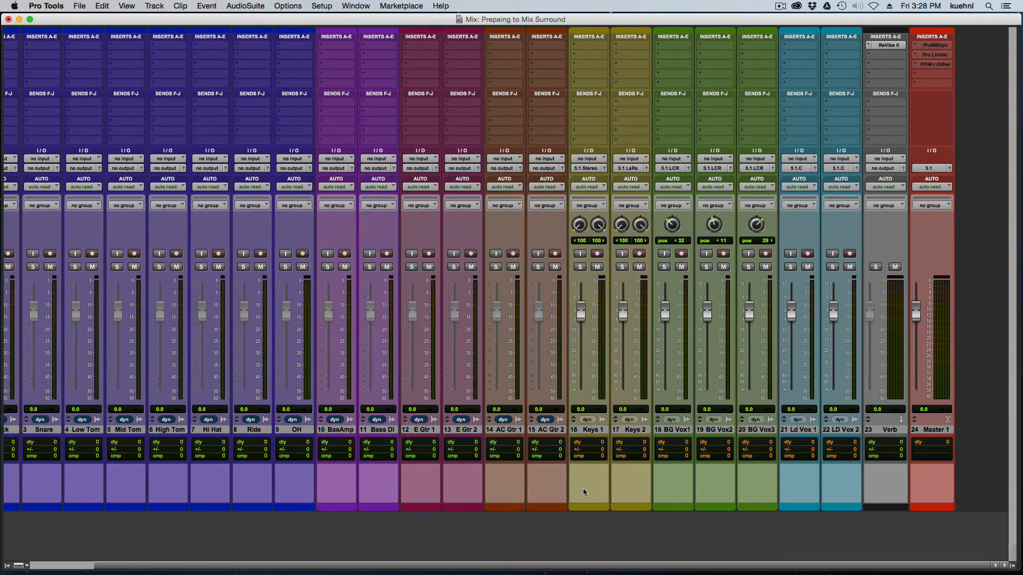
Select E Gtr 1, E Gtr 2, AC Gtr 1 and AC Gtr 2 and output them to 5.1.Stereo
double_click(420, 430)
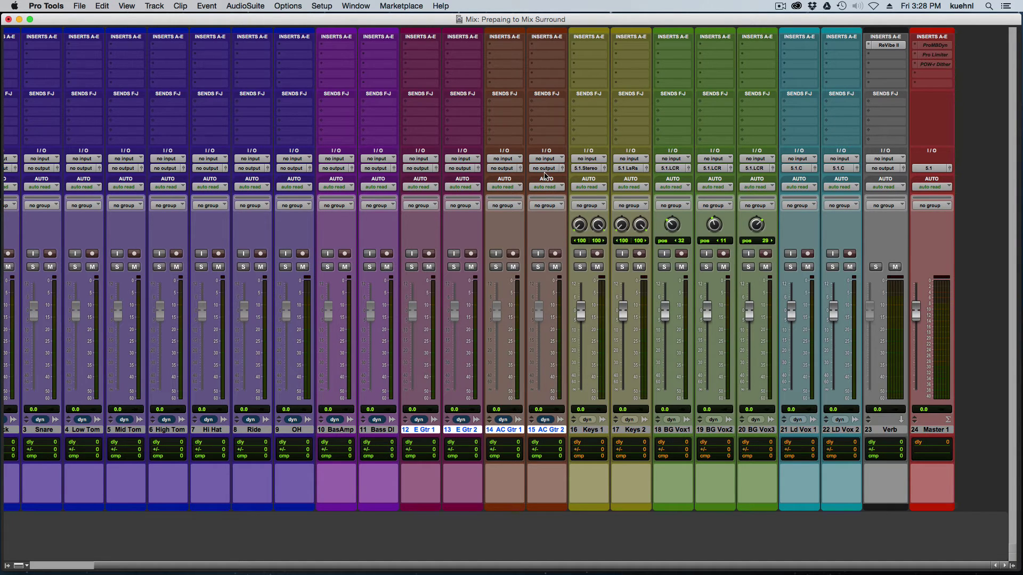
mouse_move(546, 177)
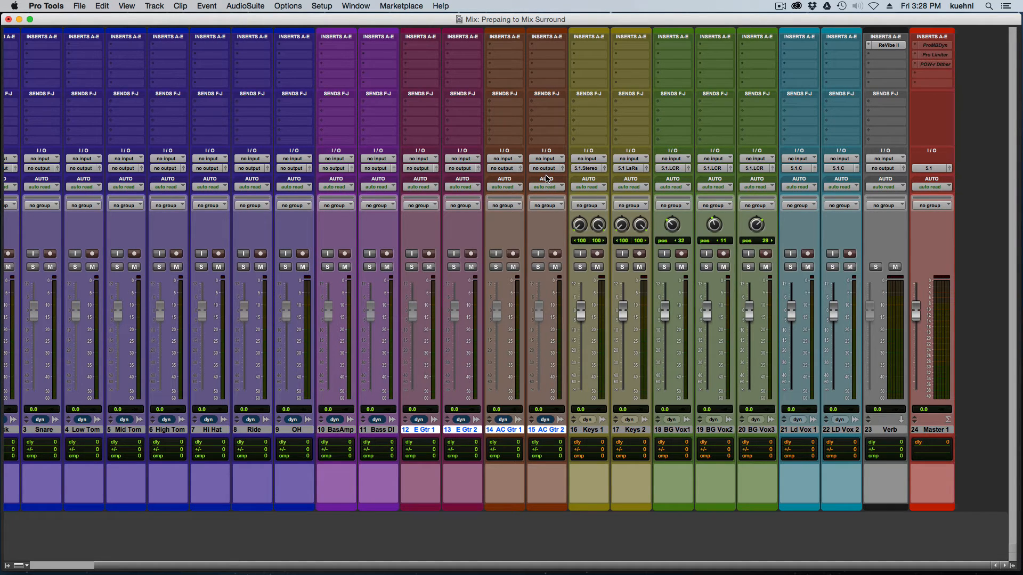
left_click(546, 168)
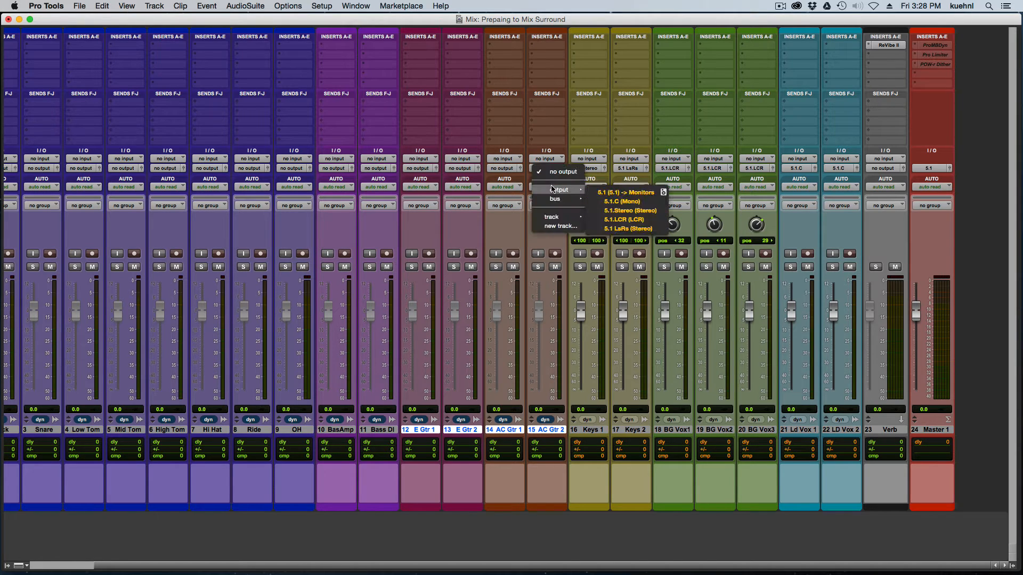
mouse_move(629, 211)
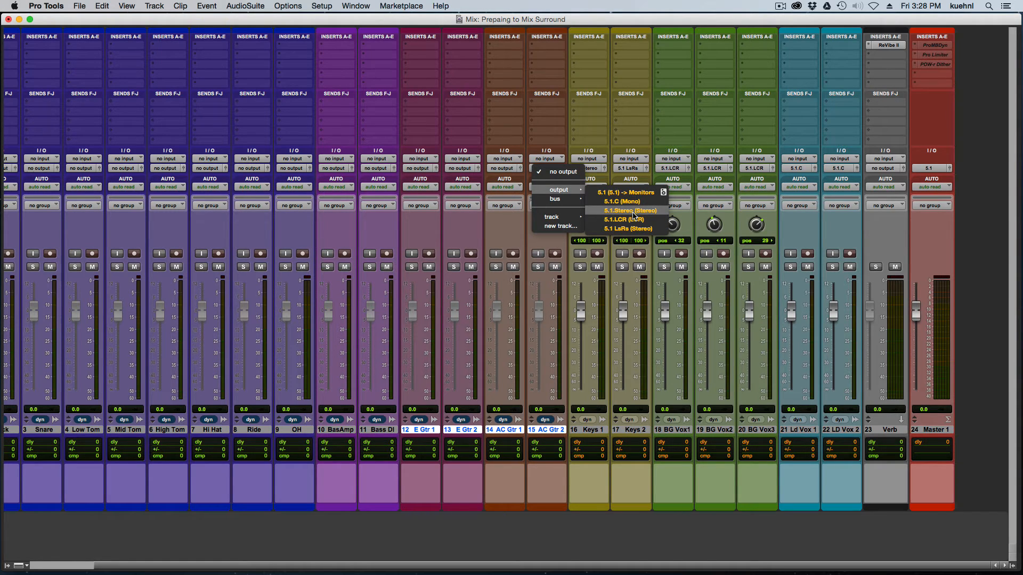
left_click(627, 211)
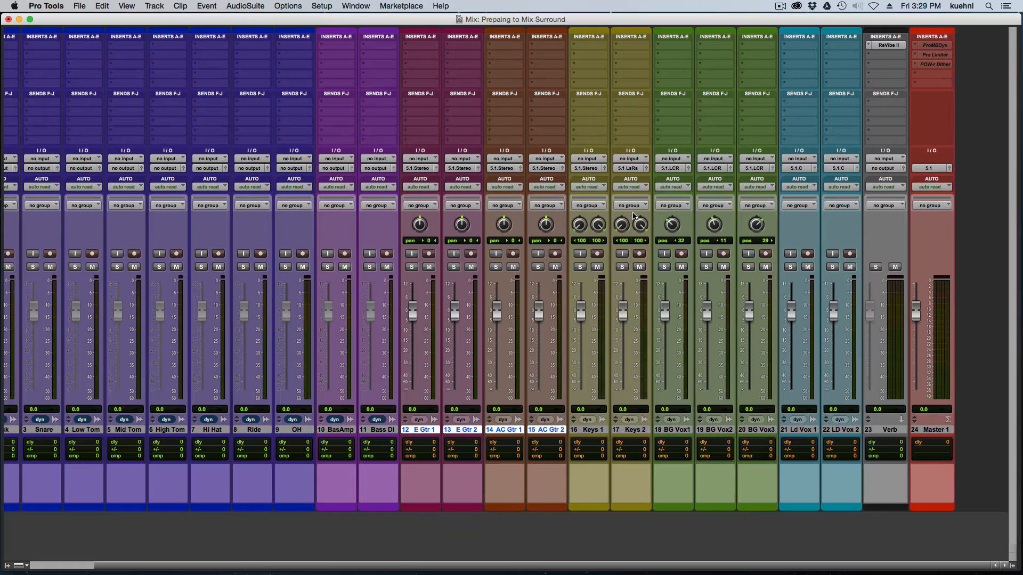
mouse_move(468, 254)
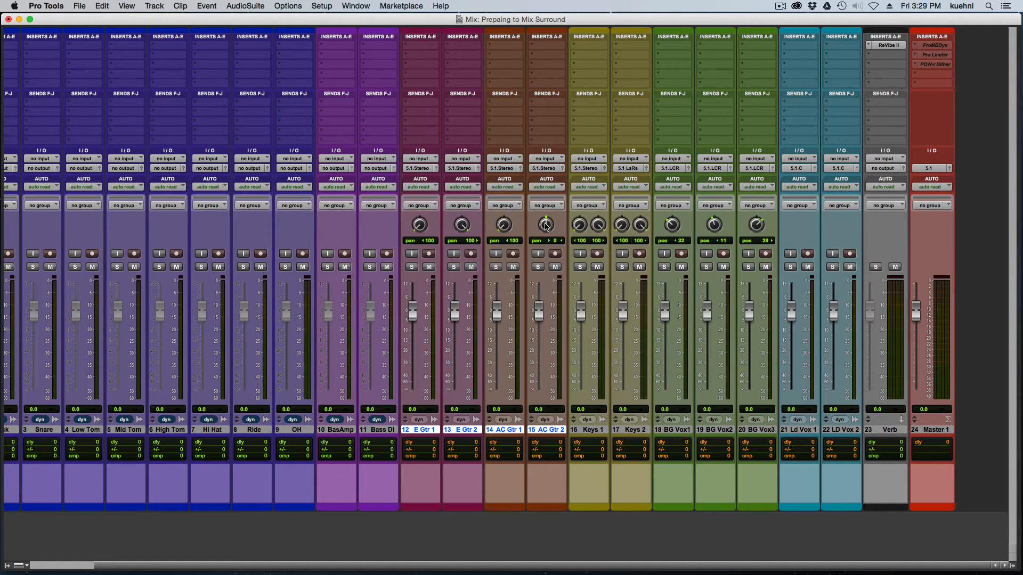
mouse_move(572, 482)
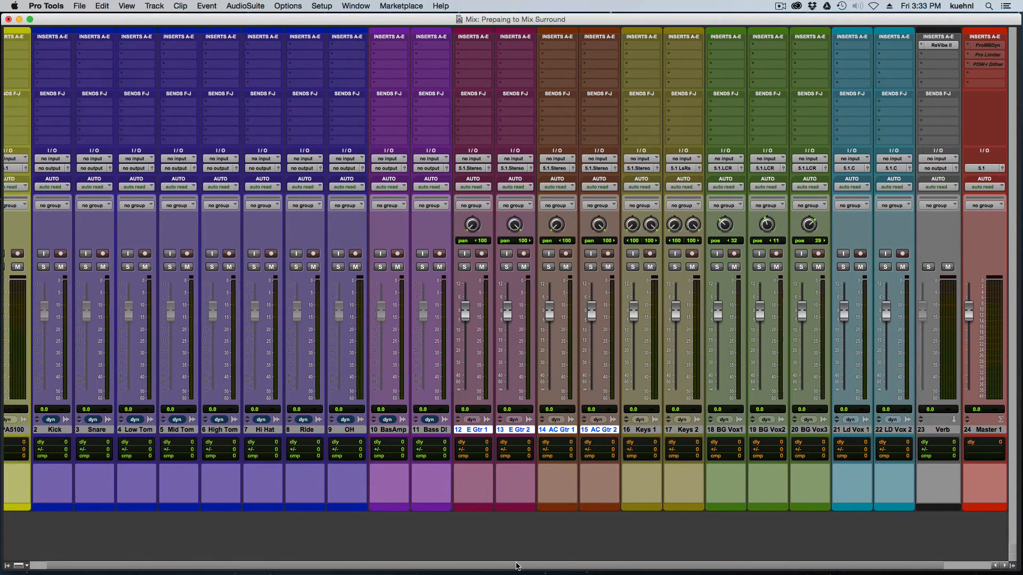
Route BasAmp and Bass DI to 5.1.LCR and close the Bass DI surround panner
scroll("left", 3)
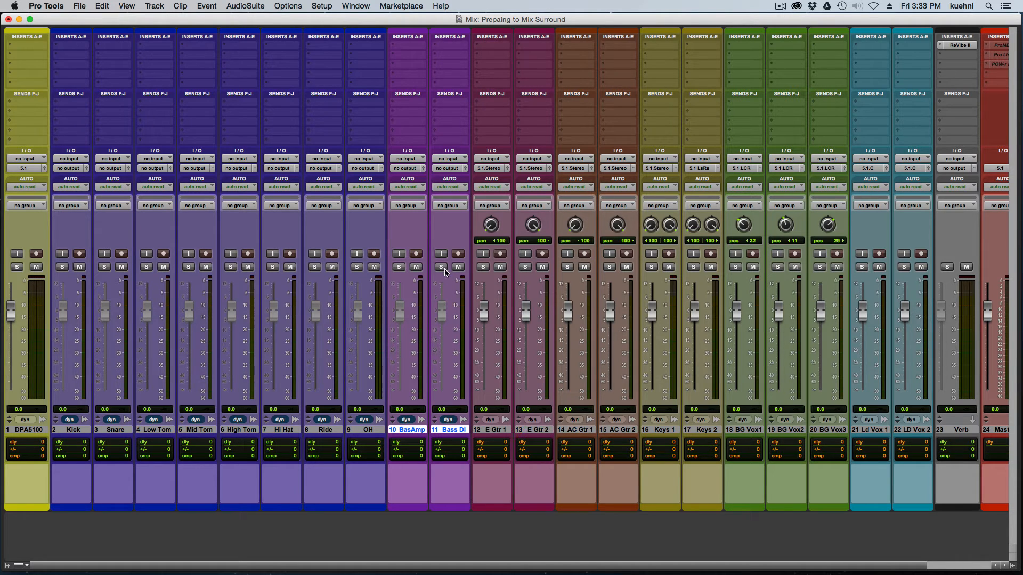
mouse_move(411, 172)
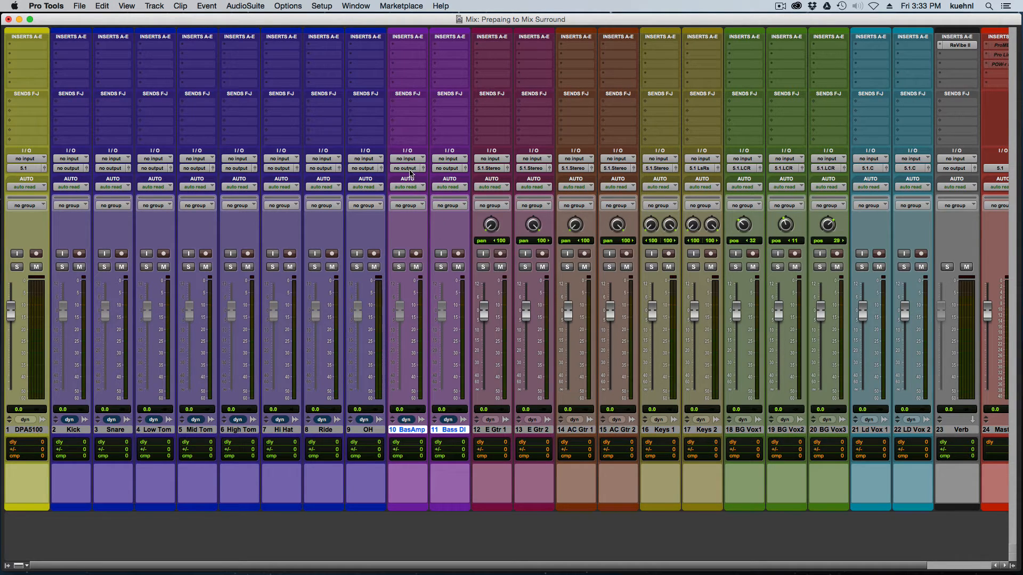
left_click(407, 169)
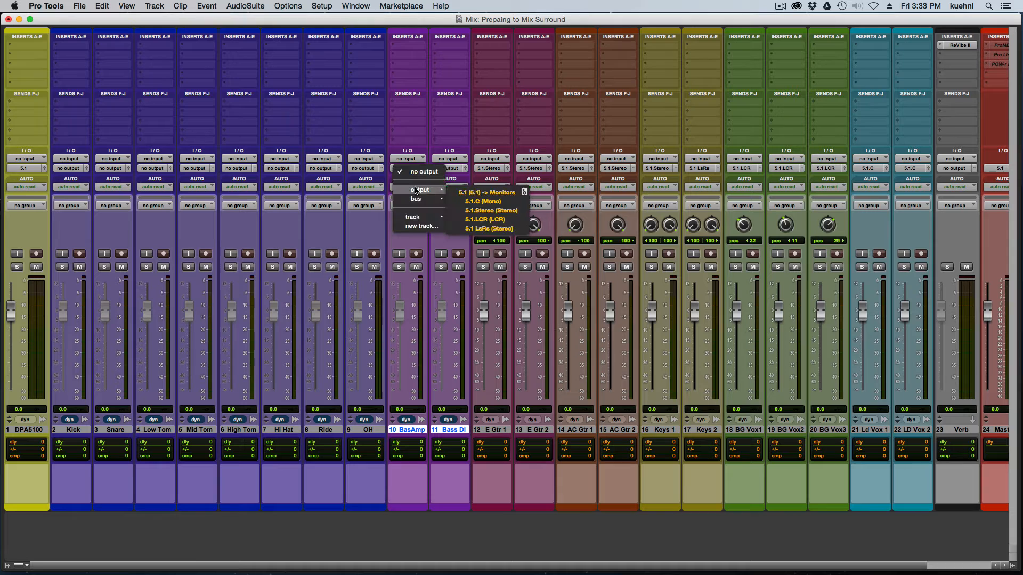
left_click(484, 219)
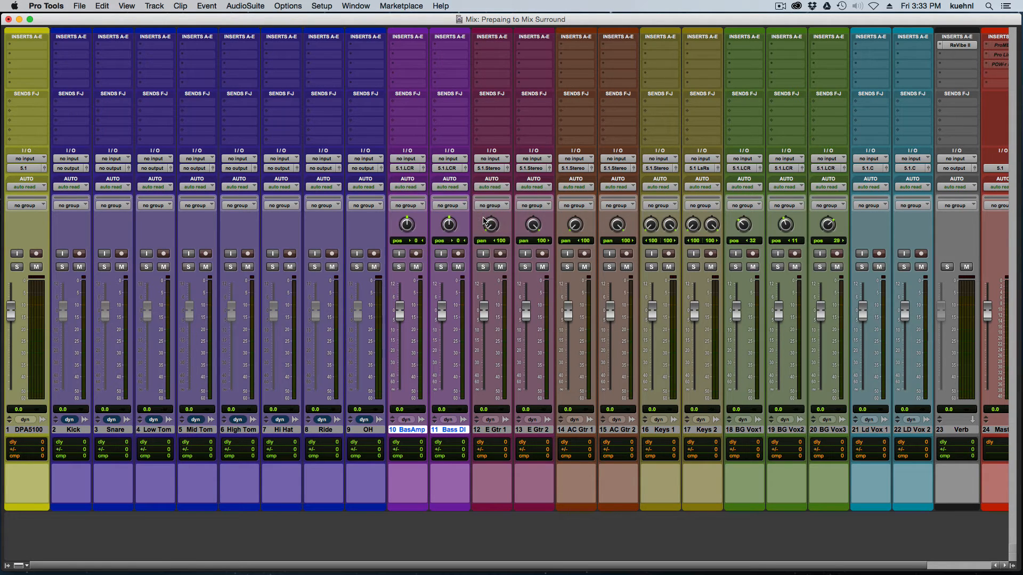
mouse_move(426, 176)
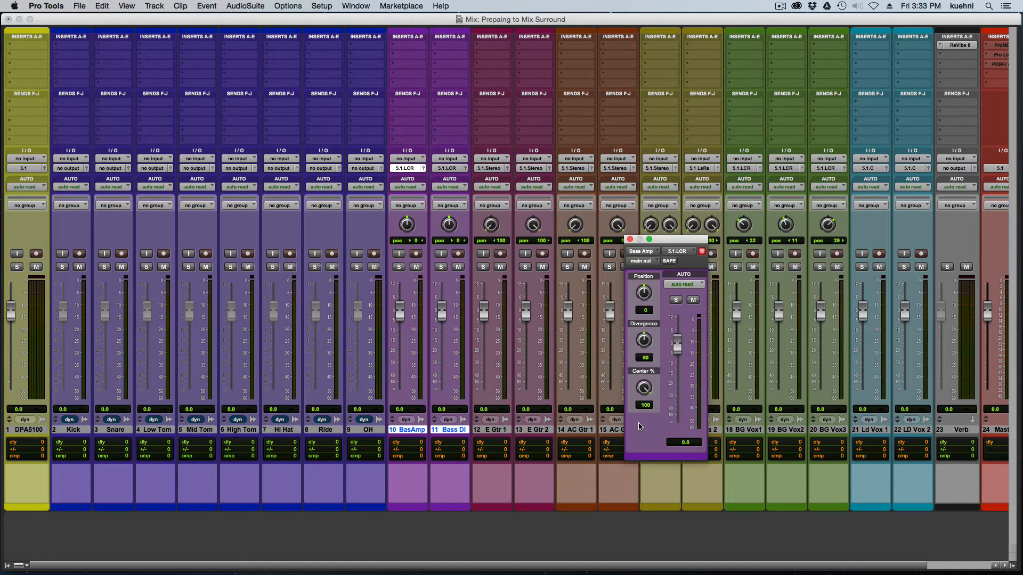
mouse_move(643, 428)
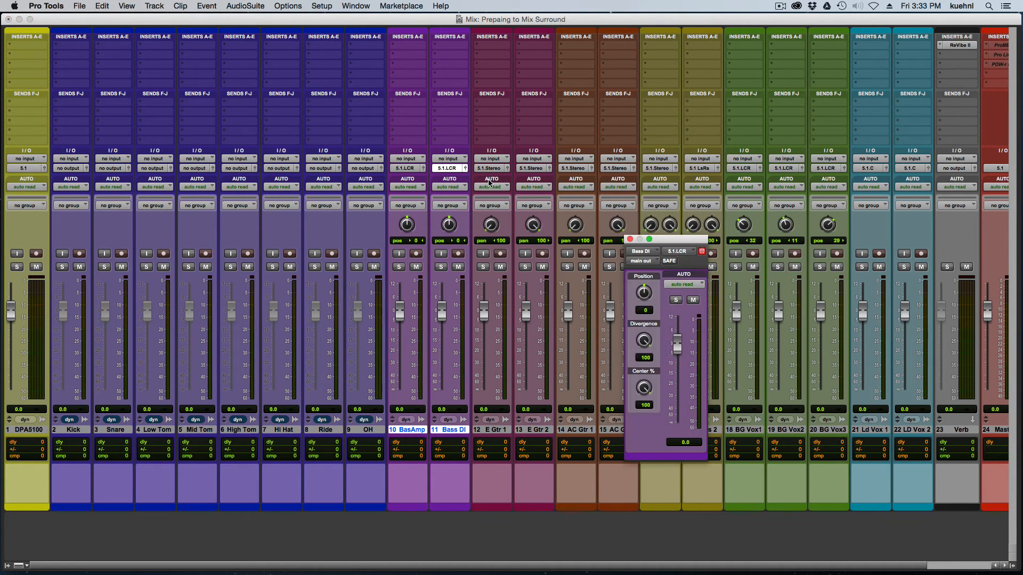
left_click(644, 357)
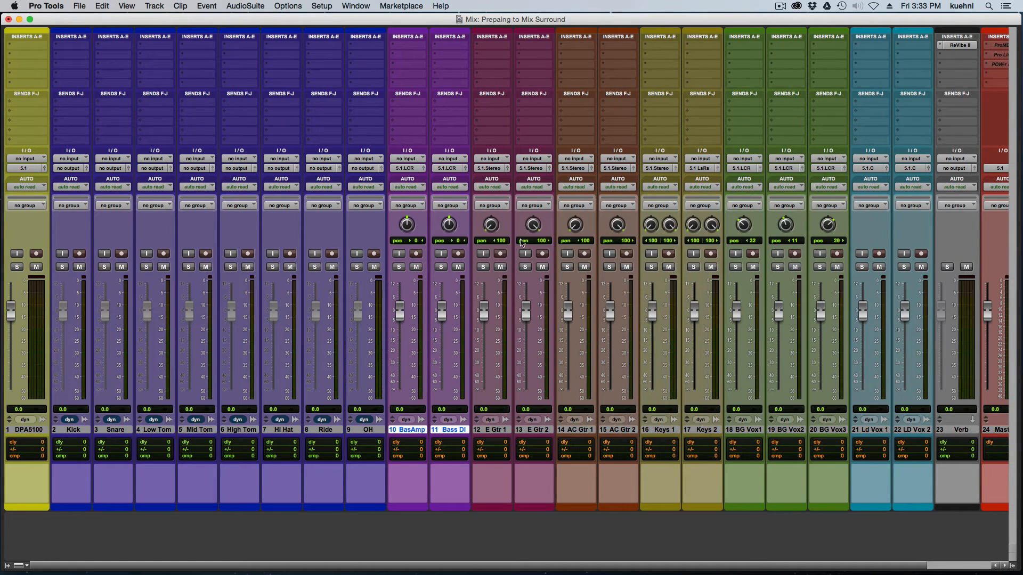
mouse_move(524, 233)
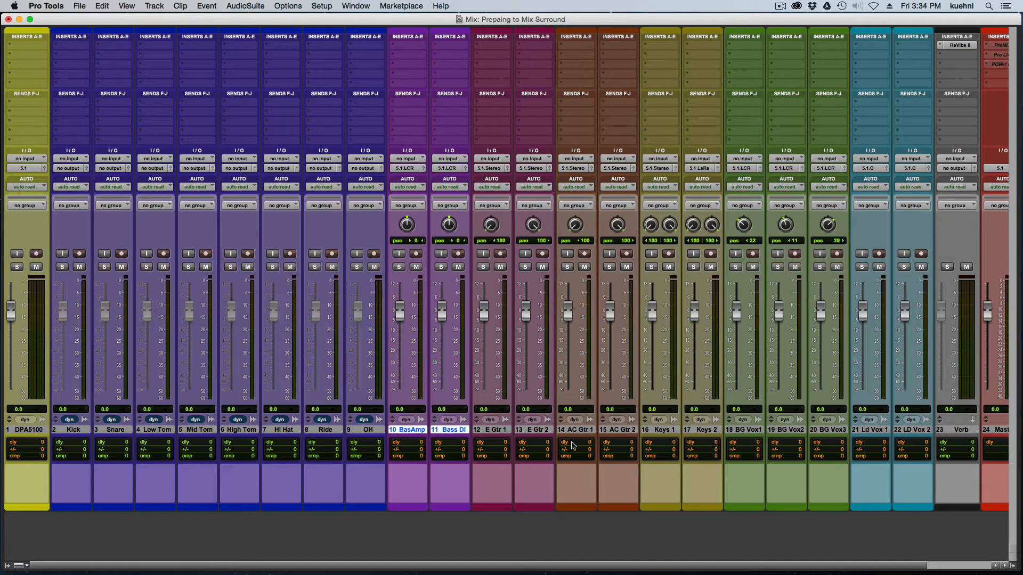
mouse_move(575, 523)
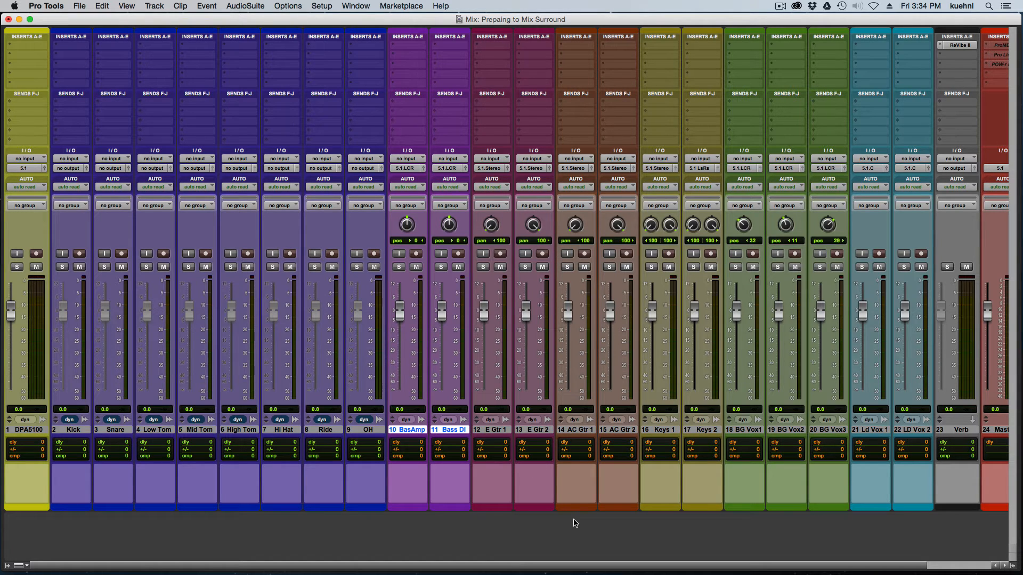
mouse_move(572, 537)
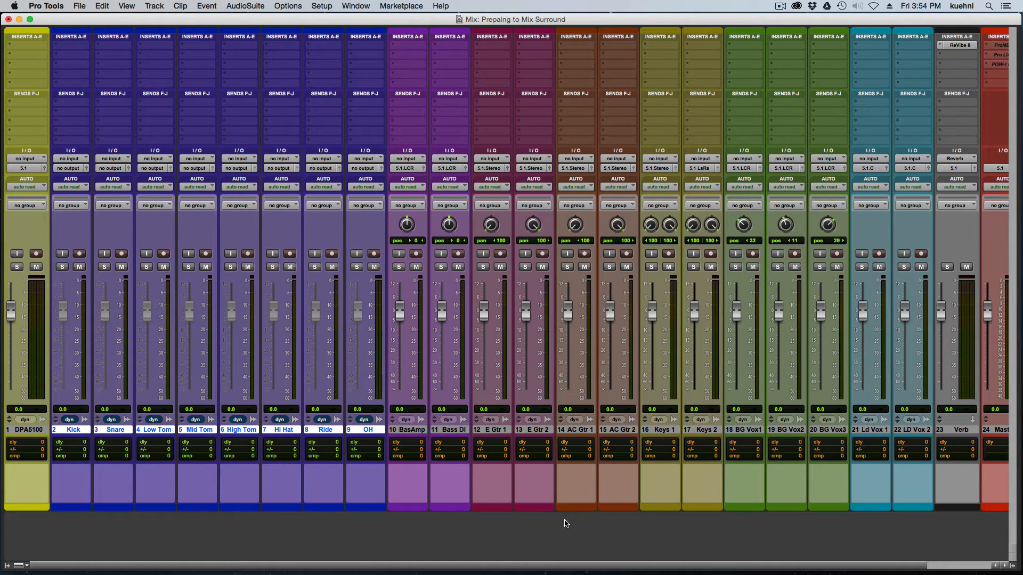
mouse_move(477, 291)
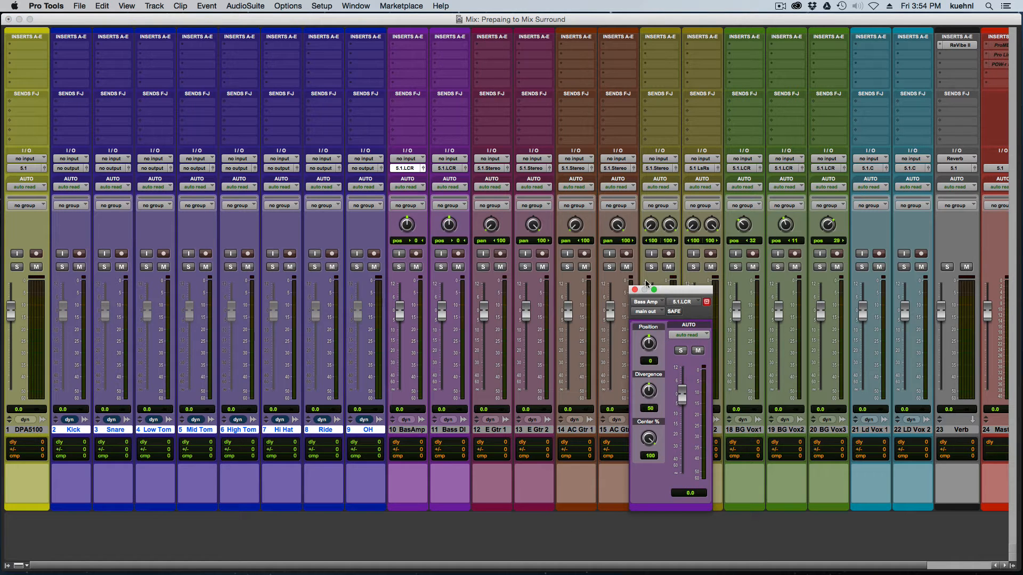
Insert a Signal Generator on BasAmp and lower its divergence to 50
left_click_drag(643, 290, 327, 301)
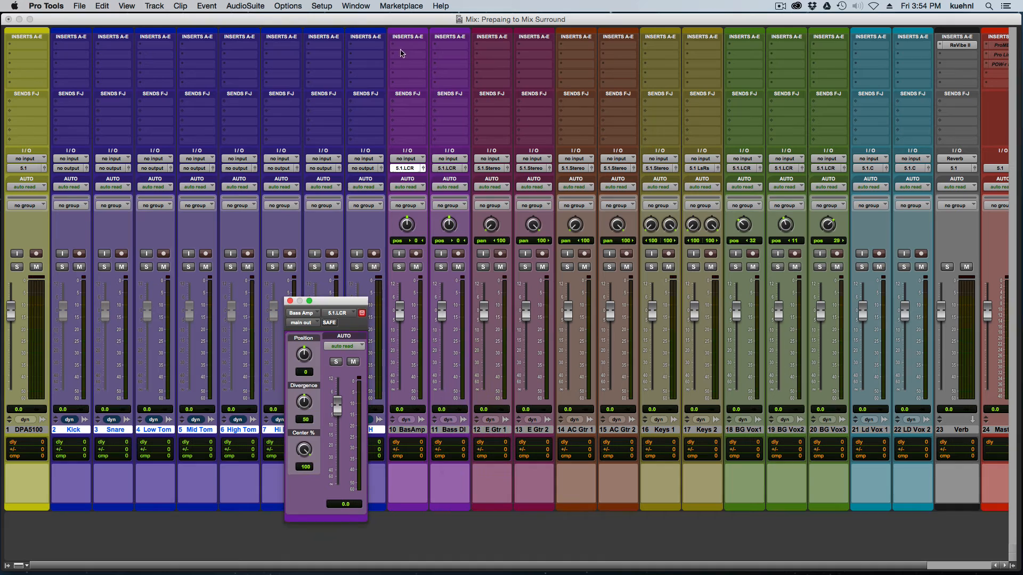
left_click(408, 46)
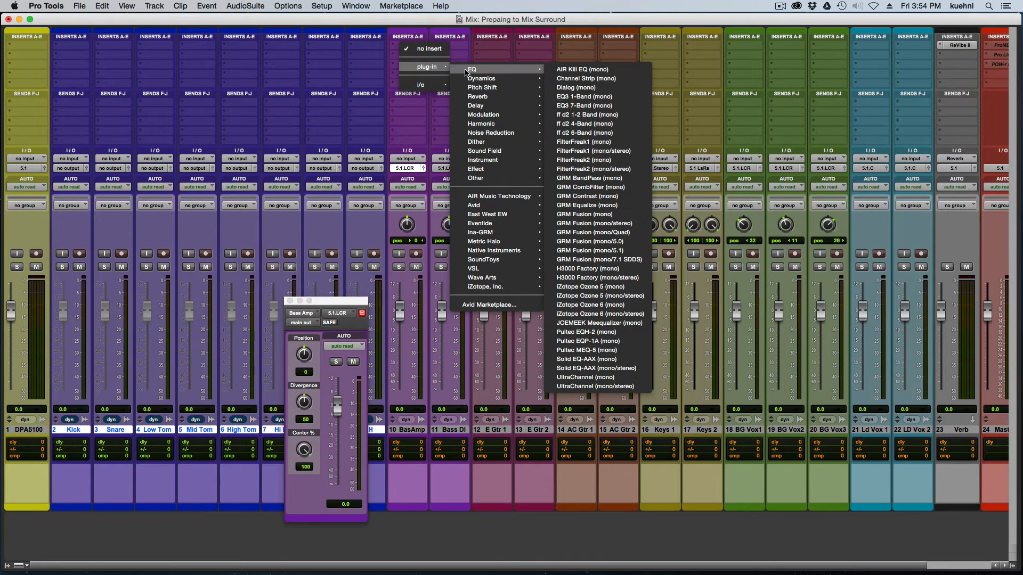
mouse_move(486, 178)
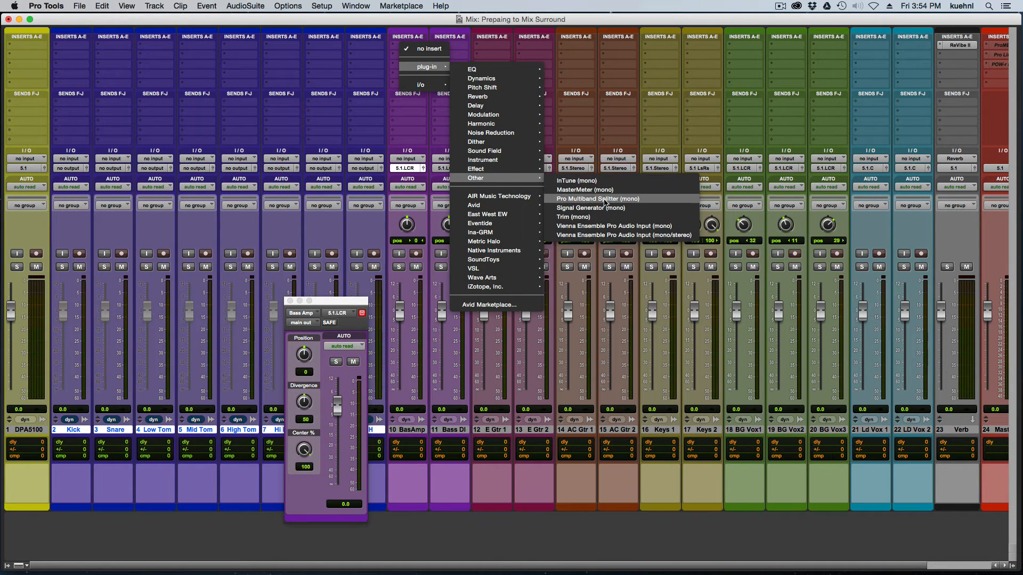
left_click(590, 208)
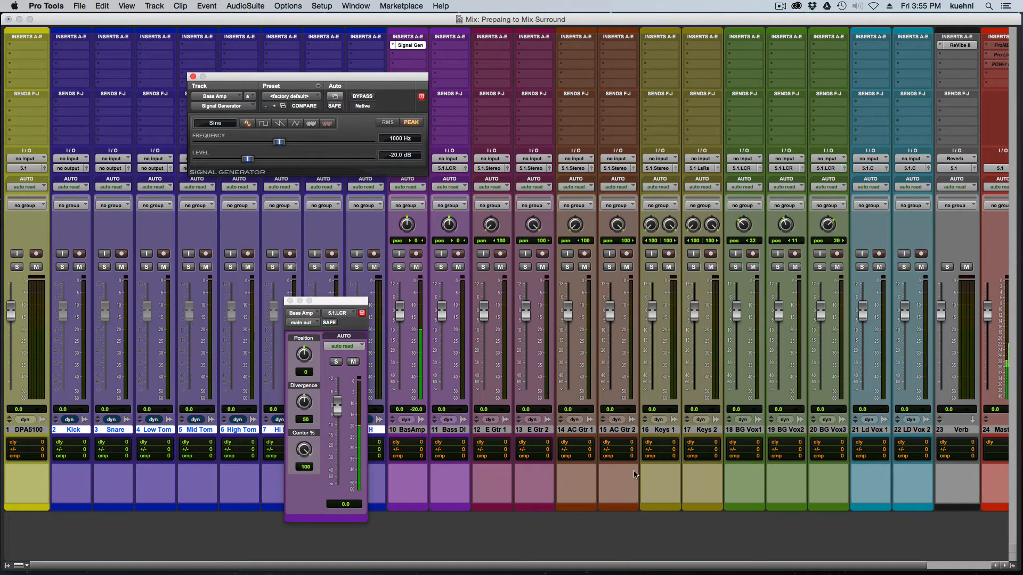
scroll("right", 3)
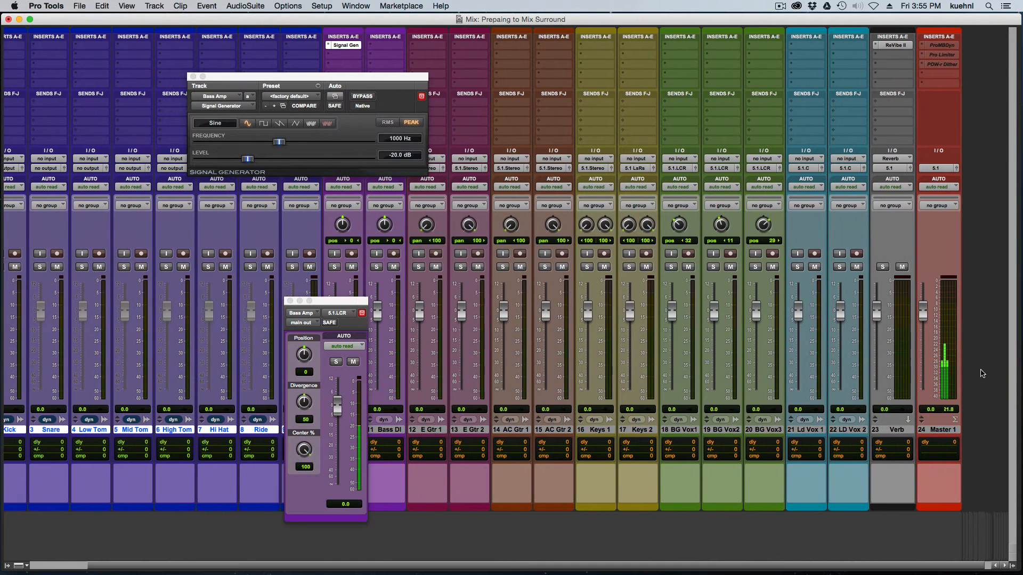
mouse_move(448, 389)
type("100")
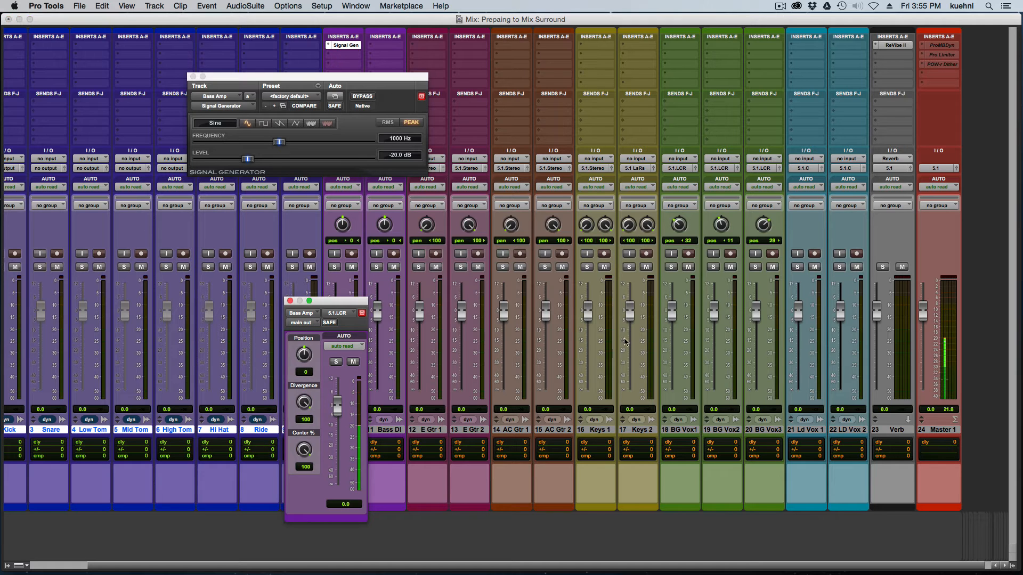
mouse_move(948, 346)
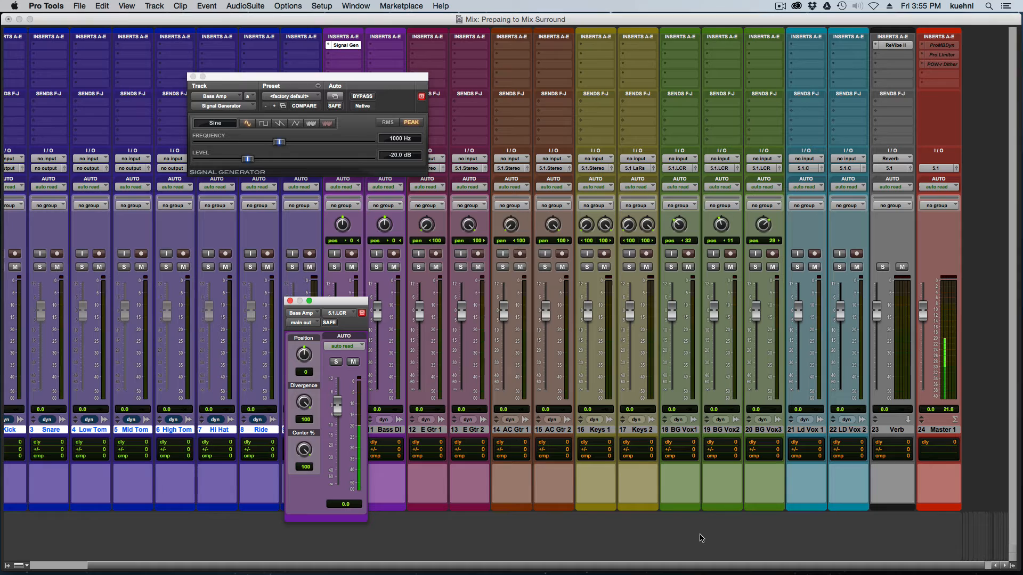
mouse_move(711, 528)
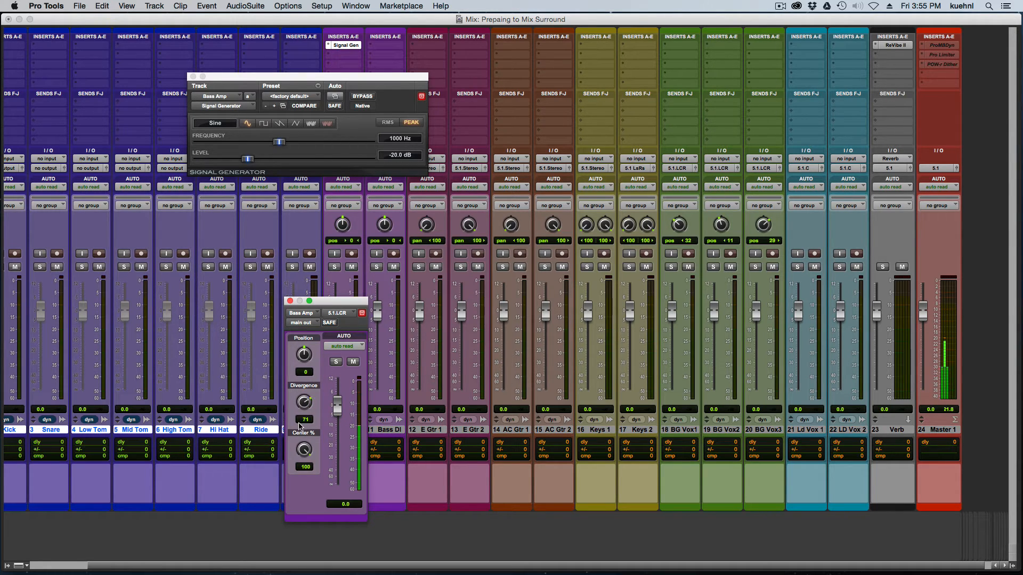
left_click_drag(305, 401, 304, 424)
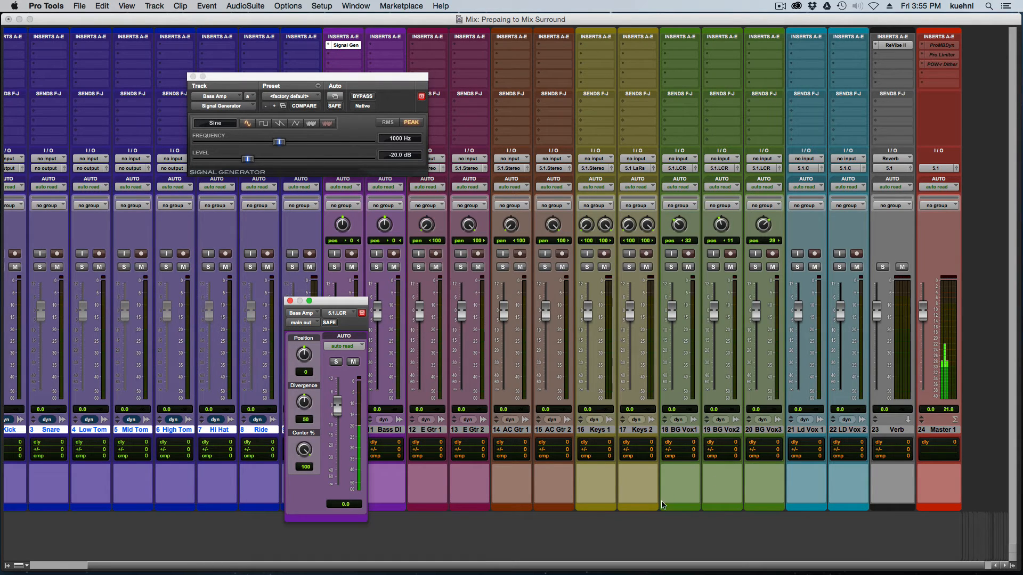
mouse_move(495, 532)
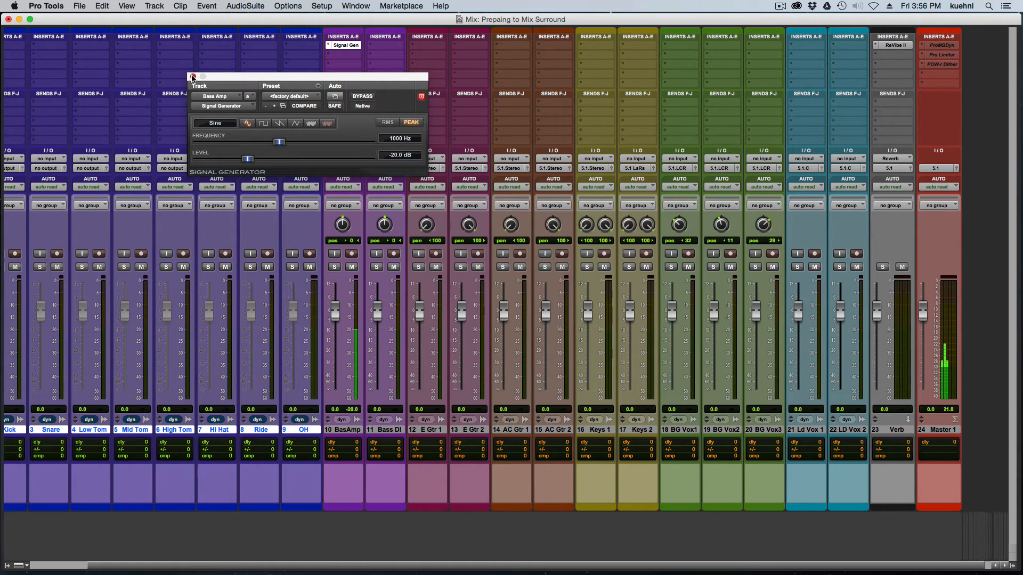
Close the Signal Generator, route Kick and Snare to 5.1.LCR, and pan Snare to 11
left_click(193, 77)
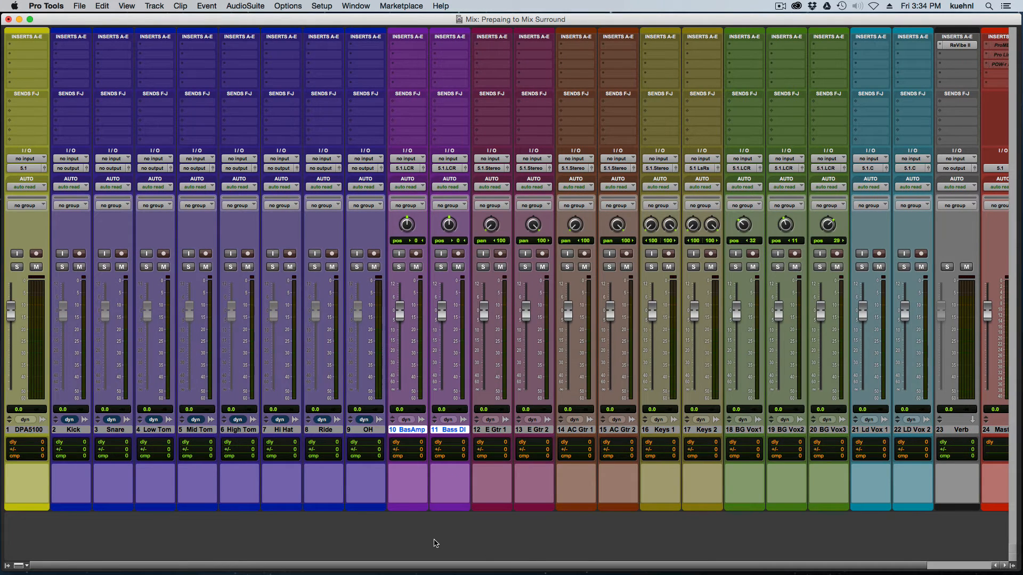
mouse_move(116, 475)
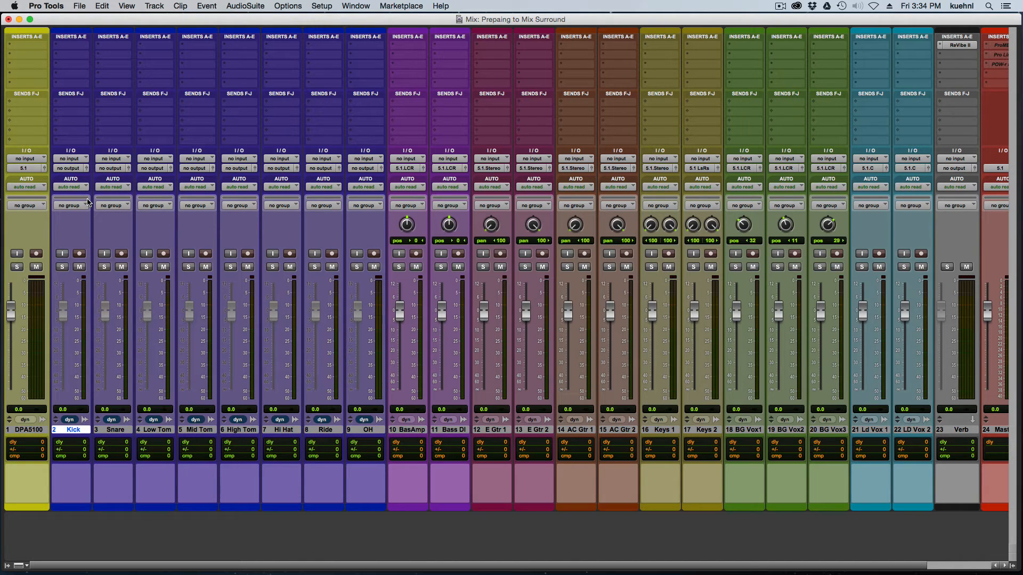
mouse_move(75, 171)
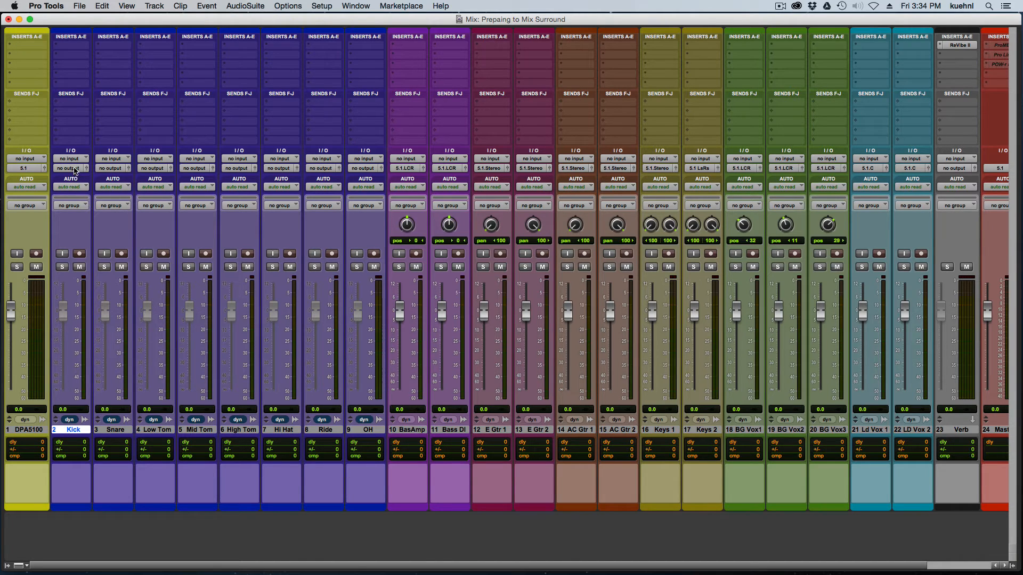
left_click(70, 168)
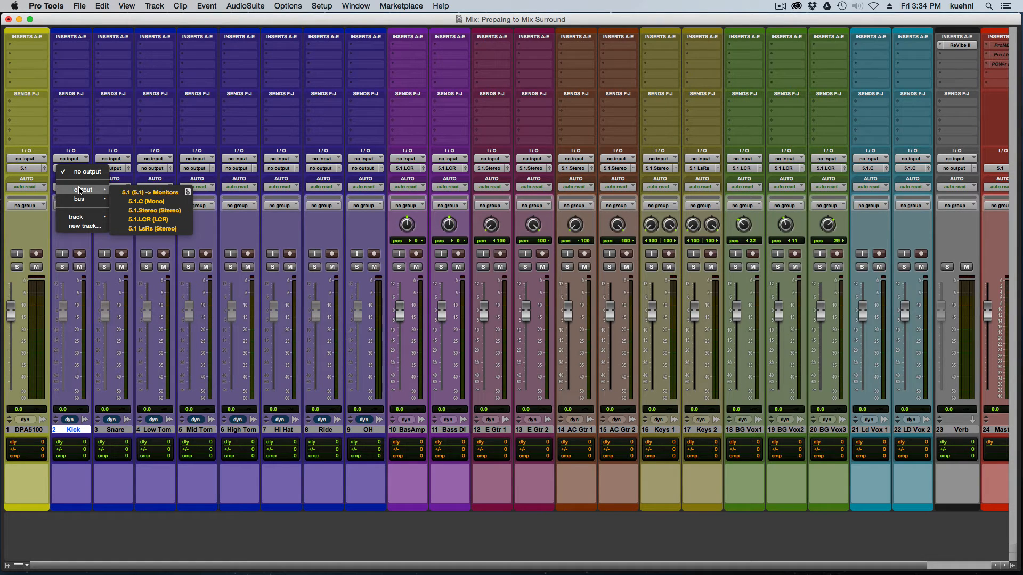
mouse_move(84, 190)
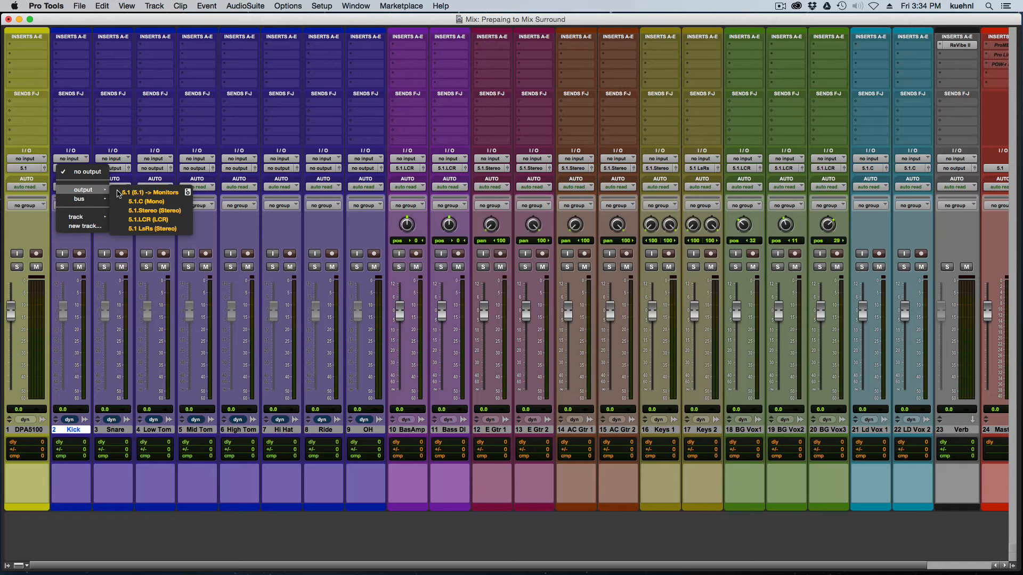
left_click(148, 220)
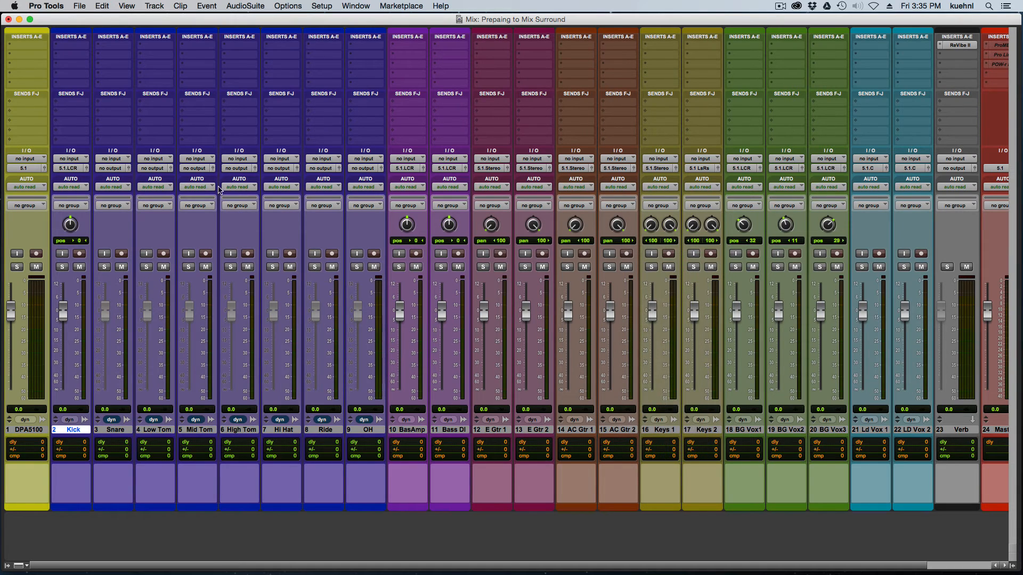
left_click(112, 168)
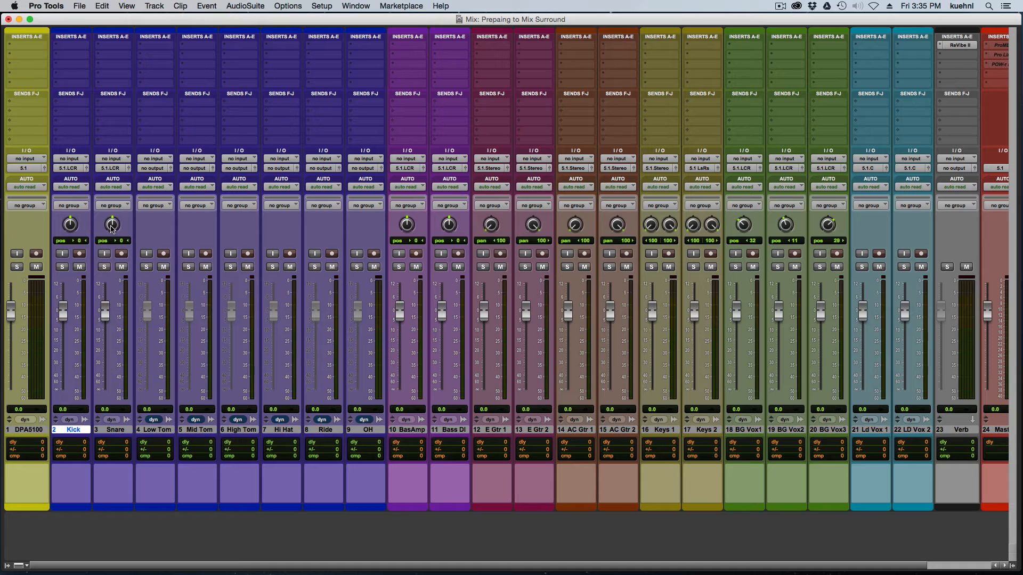
left_click_drag(112, 223, 117, 219)
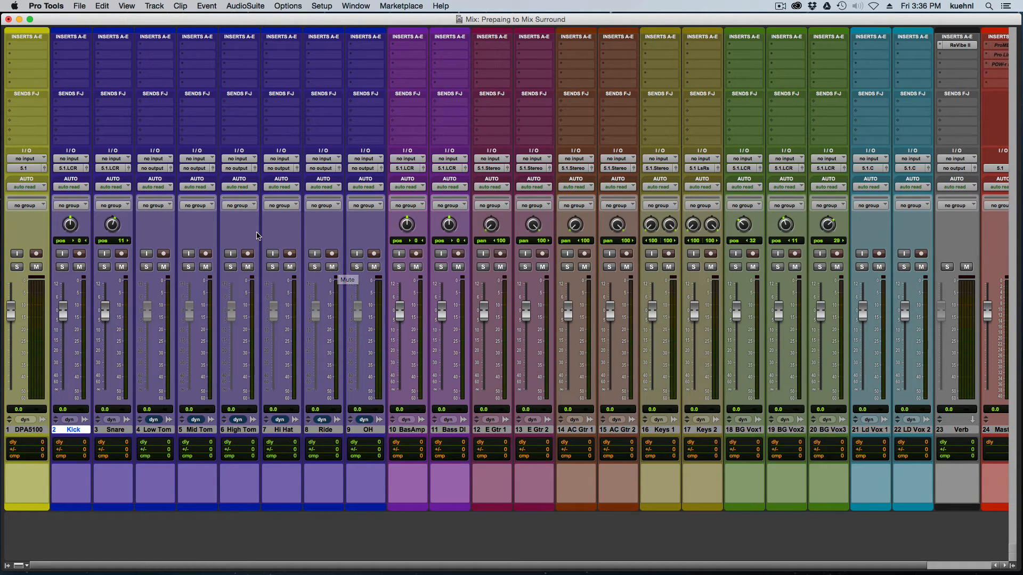
mouse_move(168, 227)
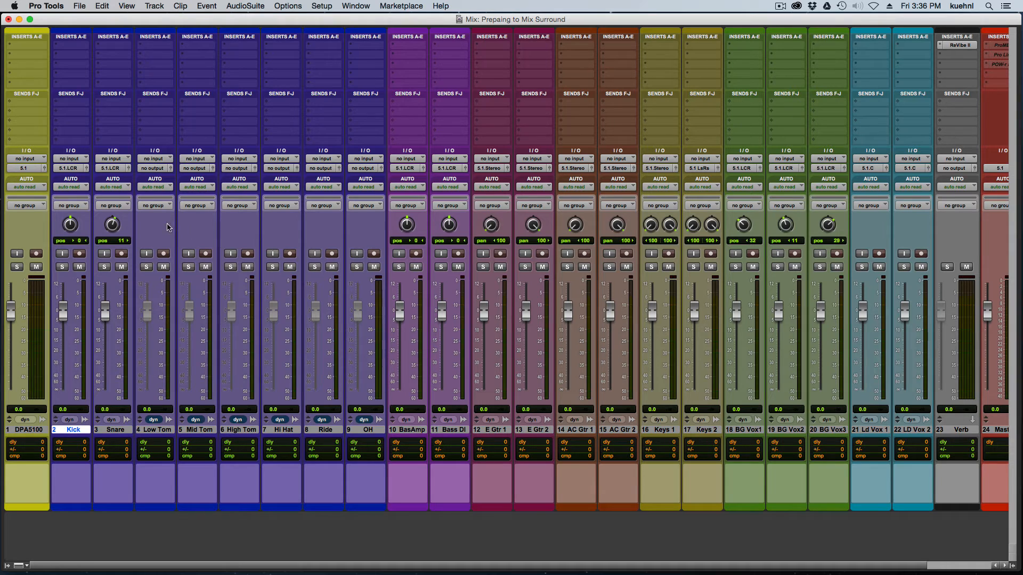
Route Low Tom to 5.1.LCR and adjust the Mid Tom surround panner
left_click(155, 186)
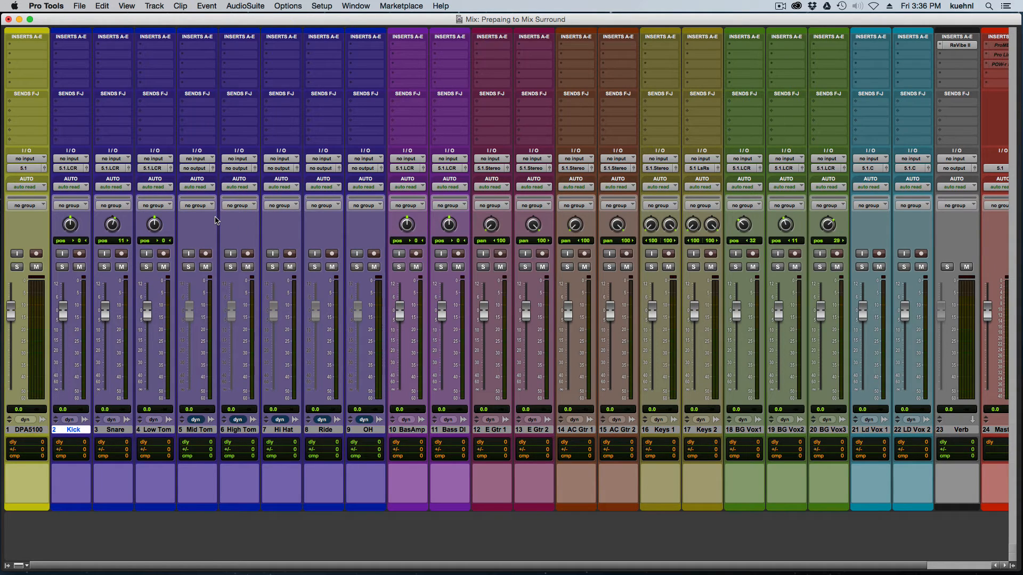
mouse_move(150, 232)
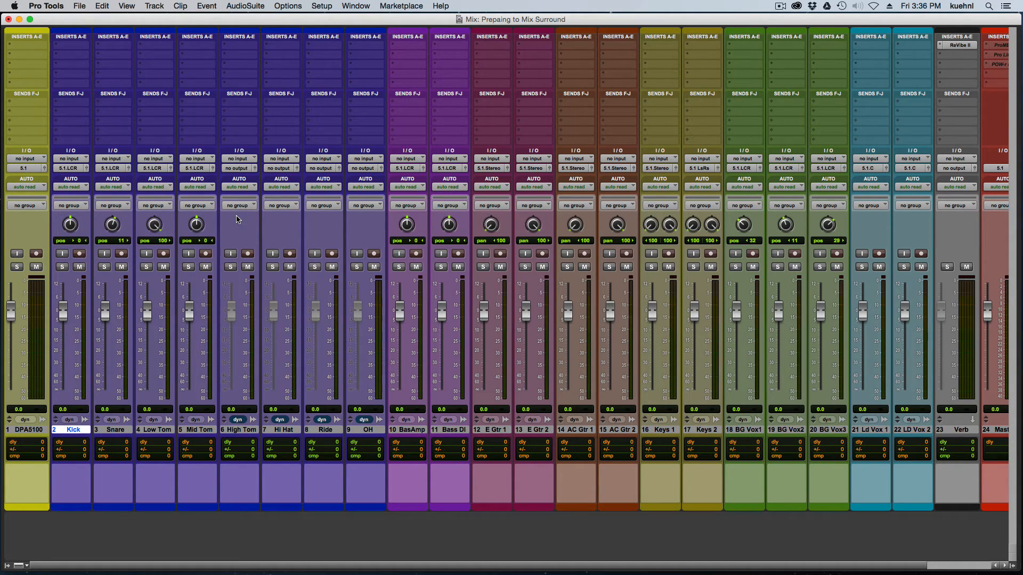
mouse_move(223, 221)
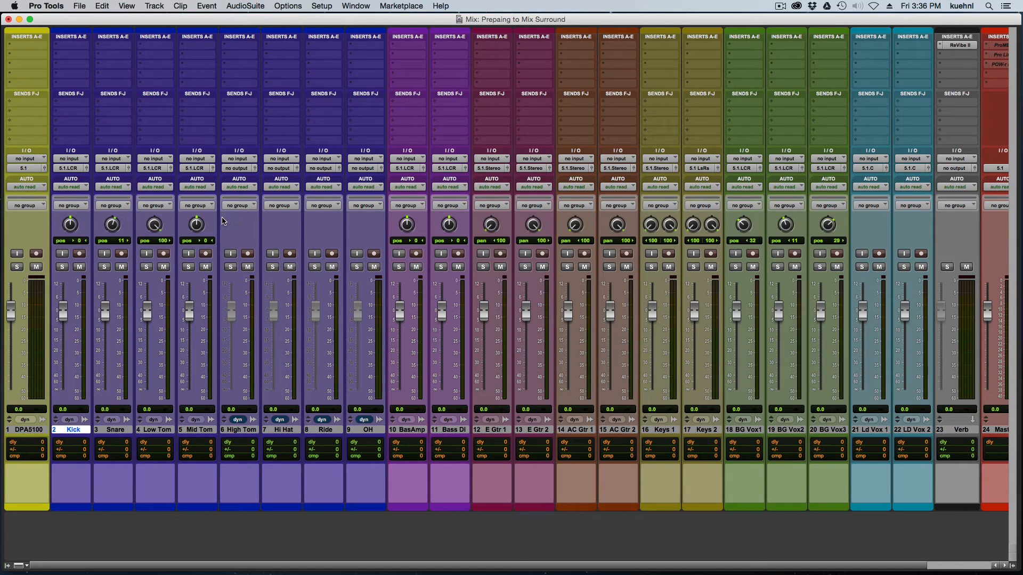
mouse_move(222, 230)
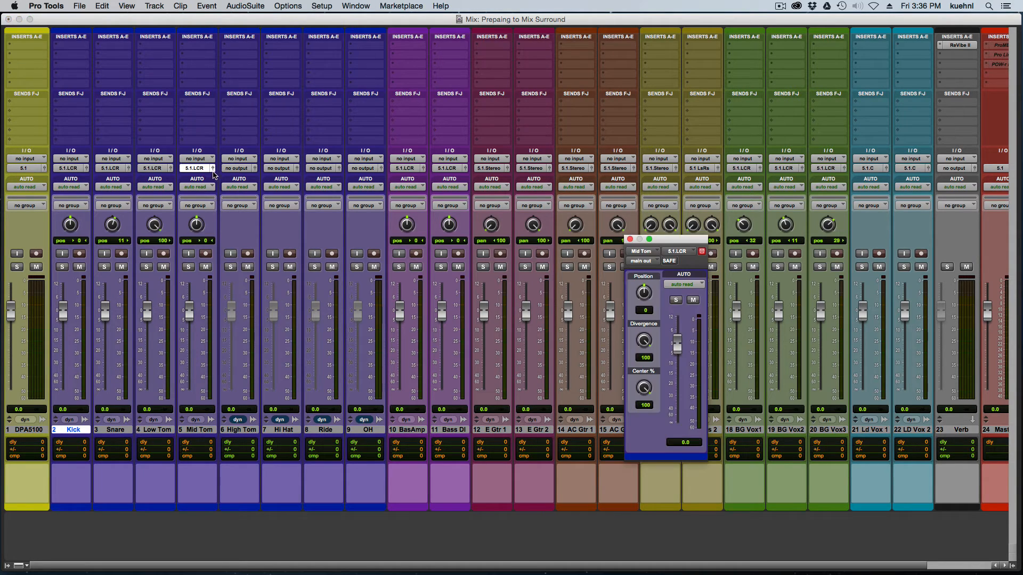
left_click_drag(642, 339, 643, 349)
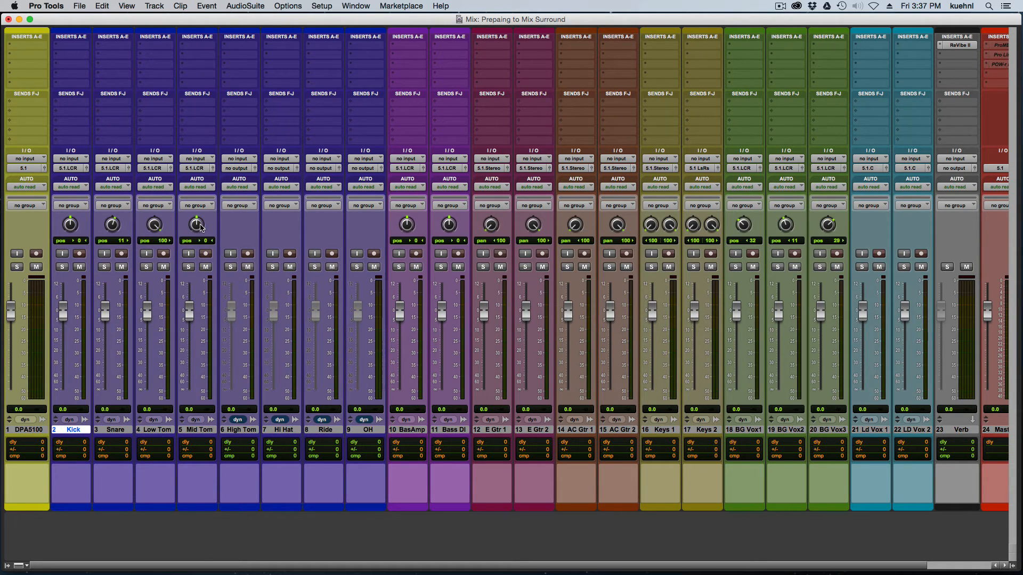
mouse_move(236, 235)
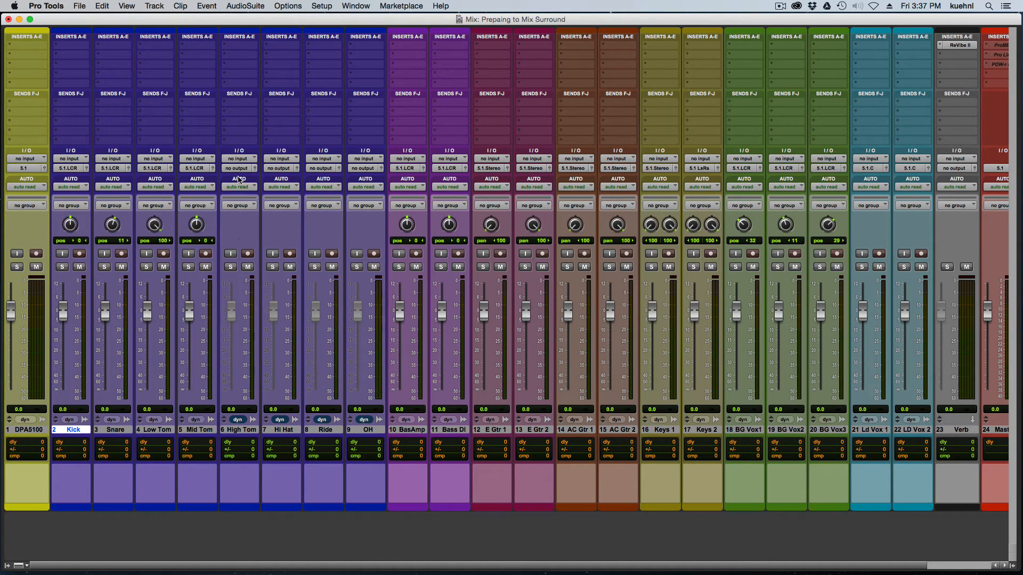
left_click(239, 168)
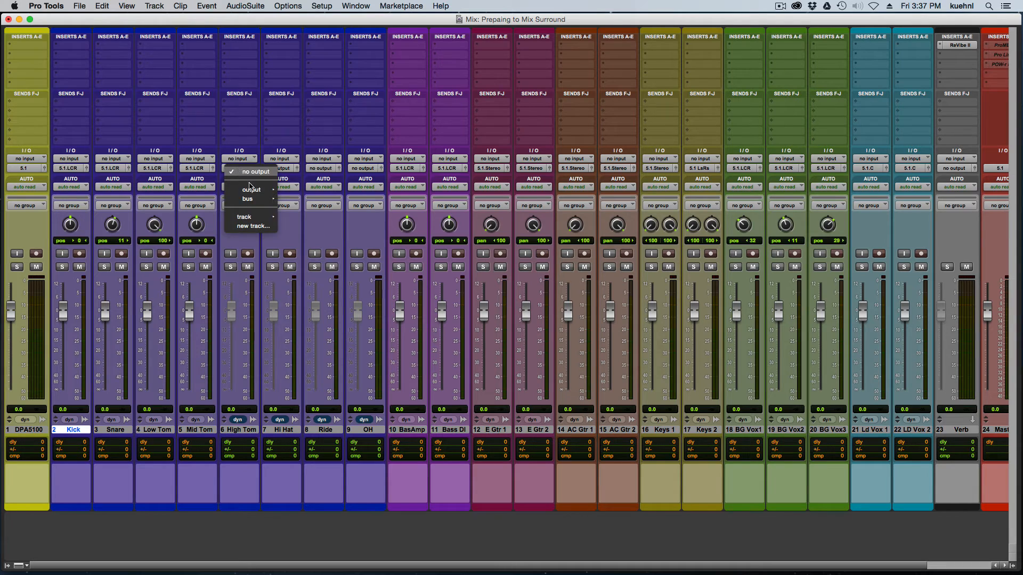
Route High Tom, Hi Hat and Ride to 5.1.LCR, narrowing Hi Hat and Ride divergence
left_click(281, 247)
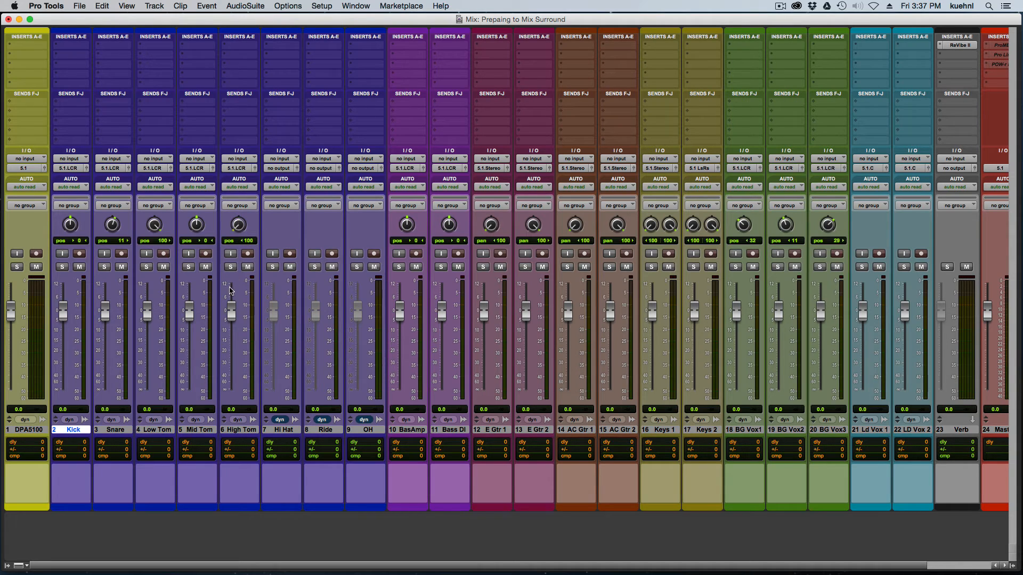
left_click(281, 168)
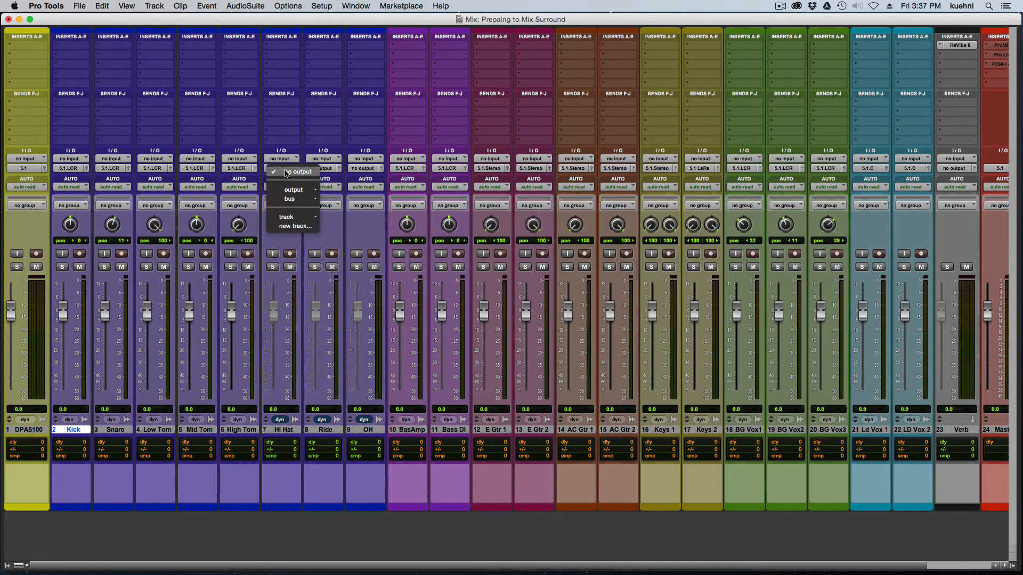
mouse_move(294, 190)
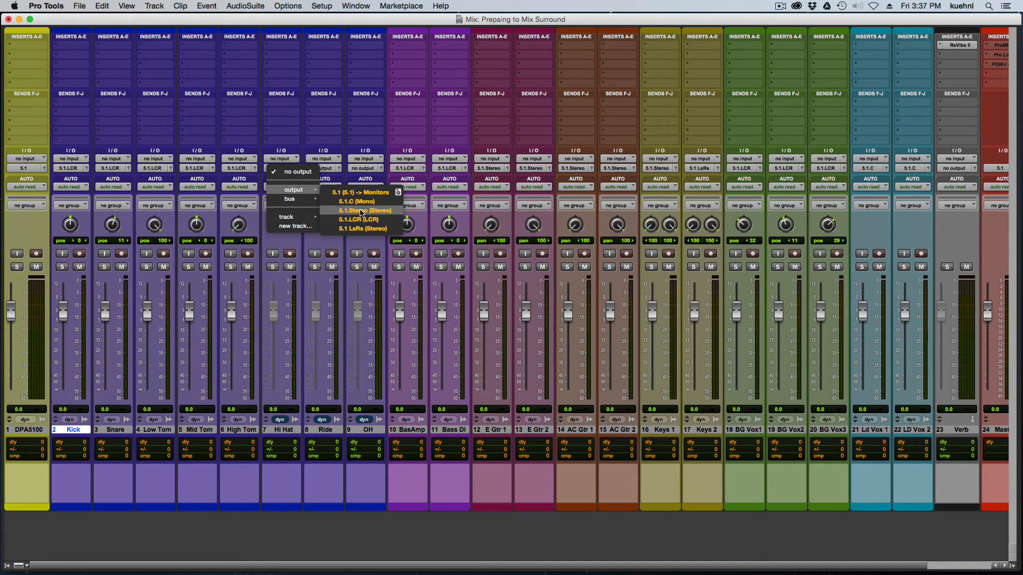
left_click(291, 172)
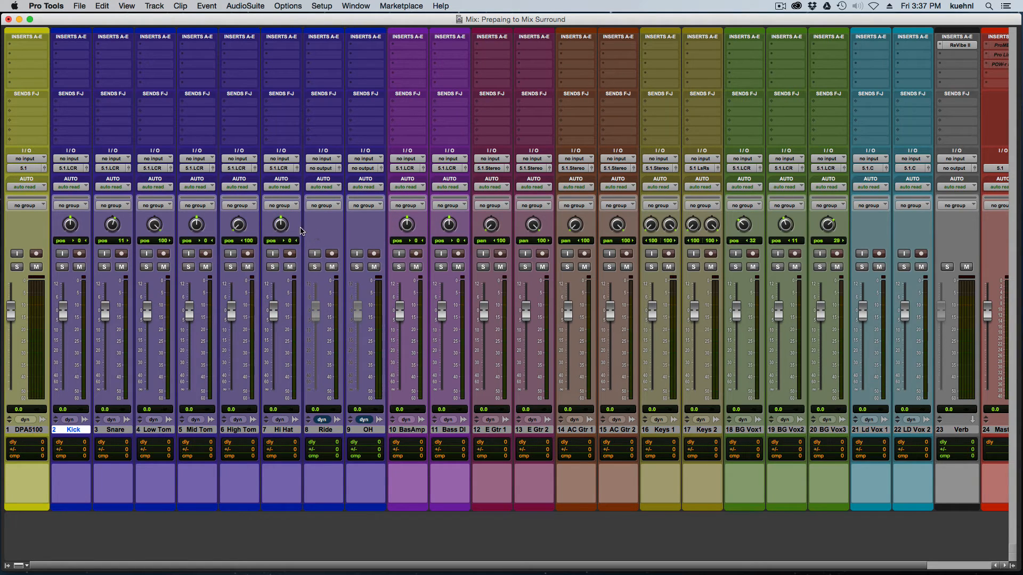
mouse_move(280, 226)
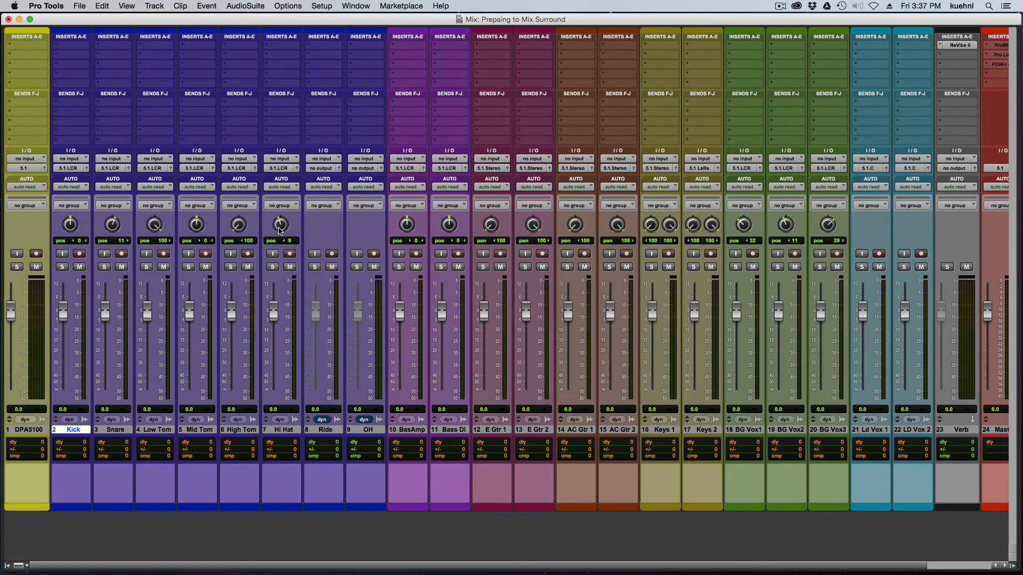
mouse_move(298, 173)
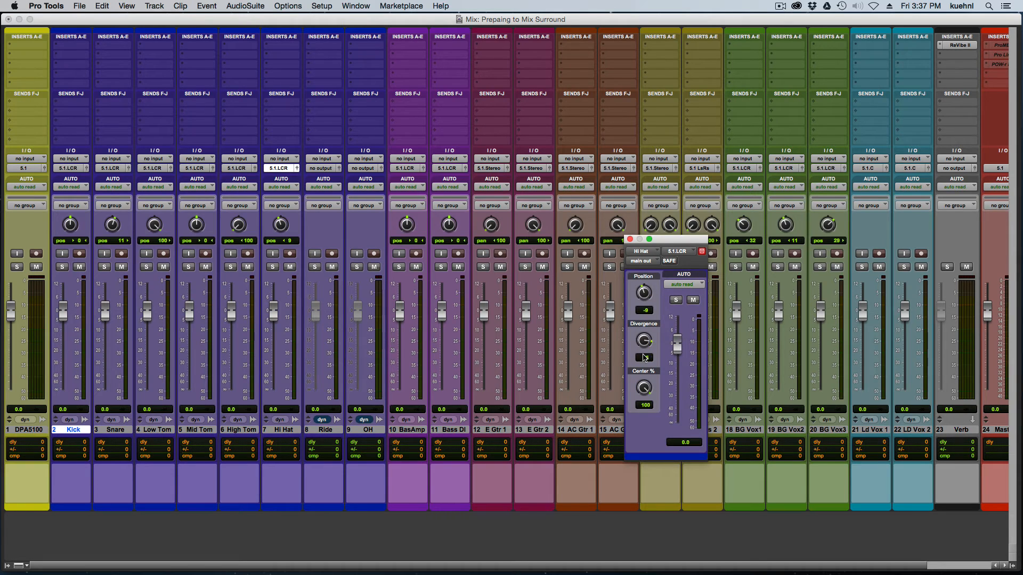
left_click_drag(642, 339, 643, 357)
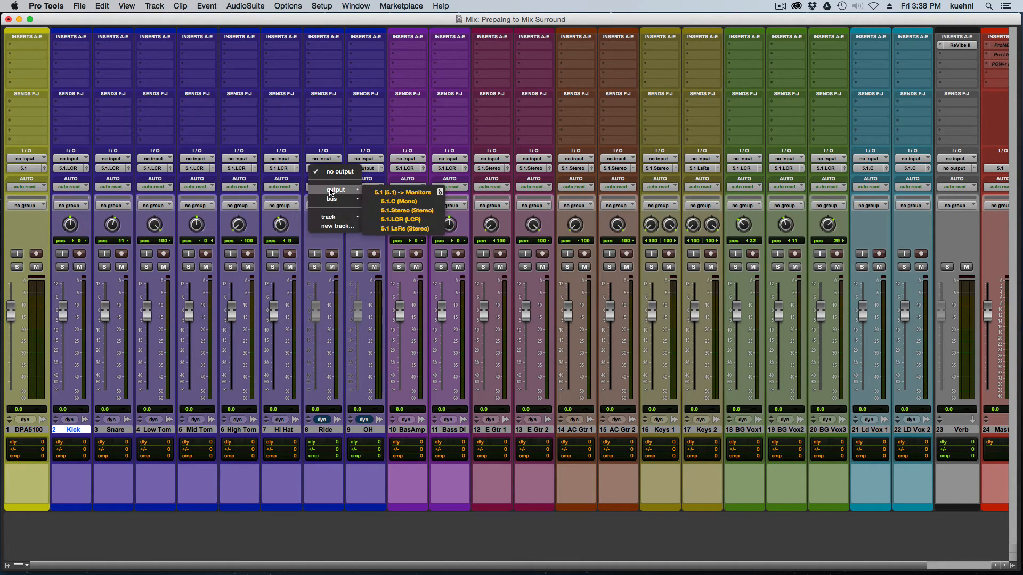
left_click(365, 168)
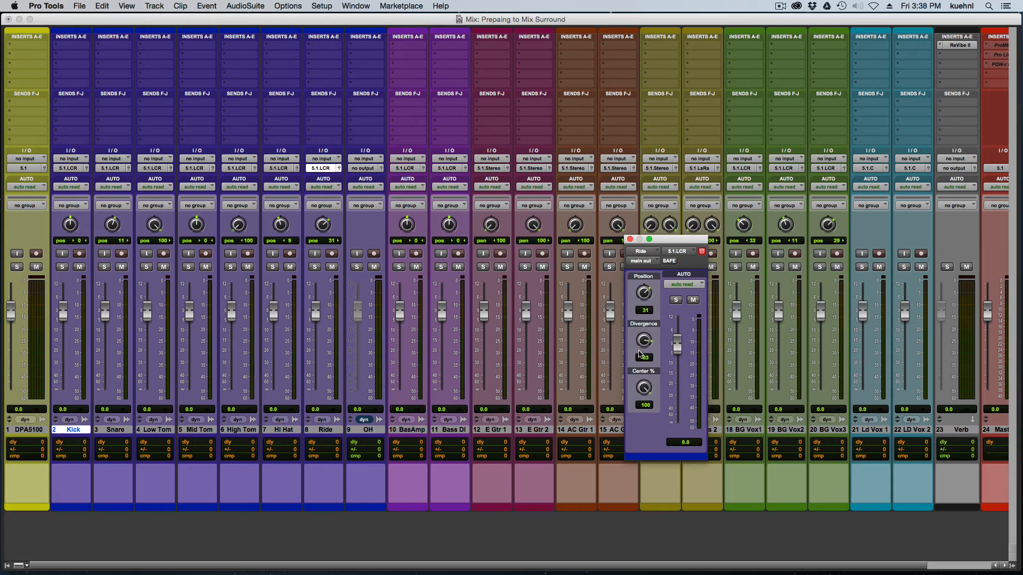
left_click_drag(642, 340, 642, 326)
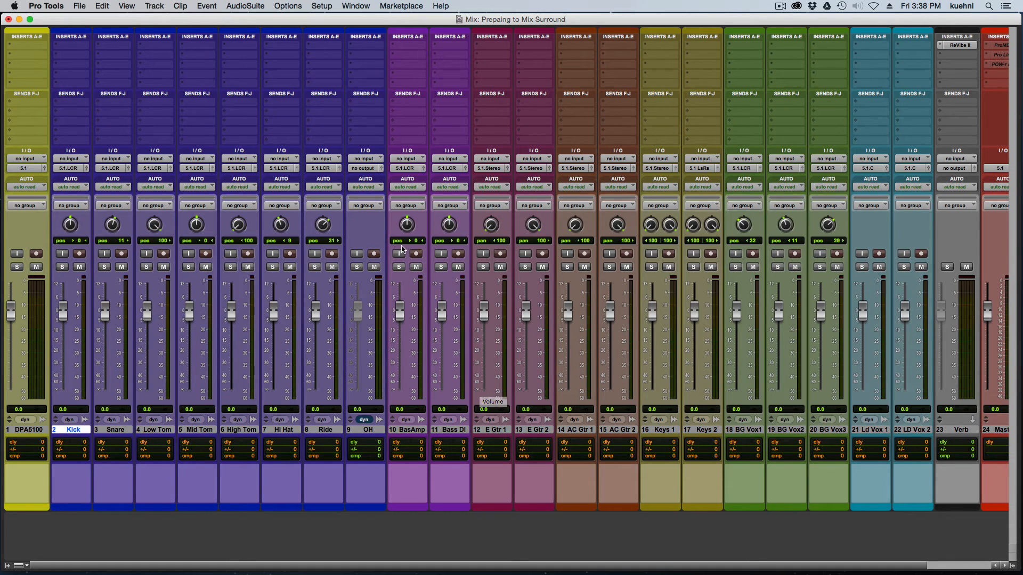
Route the OH overheads to the 5.1 output and set their front/rear pan to 31
left_click(362, 168)
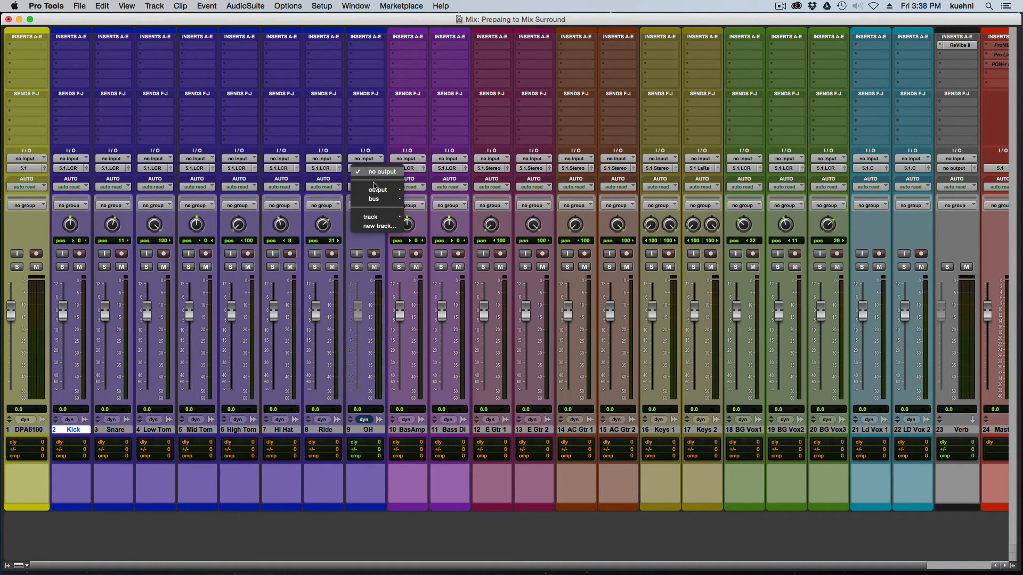
mouse_move(377, 189)
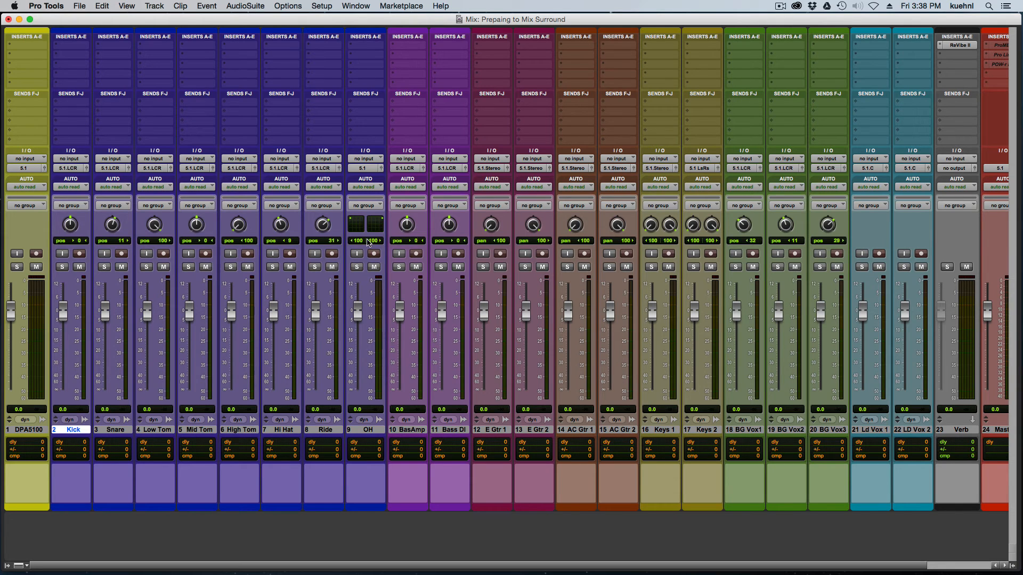
mouse_move(389, 180)
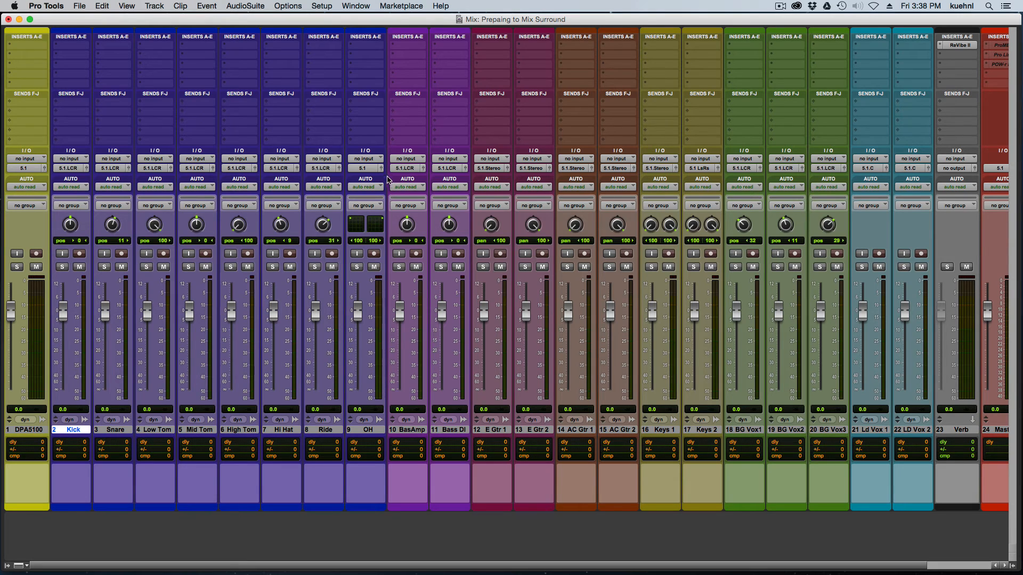
mouse_move(383, 169)
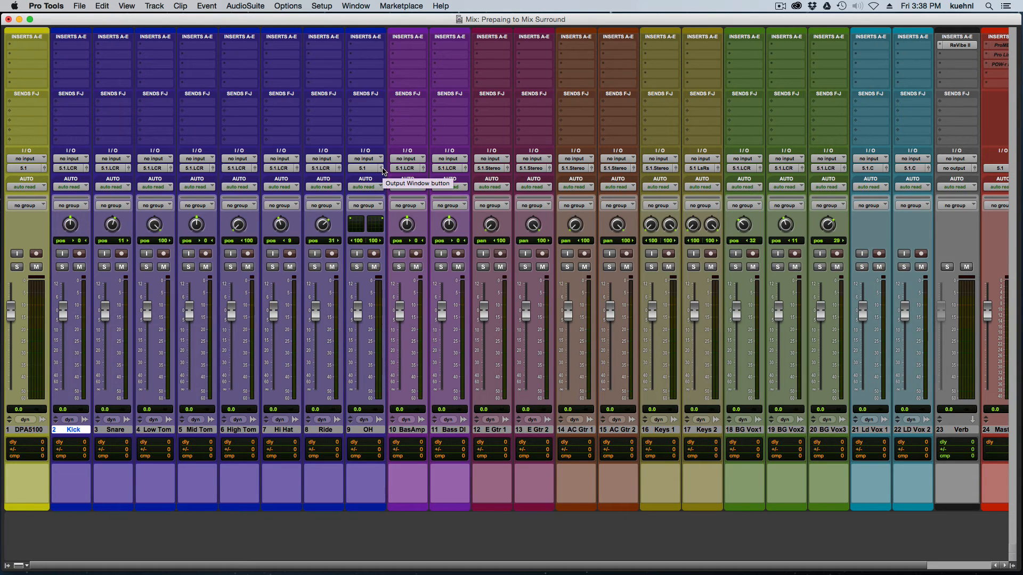
left_click(383, 169)
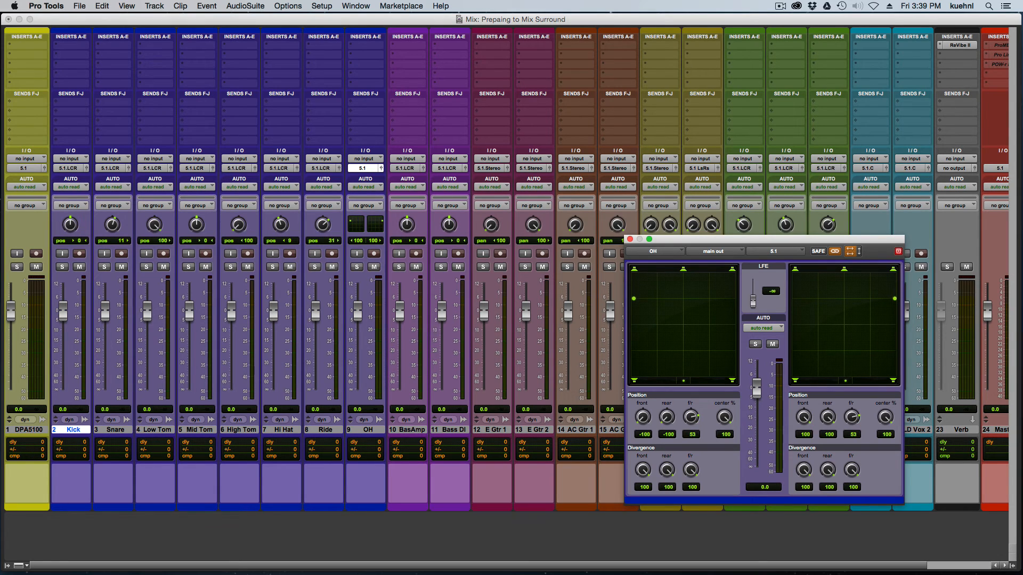
left_click_drag(690, 418, 690, 427)
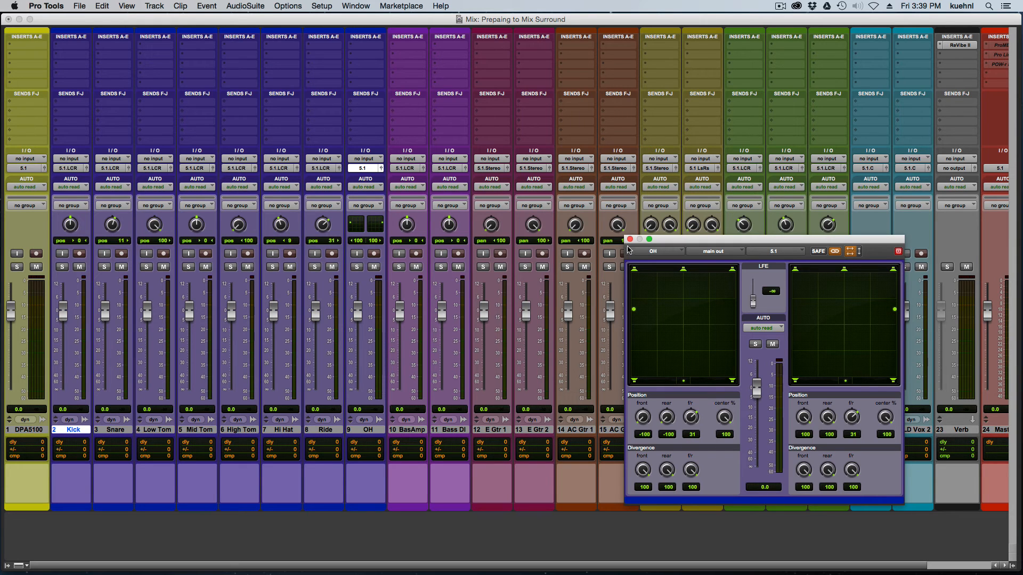
left_click(630, 240)
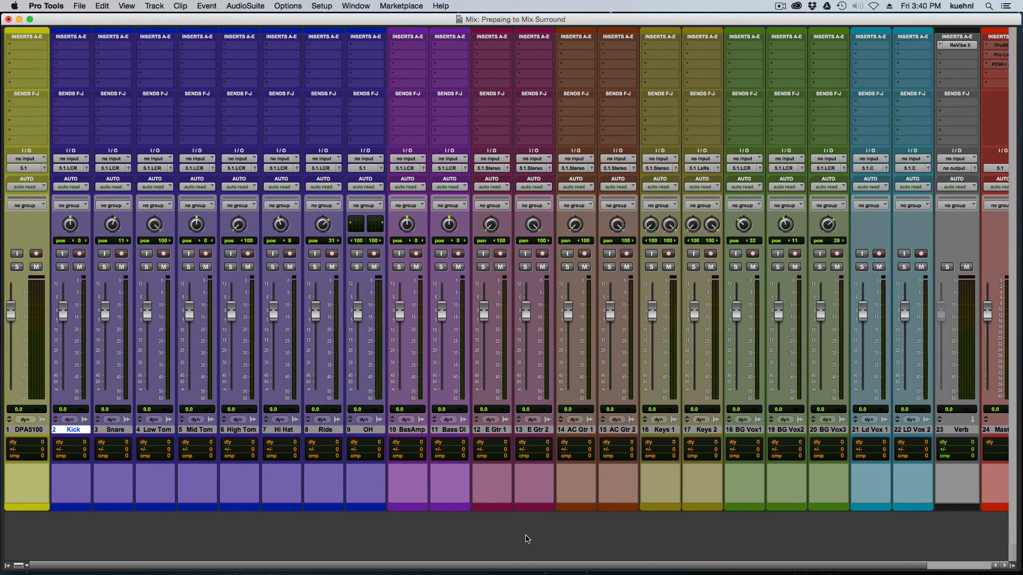
Scroll to the Verb aux, feed it from the Reverb bus, and output it in 5.1
scroll("right", 3)
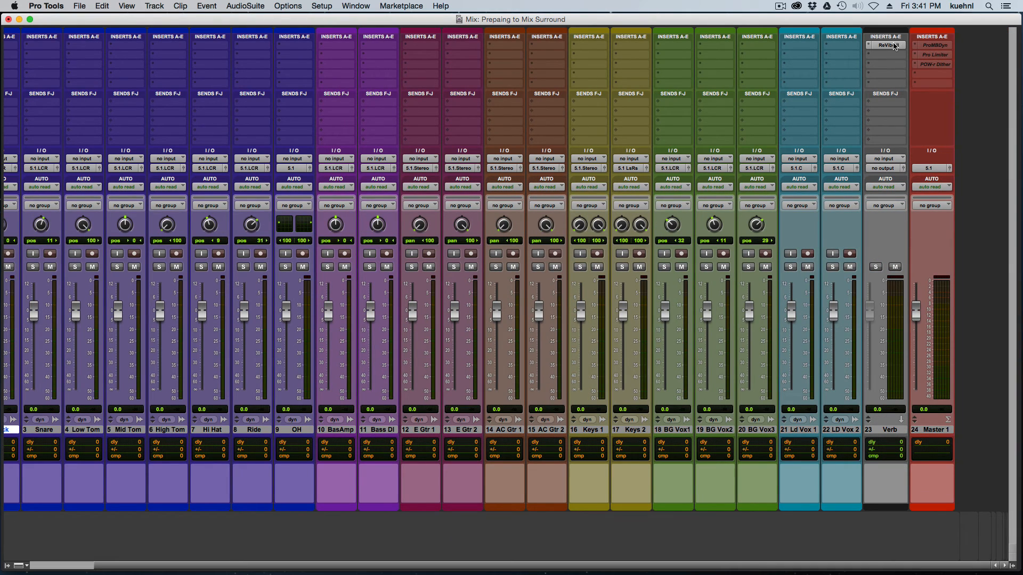
left_click(889, 45)
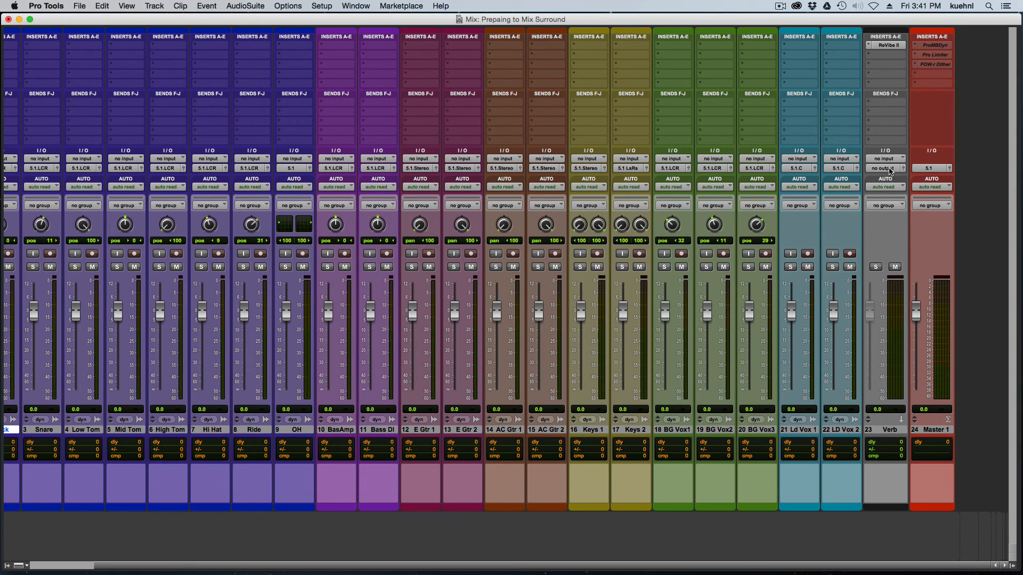
left_click(885, 168)
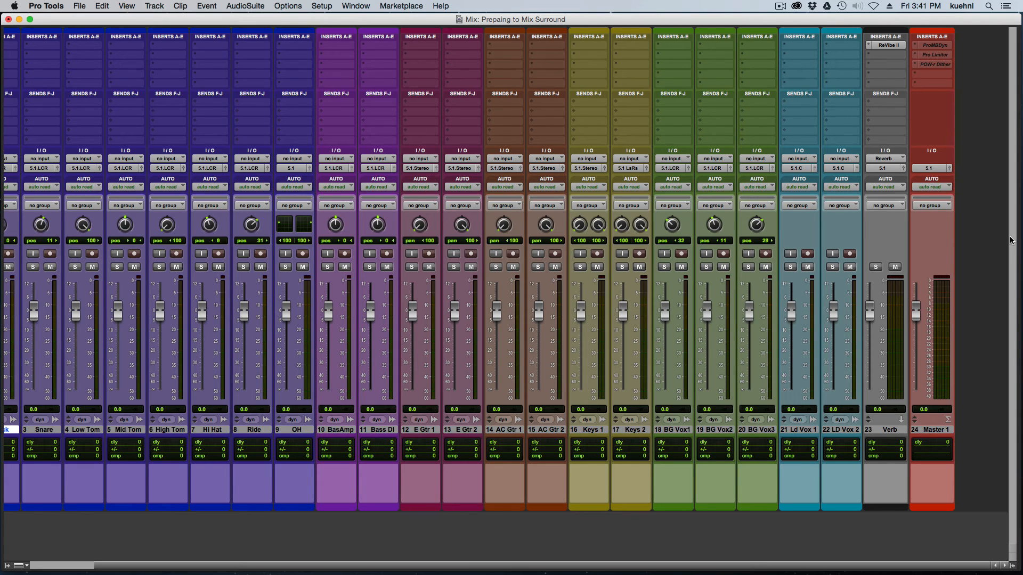
mouse_move(841, 527)
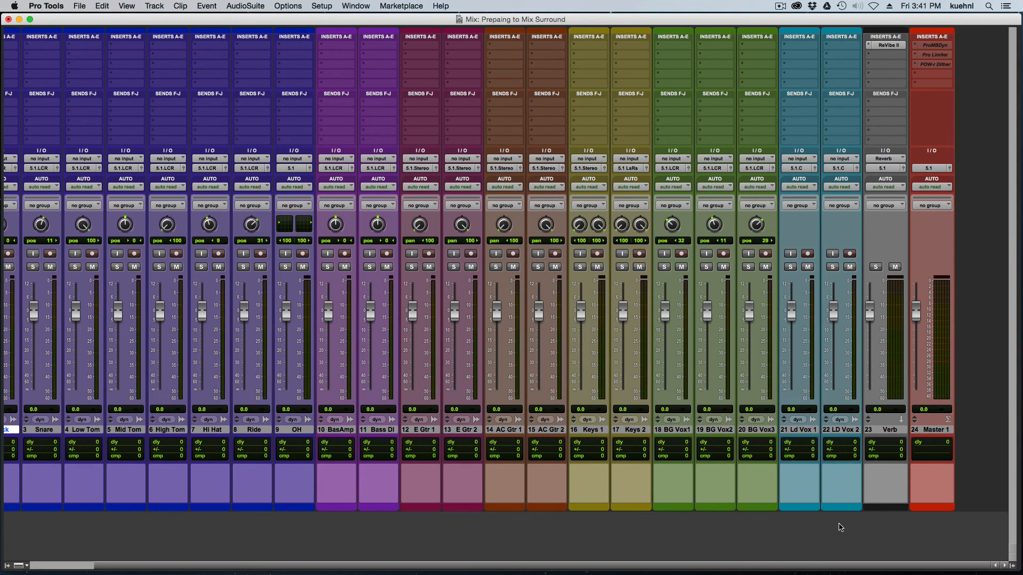
mouse_move(808, 567)
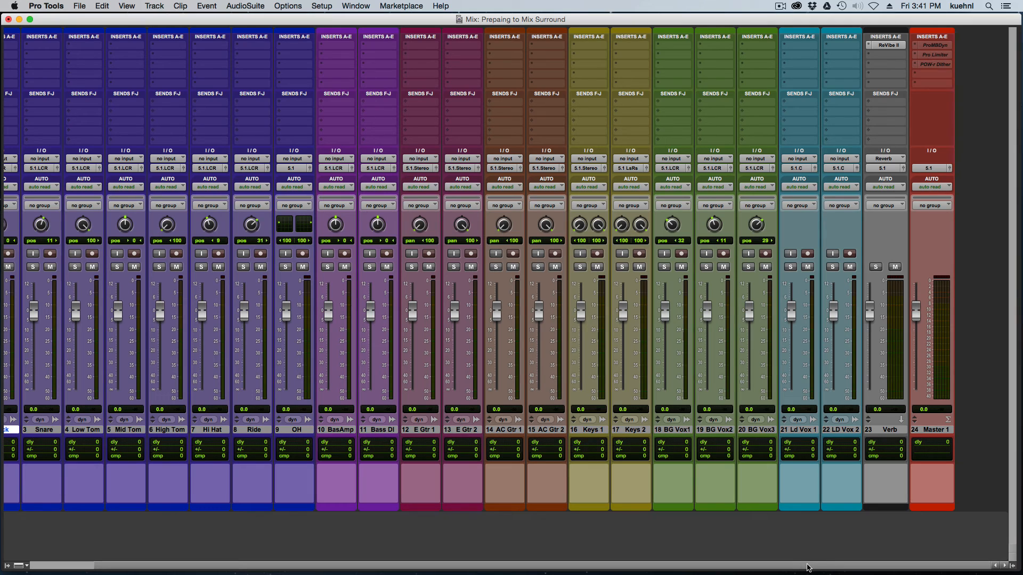
mouse_move(838, 356)
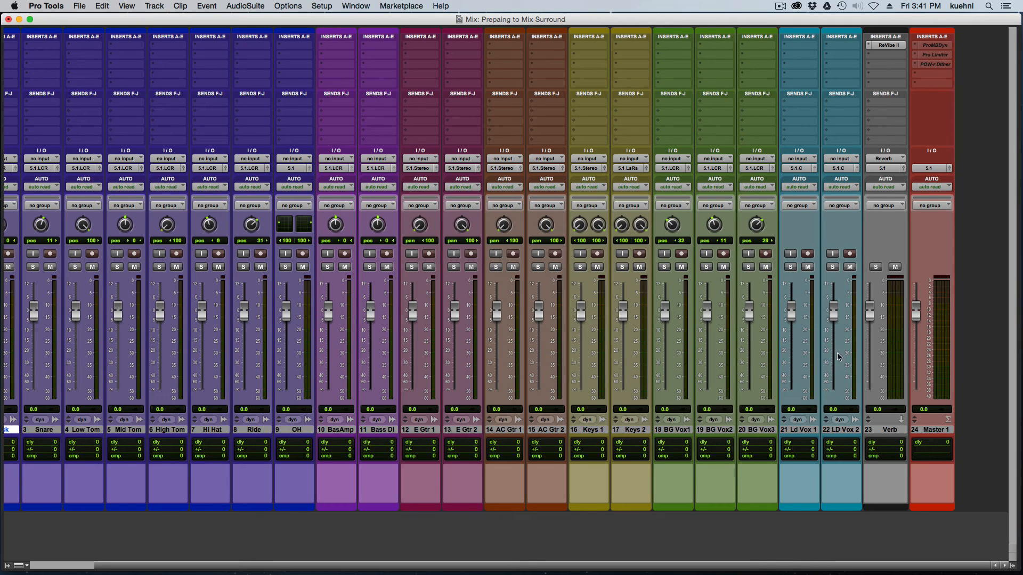
mouse_move(800, 107)
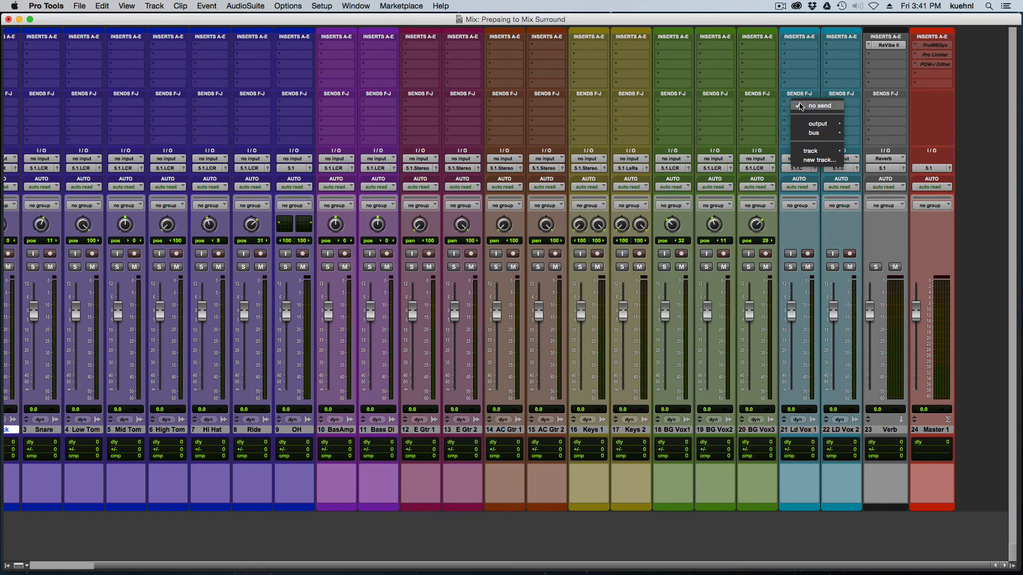
mouse_move(813, 133)
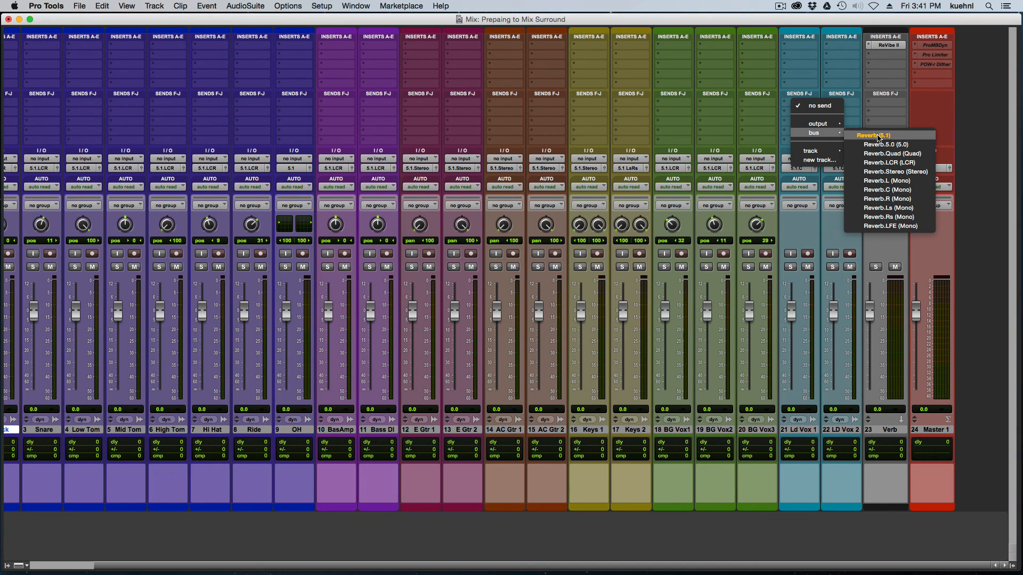
Add Reverb (5.1) bus sends on Ld Vox 1–2 and BG Vox 1–3, showing send faders
left_click(873, 135)
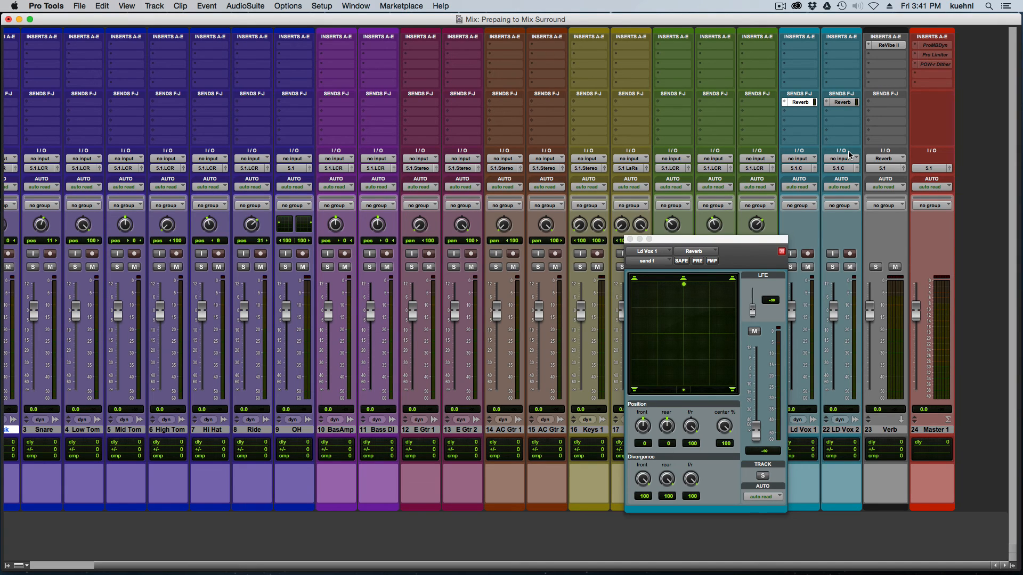
mouse_move(705, 237)
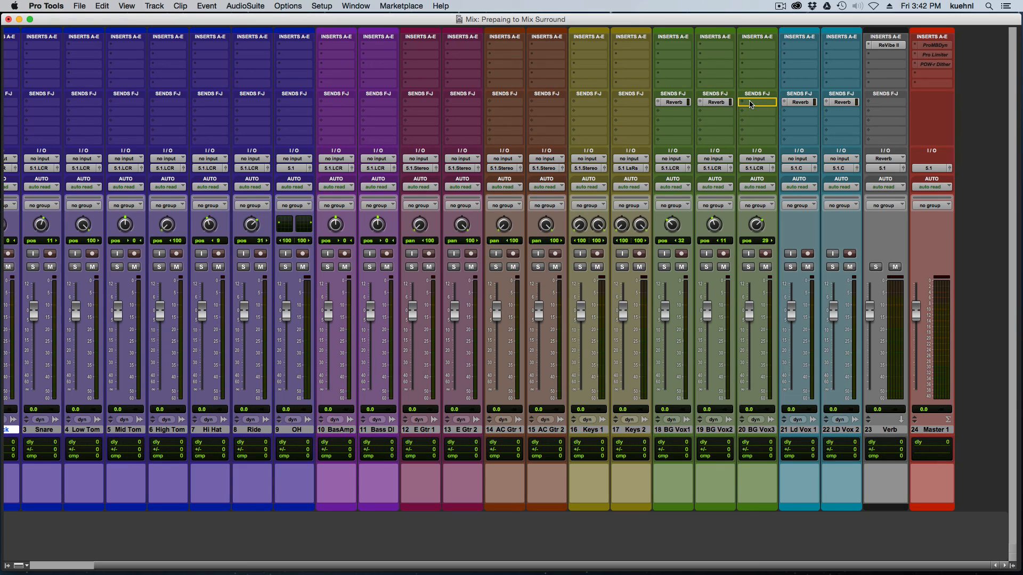
left_click(756, 102)
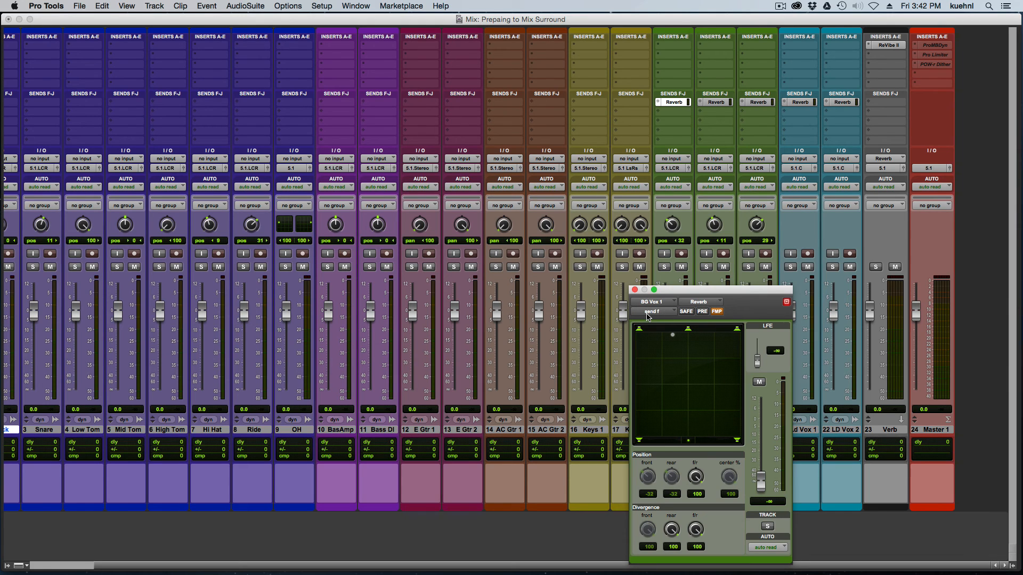
left_click(635, 290)
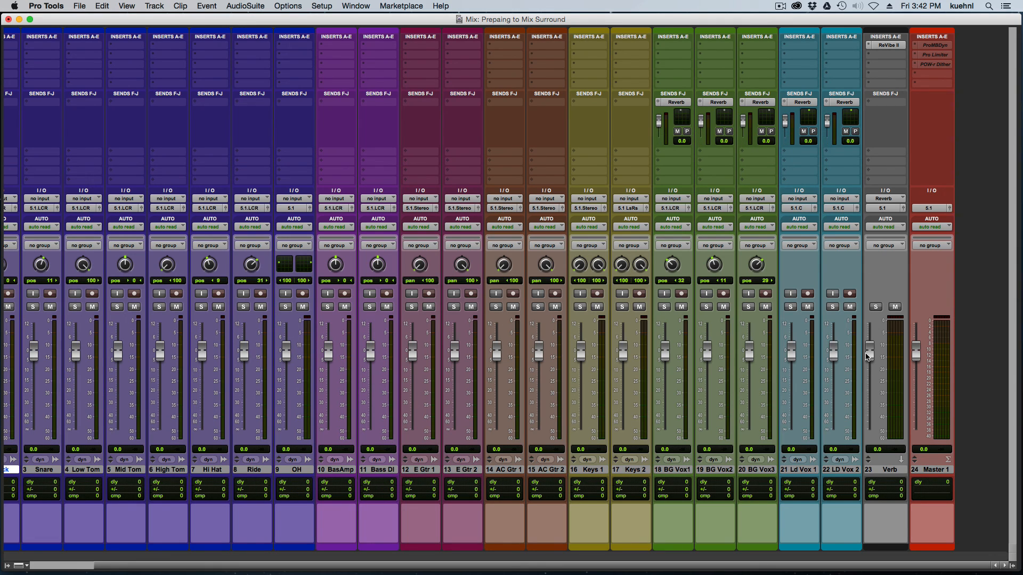
mouse_move(984, 81)
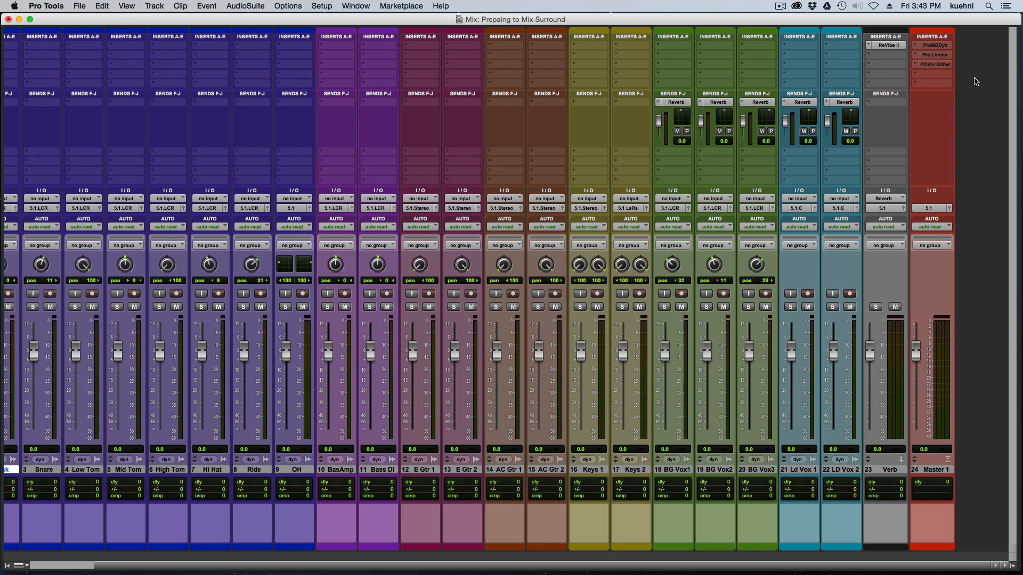
Insert a Signal Generator on Ld Vox 1, check ReVibe II meters, and close the plug-in
left_click(800, 36)
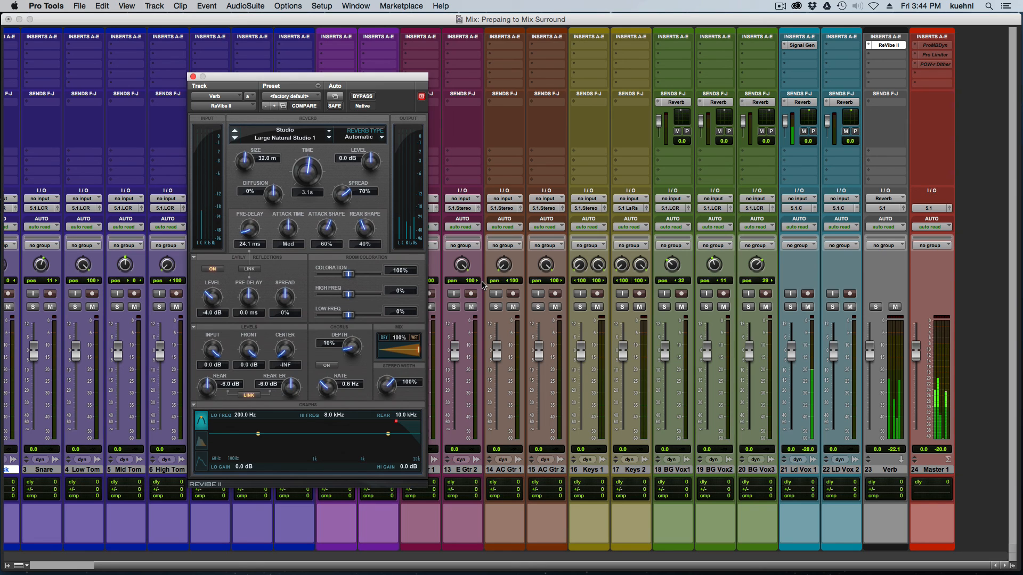
left_click(191, 76)
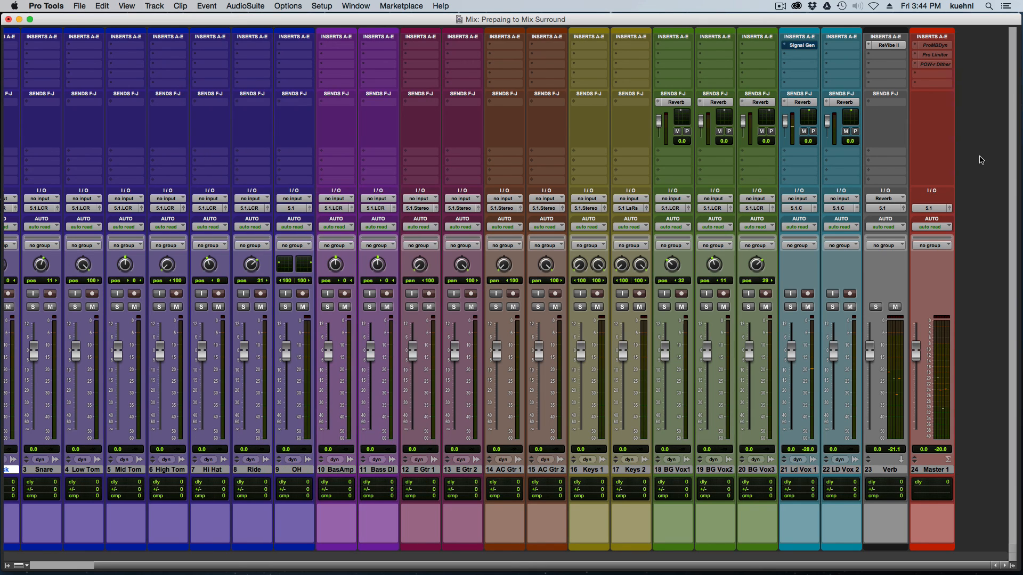